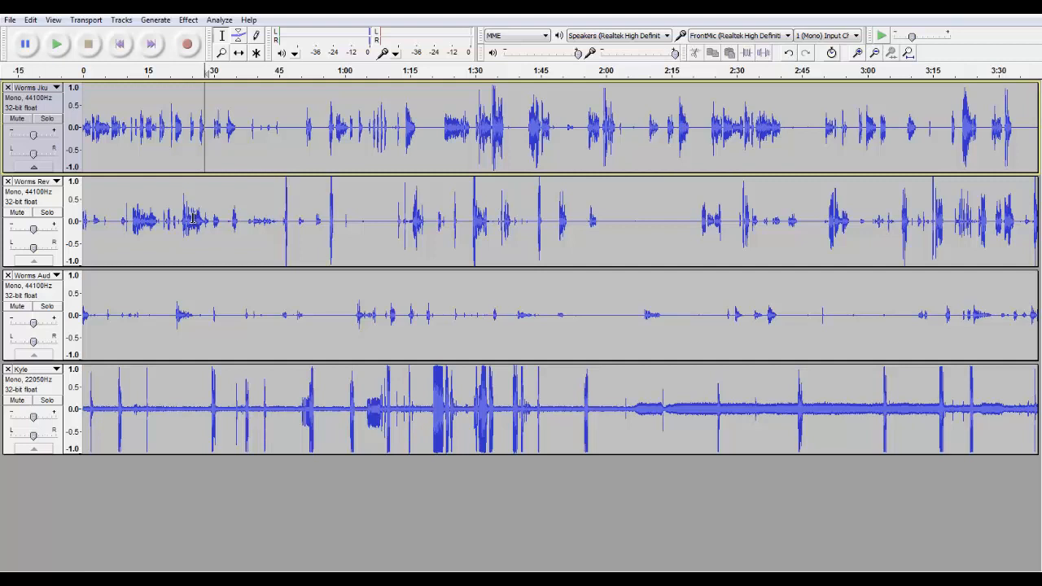
pyautogui.moveTo(379, 106)
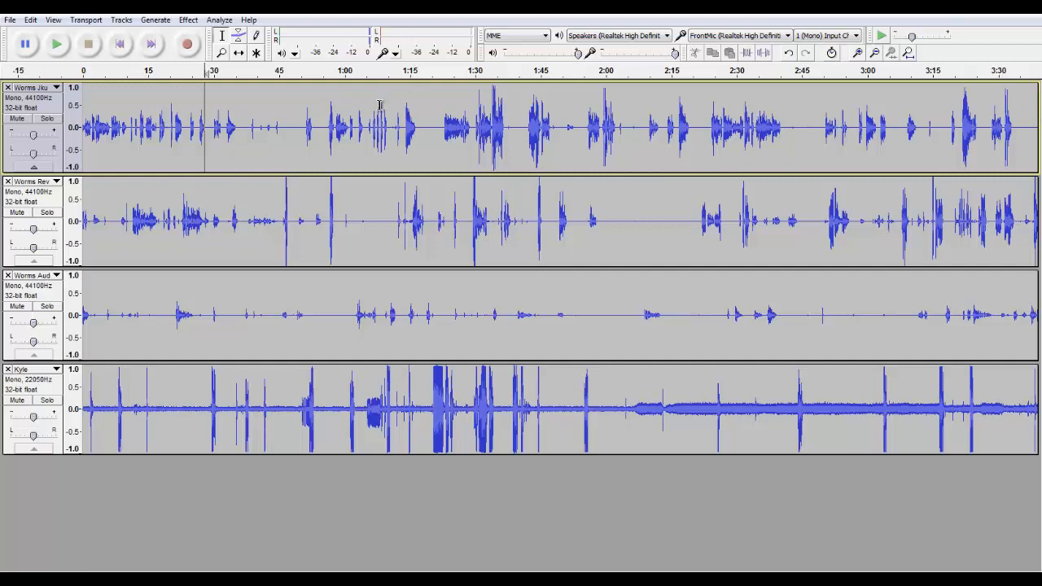
pyautogui.moveTo(287, 332)
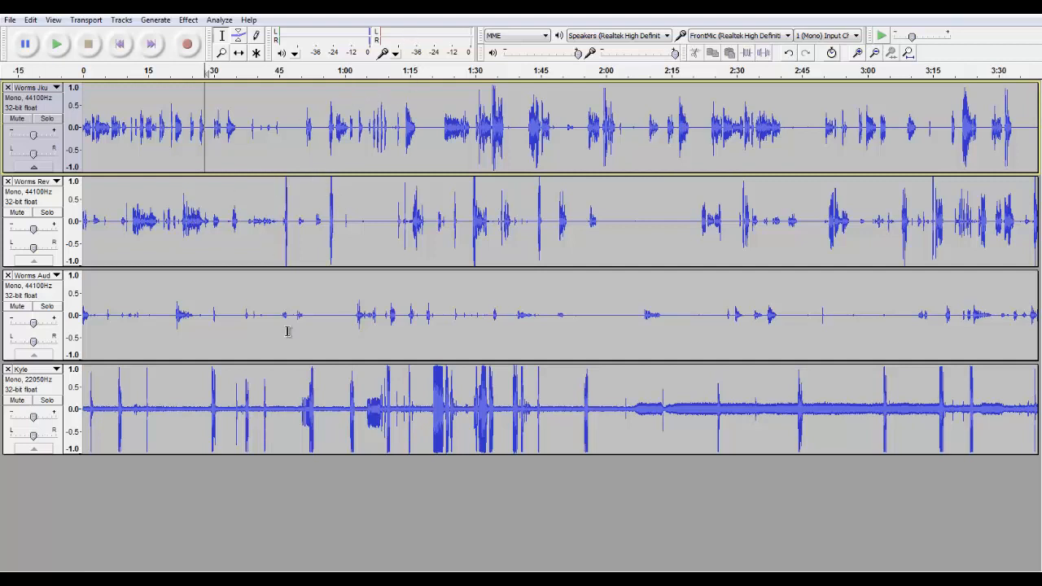
pyautogui.moveTo(265, 397)
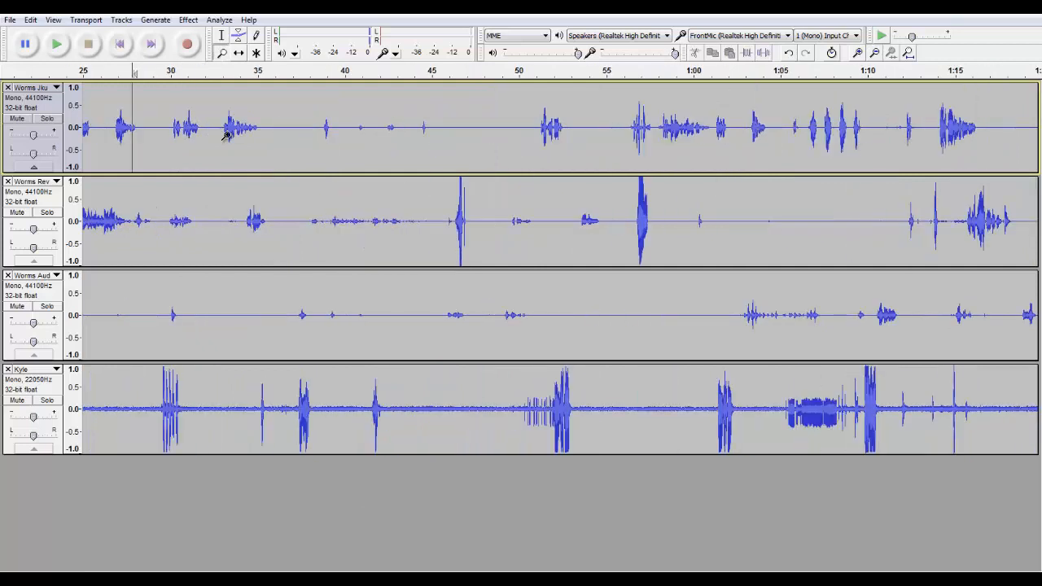
pyautogui.moveTo(241, 120)
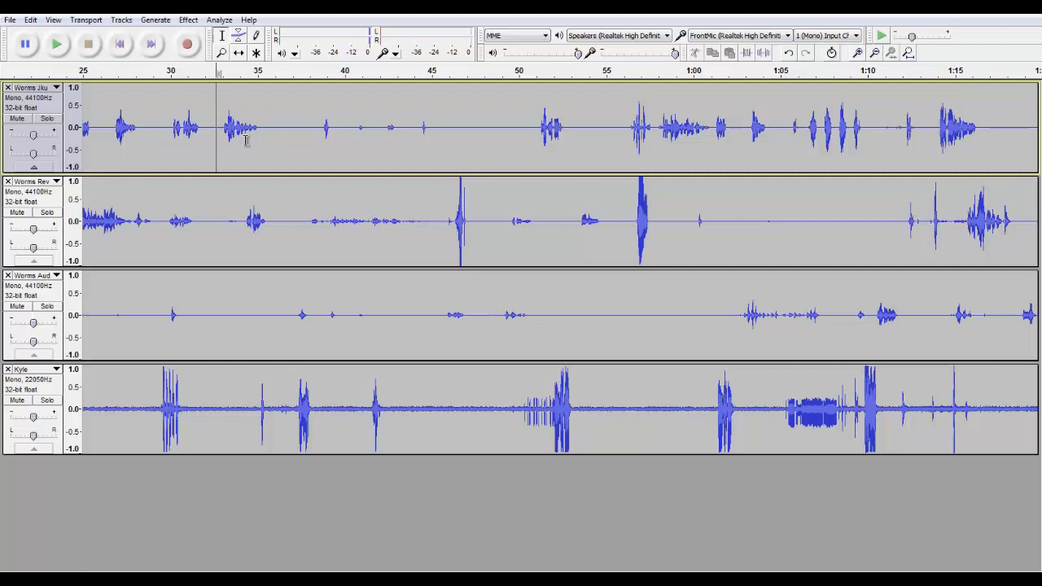
# Return to the Selection tool after zooming in on the 25 s–1:15 region
pyautogui.click(55, 44)
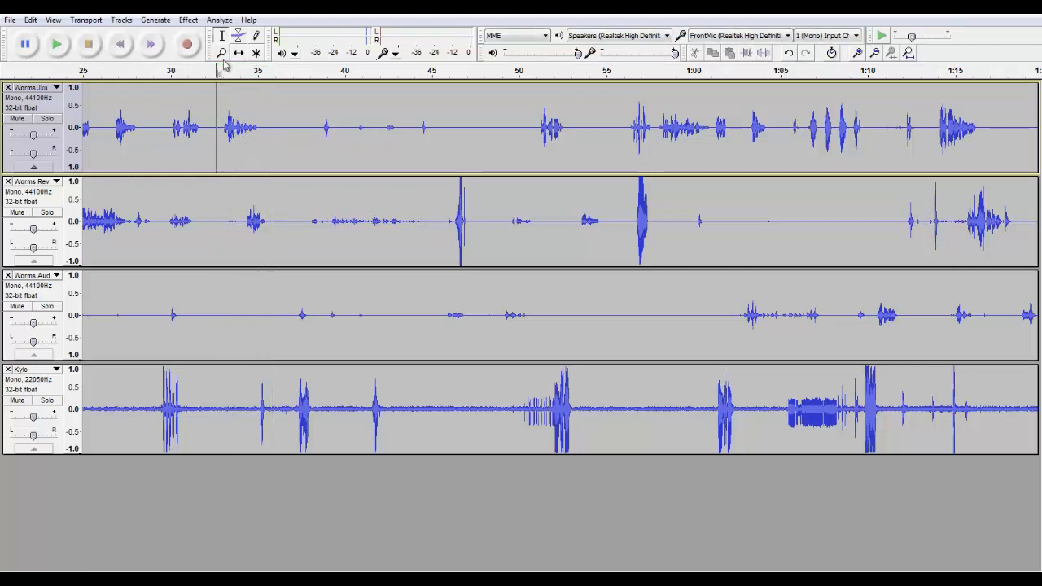
pyautogui.moveTo(221, 36)
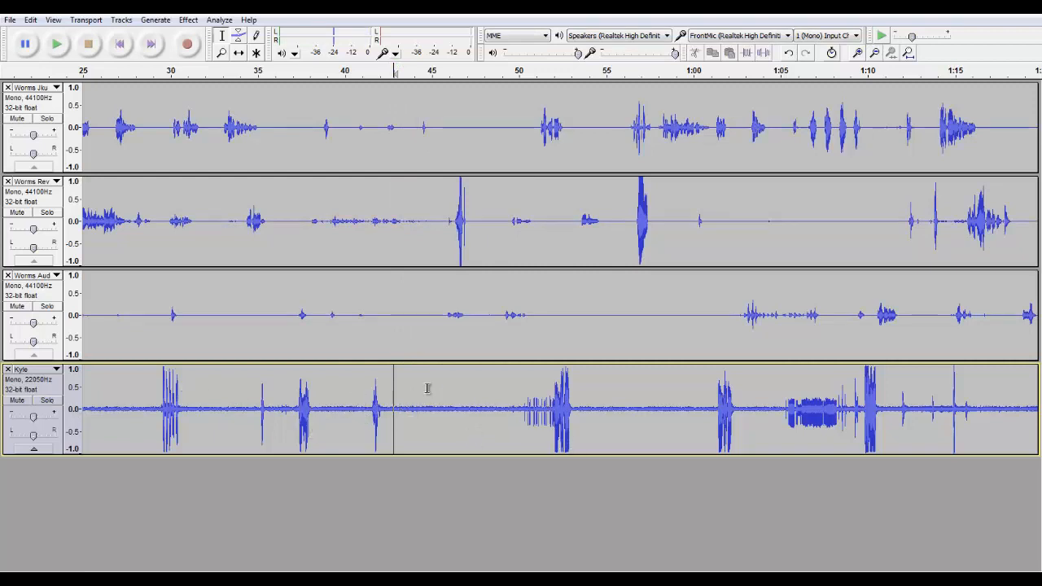
# Select the quiet 41–46 s stretch of the Kyle track and bring up Noise Removal for it
pyautogui.moveTo(394, 407); pyautogui.dragTo(497, 407)
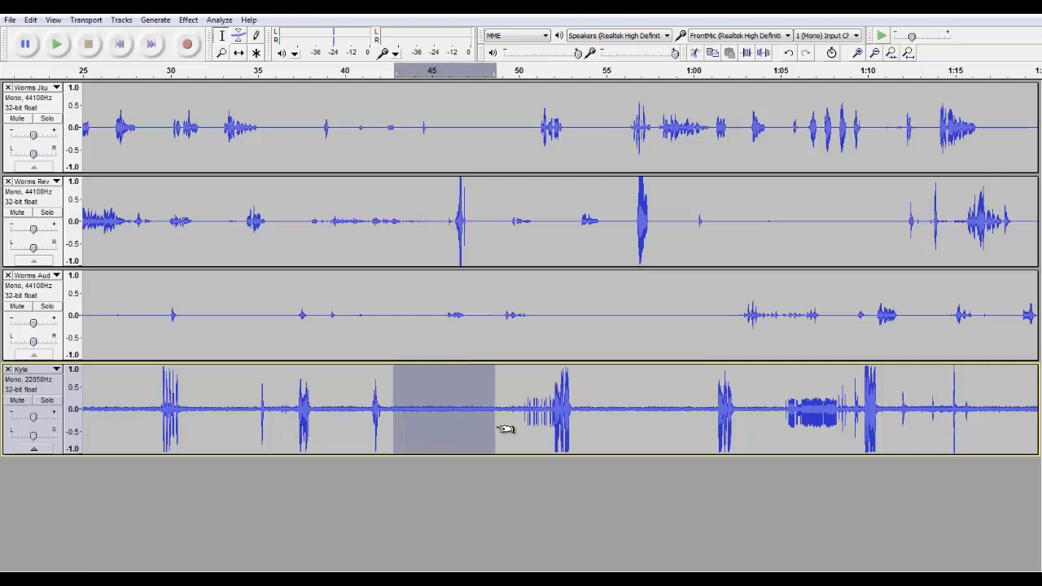
pyautogui.click(187, 20)
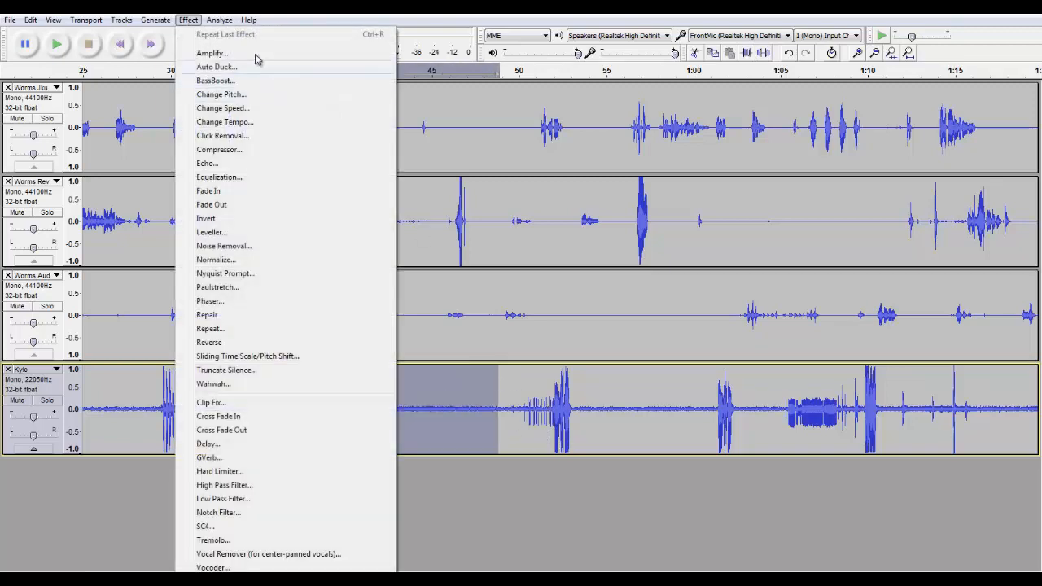
pyautogui.moveTo(283, 235)
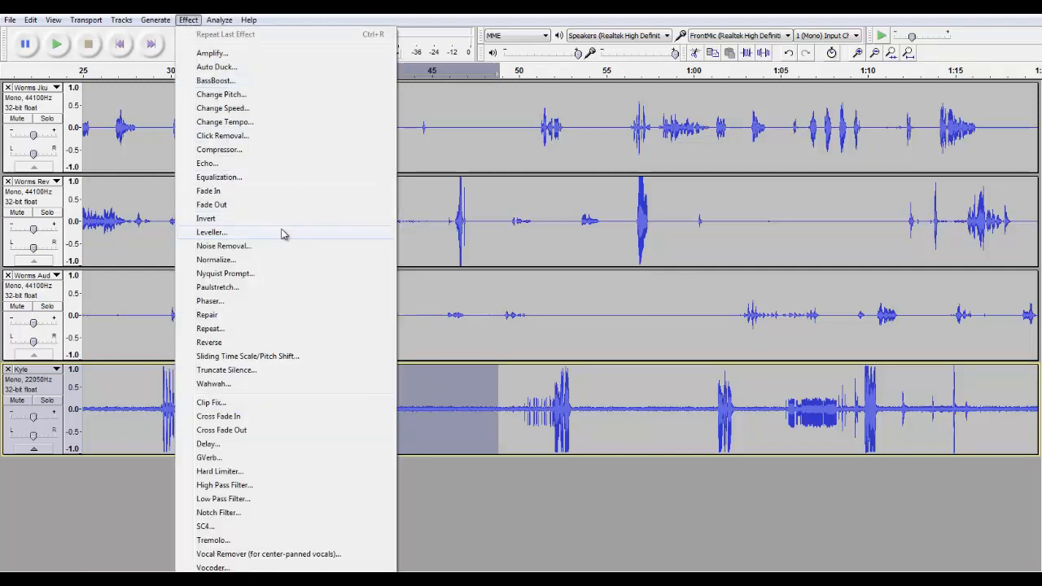
pyautogui.moveTo(270, 246)
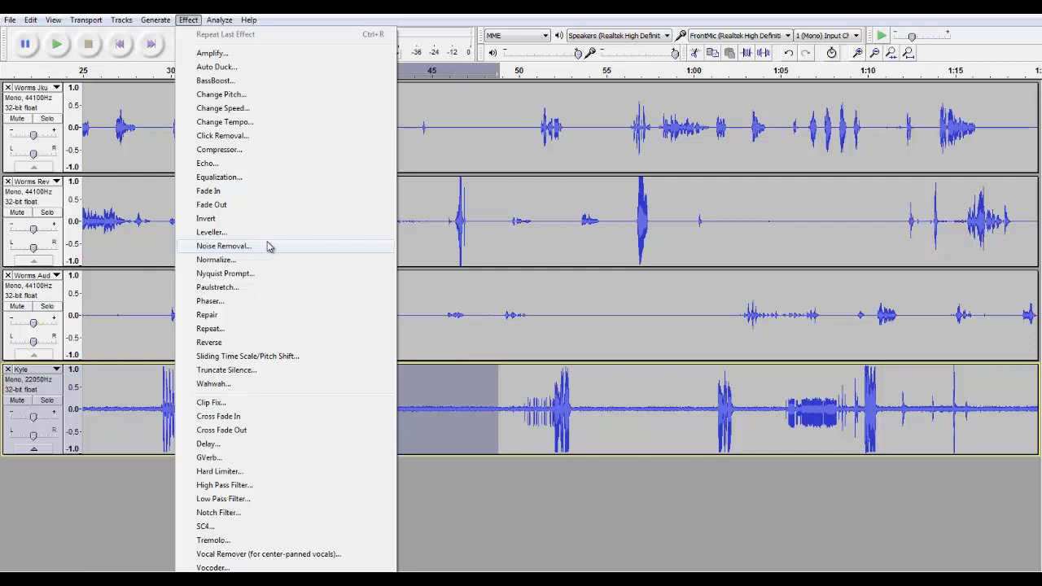
pyautogui.moveTo(268, 247)
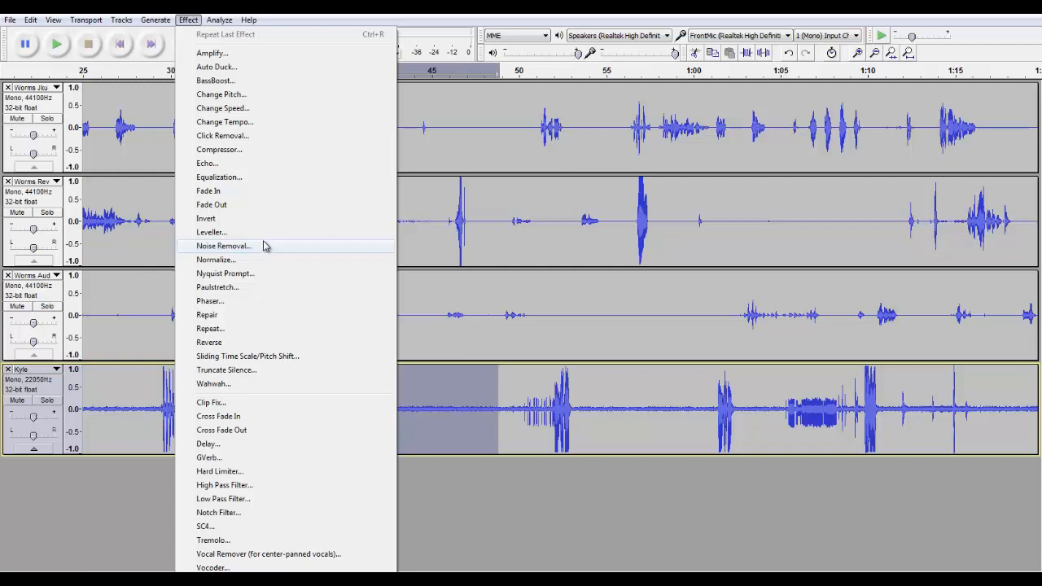
pyautogui.click(225, 246)
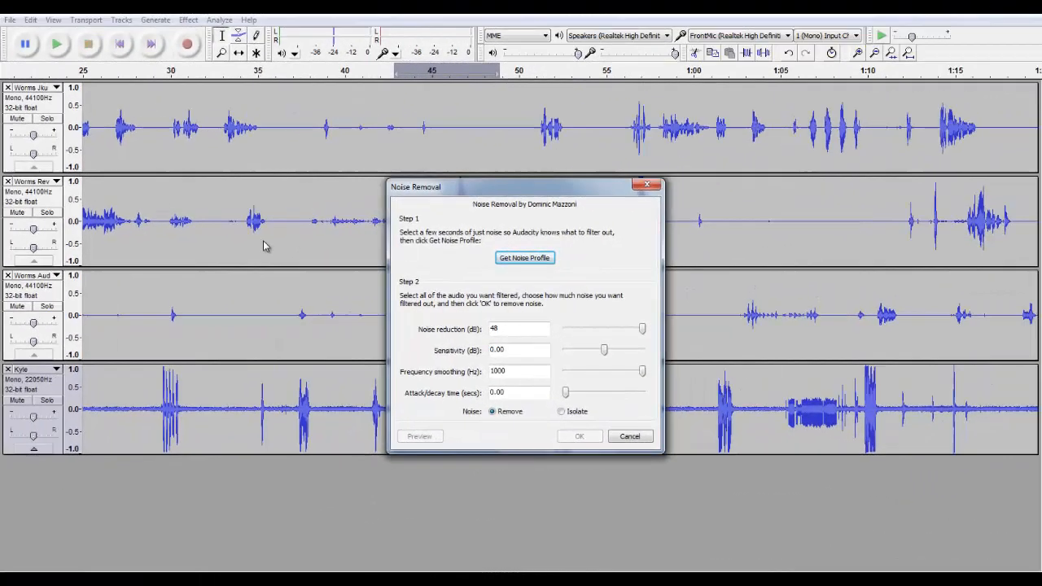
pyautogui.moveTo(332, 78)
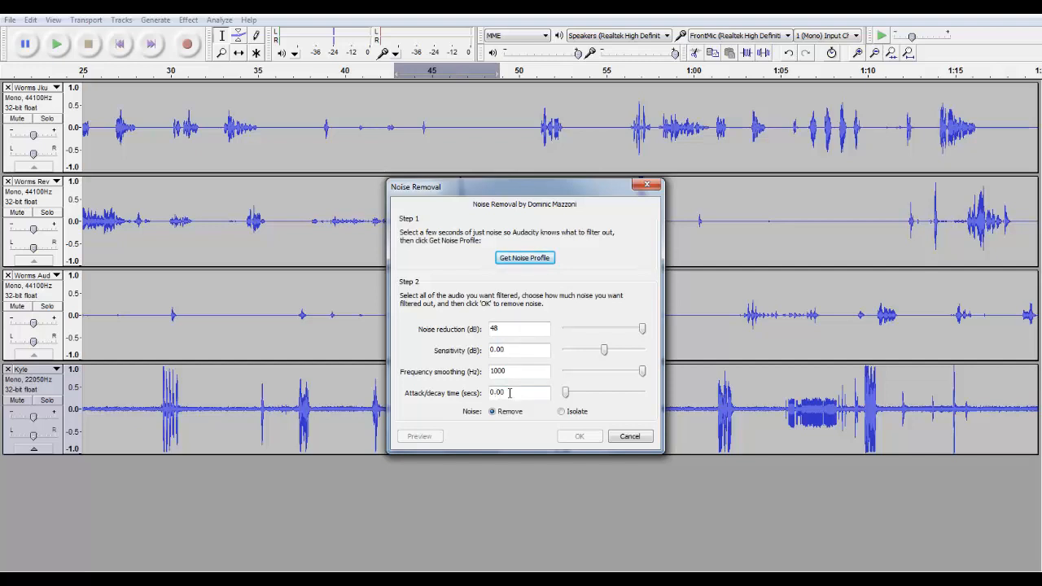
pyautogui.moveTo(582, 306)
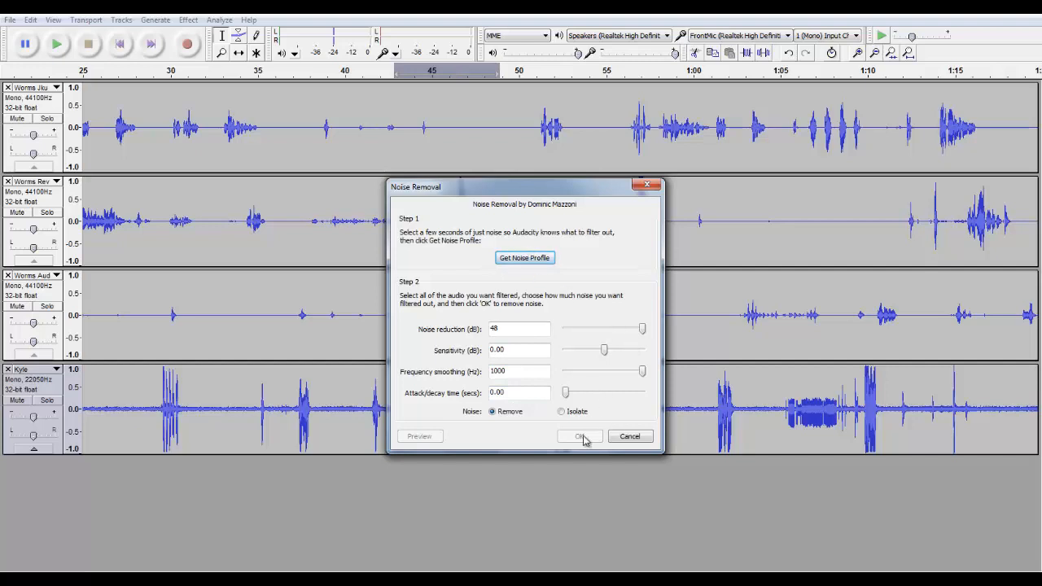
# Capture the noise profile from the selected quiet stretch via Get Noise Profile
pyautogui.click(579, 436)
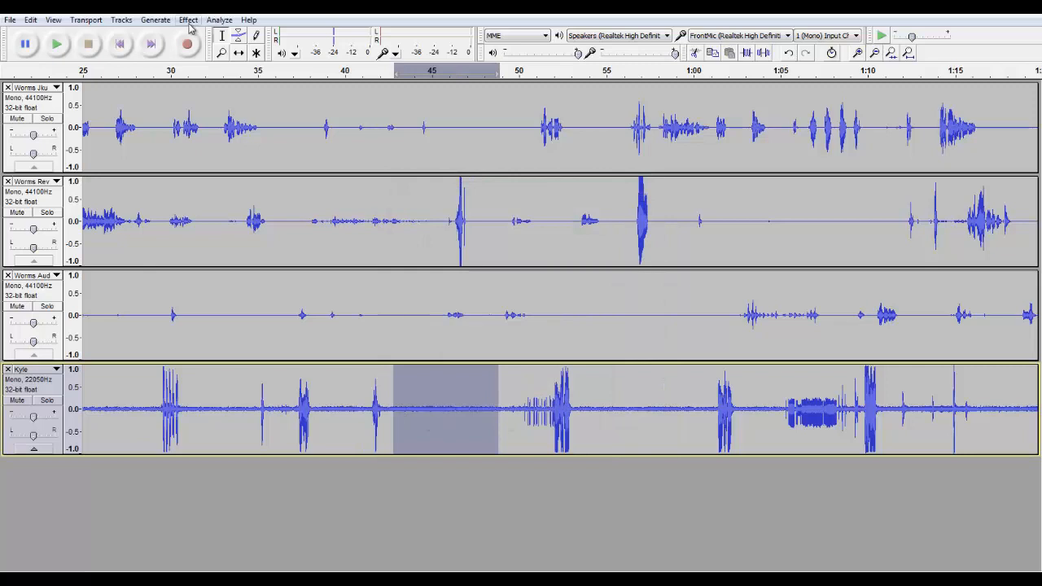
pyautogui.click(189, 20)
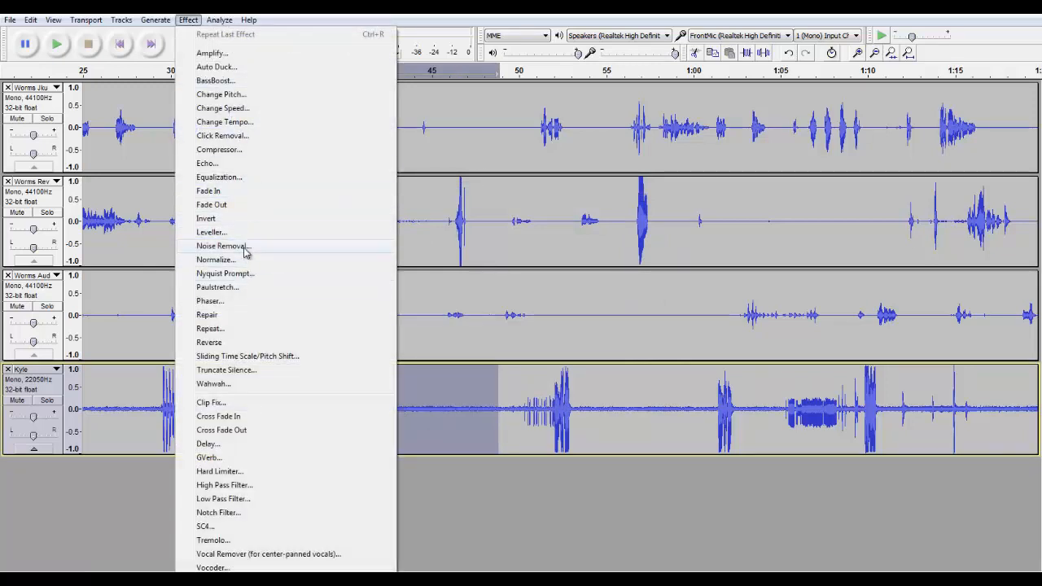
pyautogui.click(223, 245)
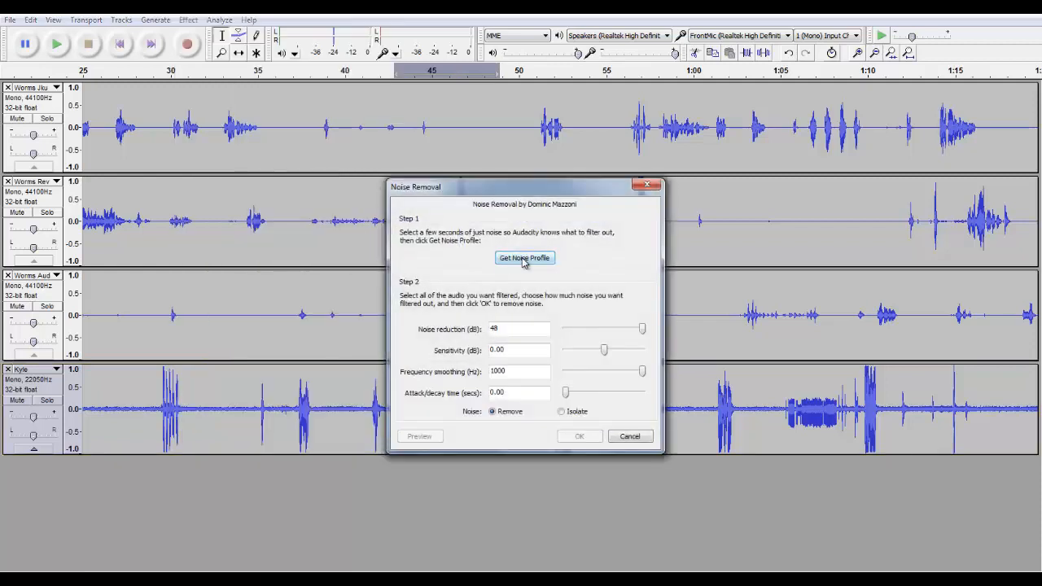
pyautogui.click(524, 257)
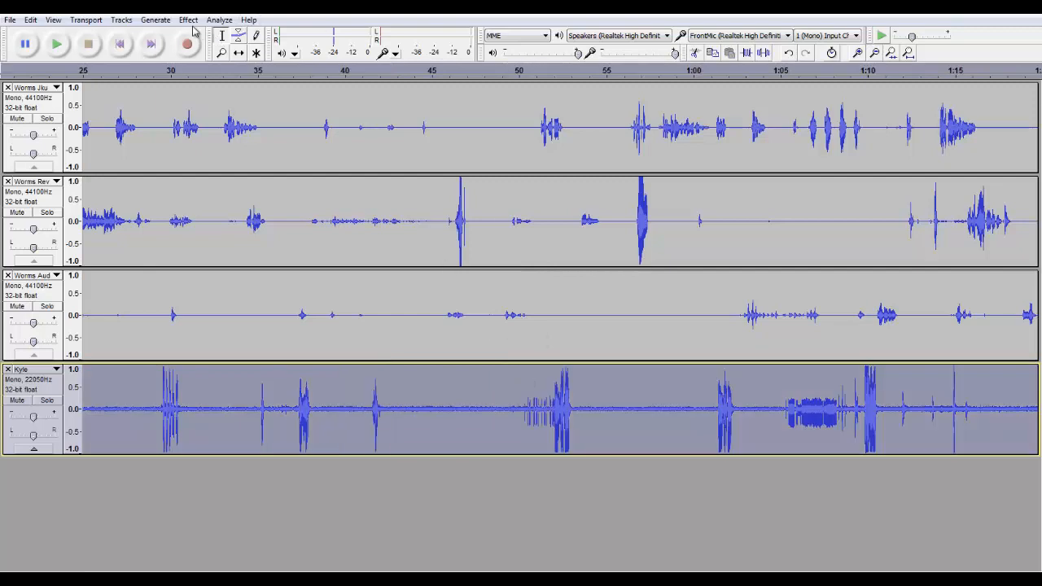
# Reopen Noise Removal with the whole Kyle track selected
pyautogui.click(187, 20)
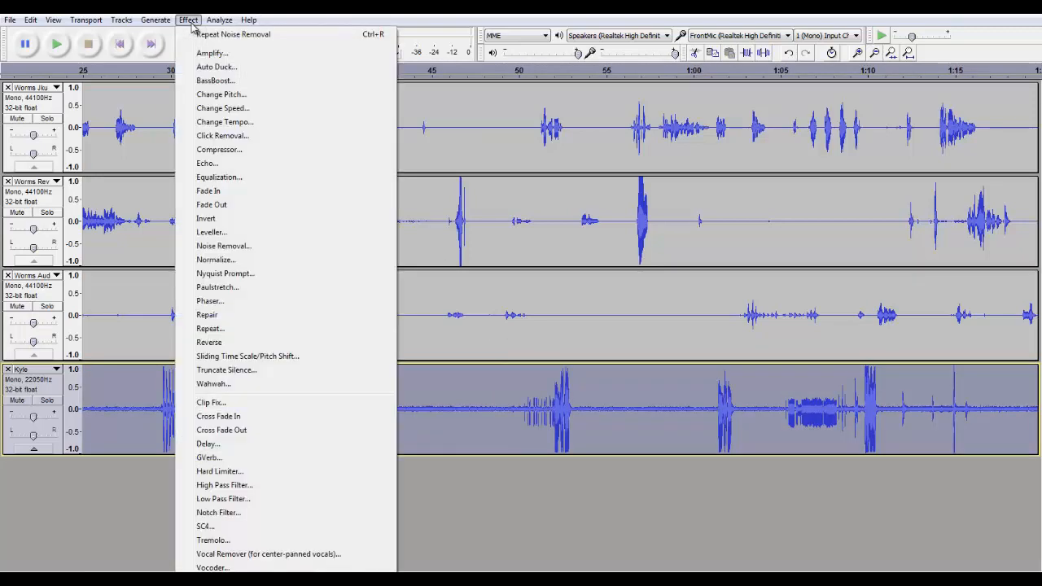
pyautogui.moveTo(306, 246)
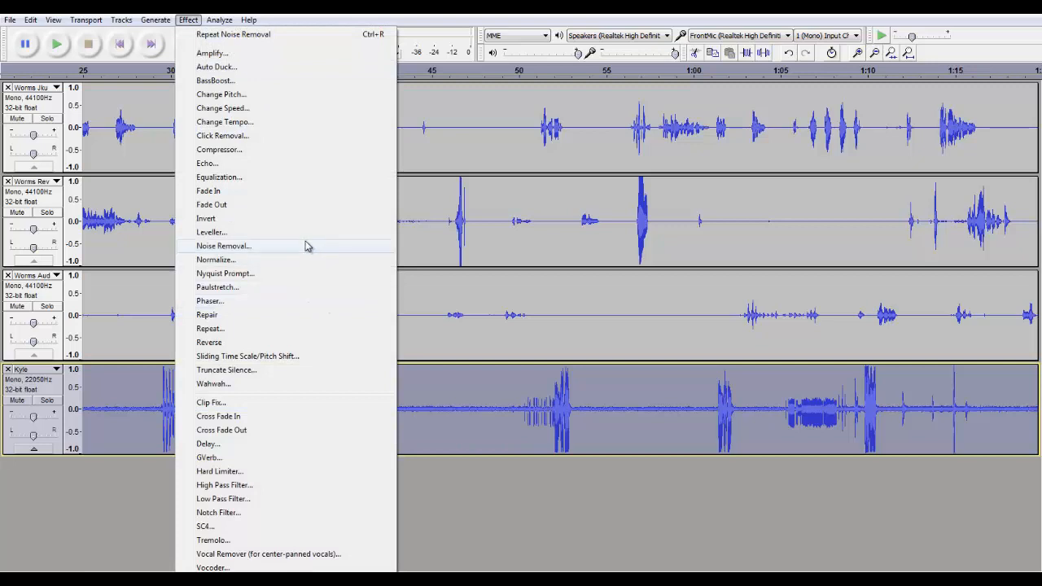
pyautogui.click(225, 246)
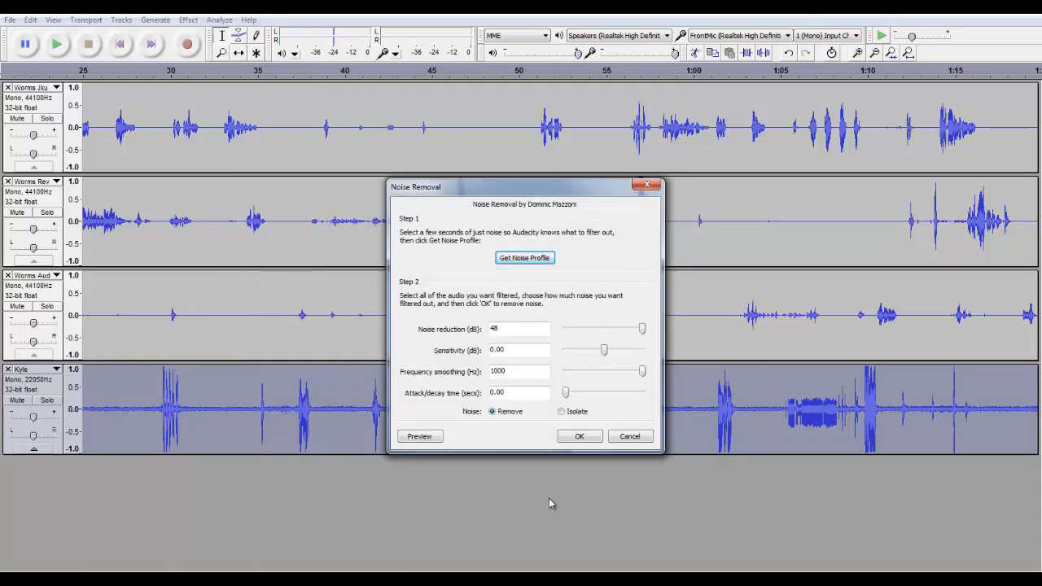
# Apply noise removal to the whole Kyle track, leaving silence between speech bursts
pyautogui.click(579, 436)
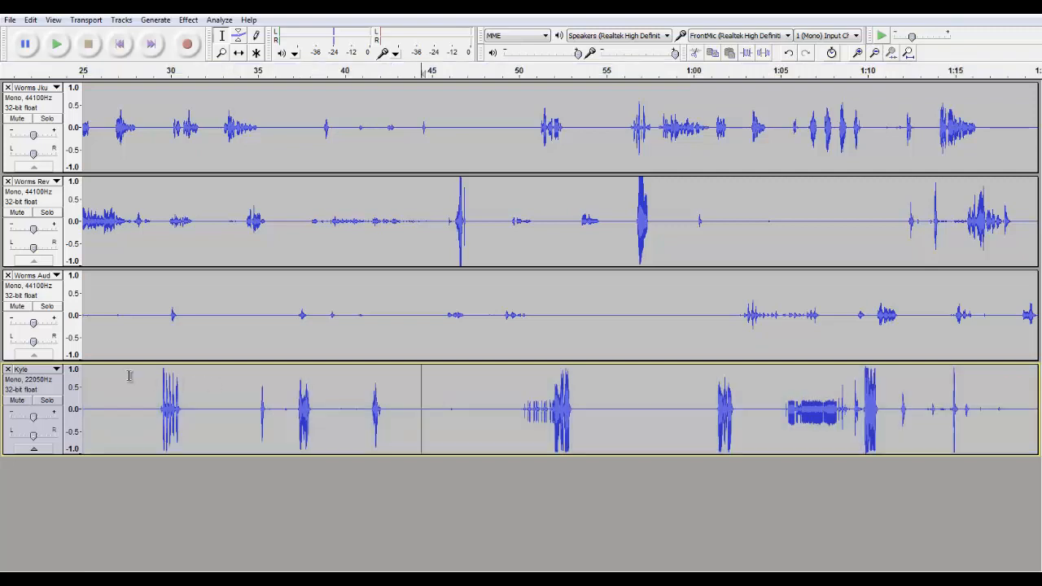
pyautogui.click(45, 400)
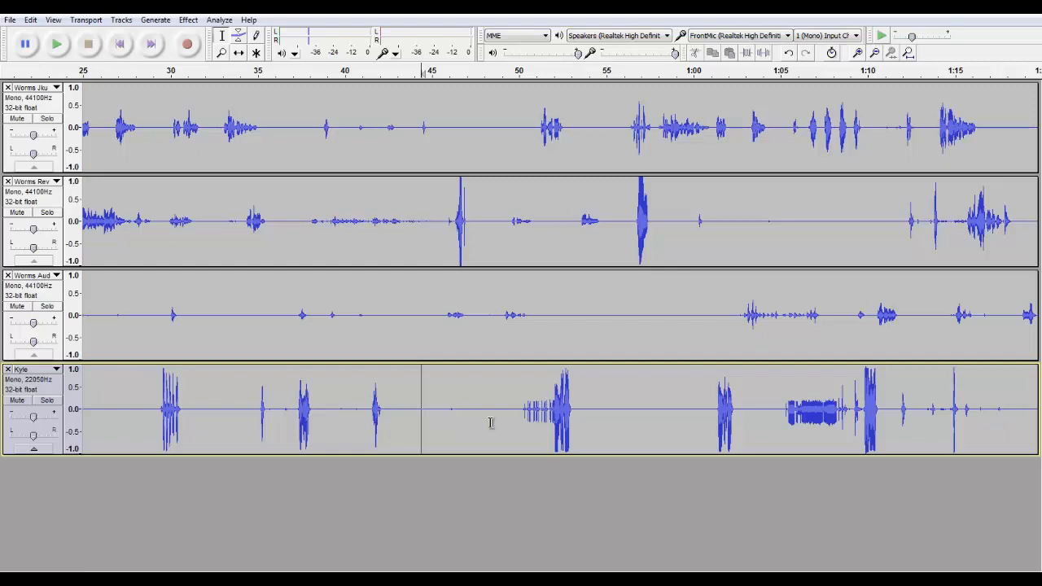
pyautogui.moveTo(443, 411)
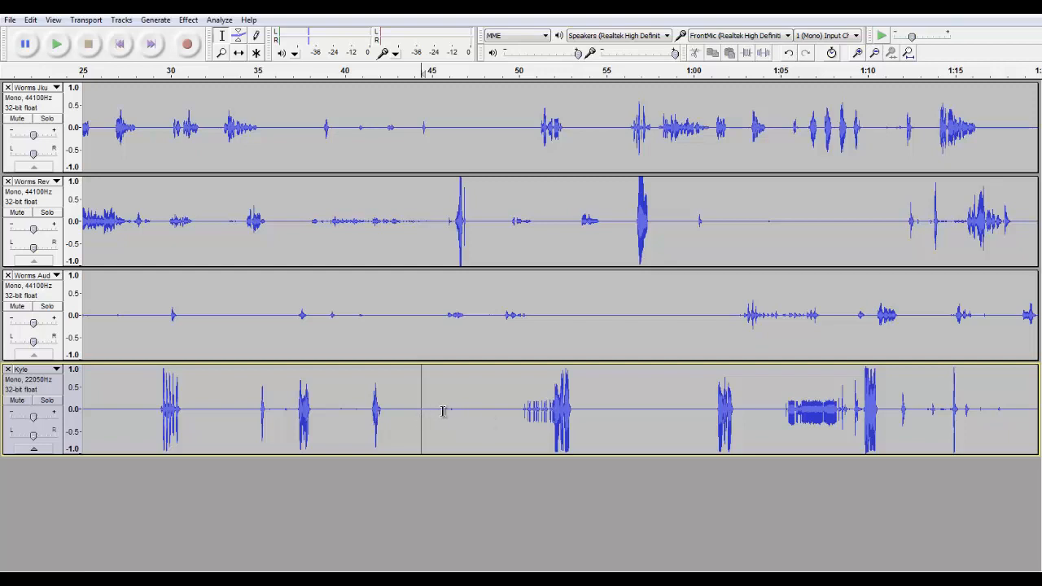
pyautogui.moveTo(504, 410)
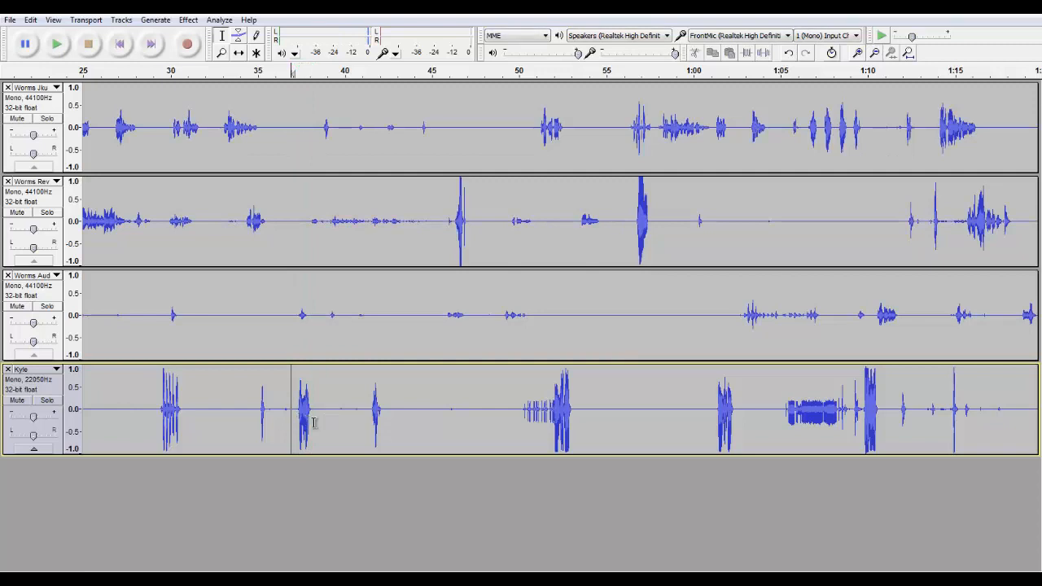
# Mark a short burst near 40 seconds on the cleaned Kyle track
pyautogui.moveTo(313, 406); pyautogui.dragTo(368, 407)
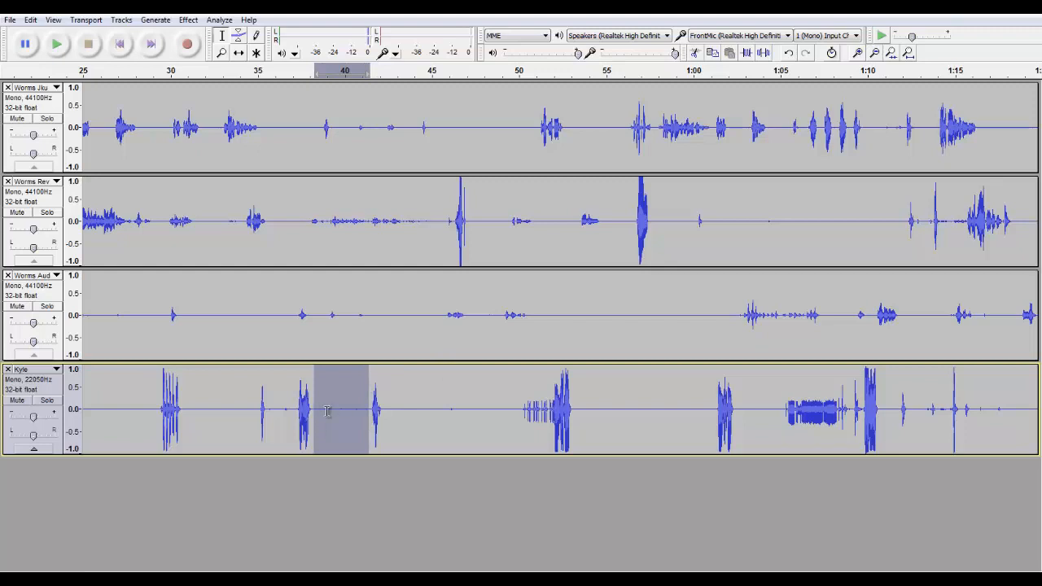
pyautogui.moveTo(360, 410)
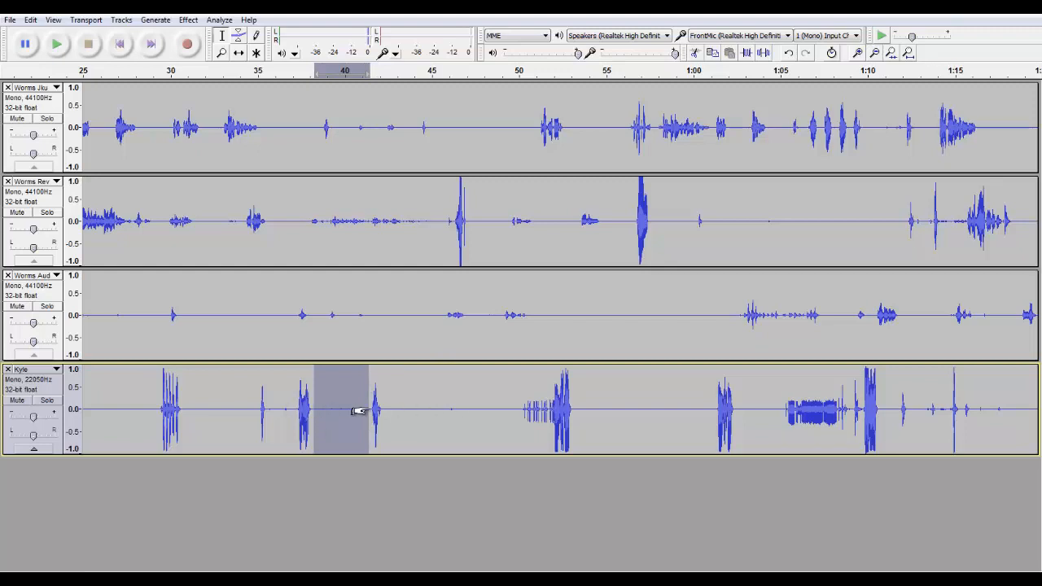
pyautogui.moveTo(600, 96)
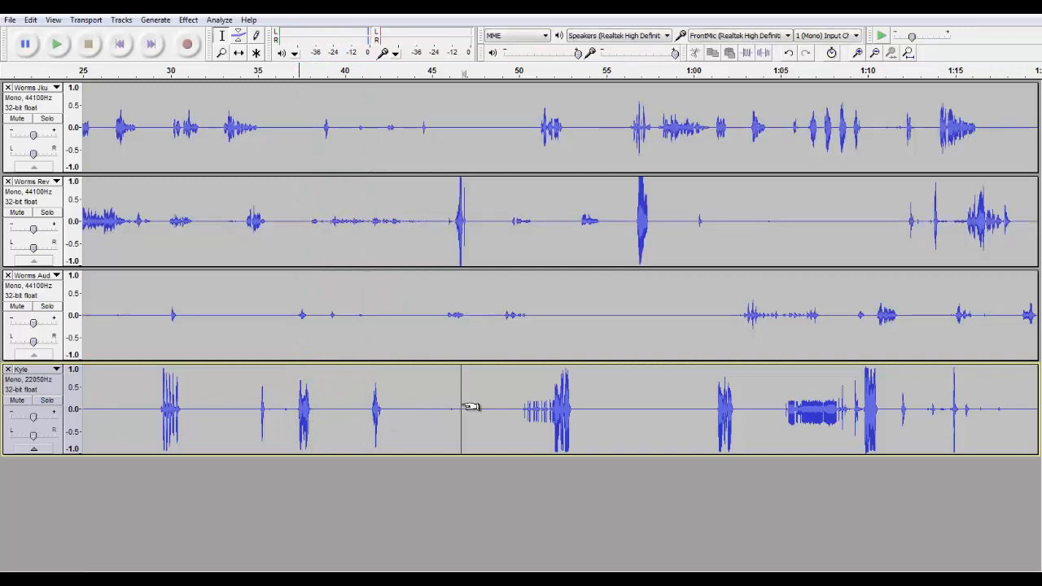
pyautogui.click(189, 20)
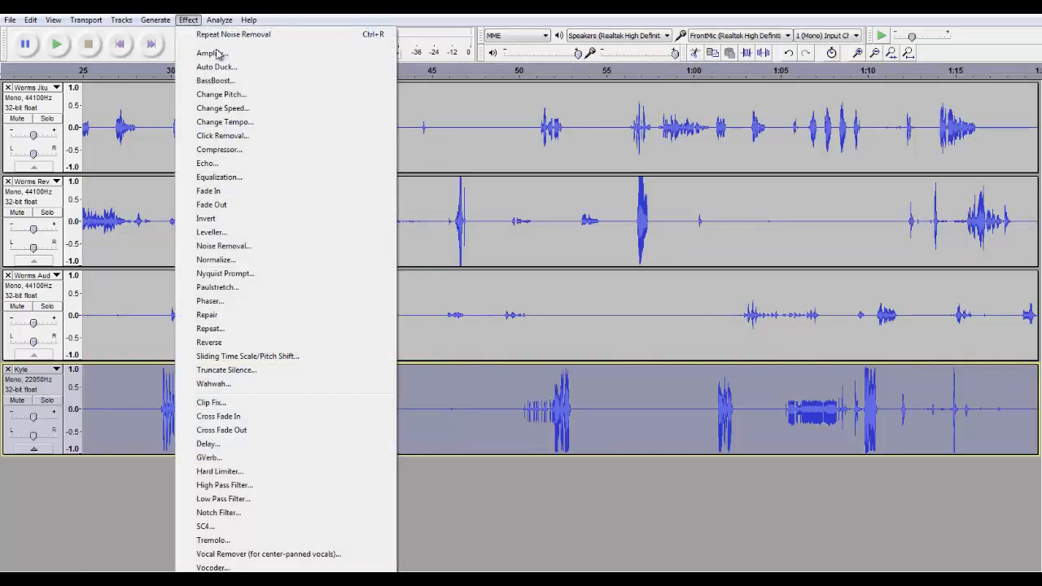
pyautogui.click(210, 52)
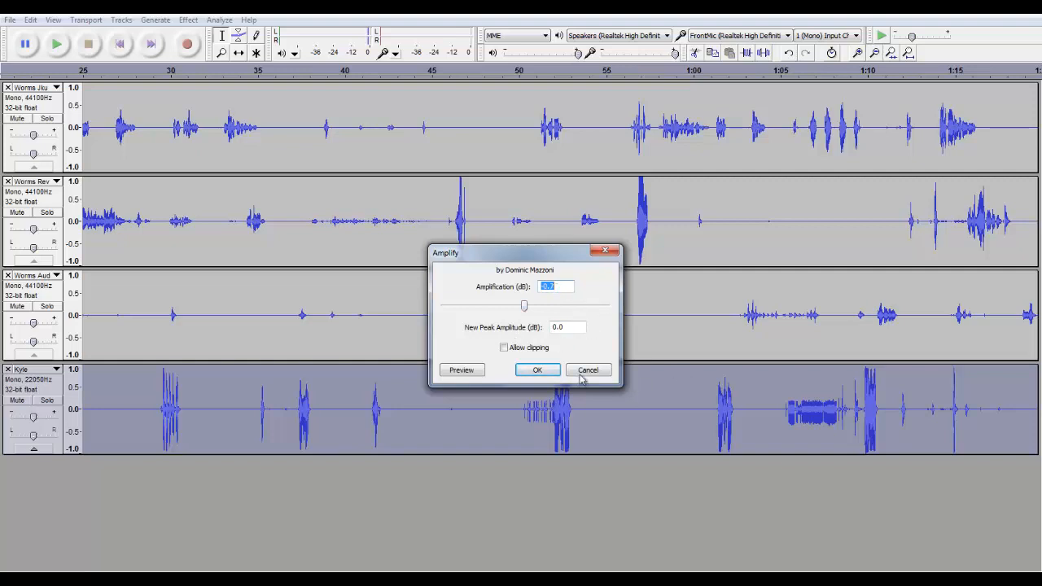
pyautogui.click(586, 370)
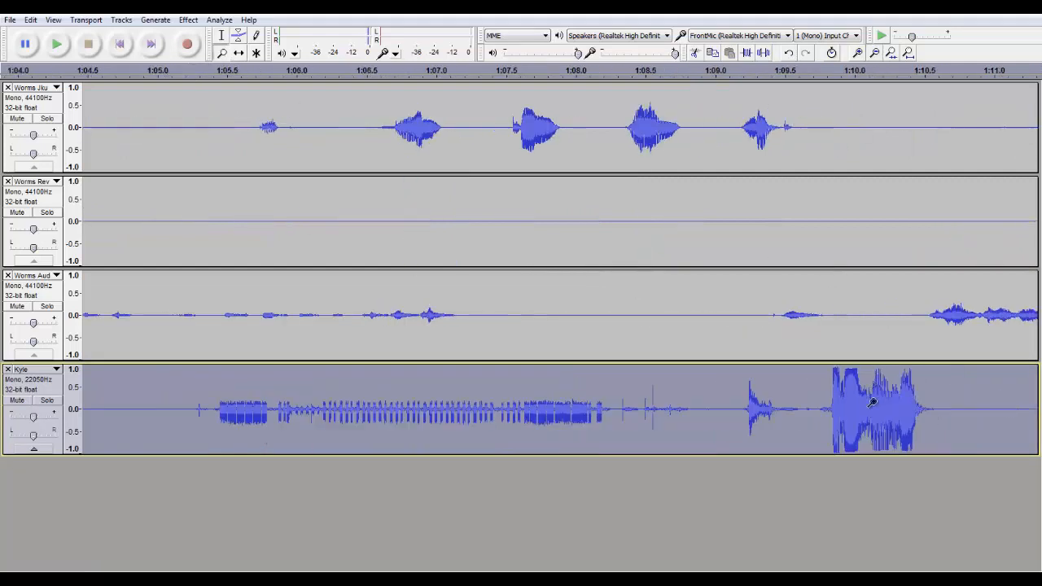
pyautogui.moveTo(809, 384)
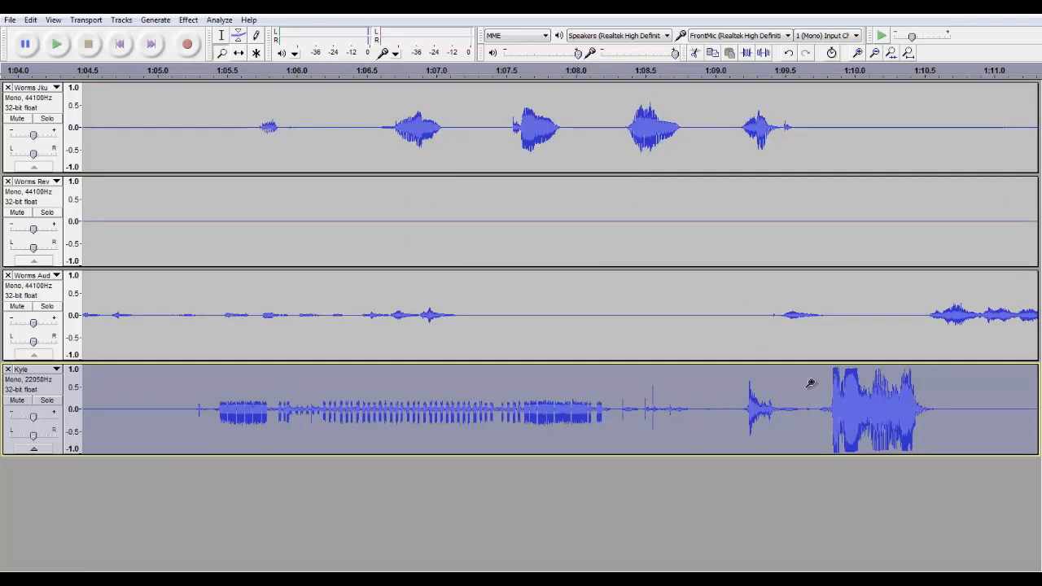
pyautogui.moveTo(834, 371)
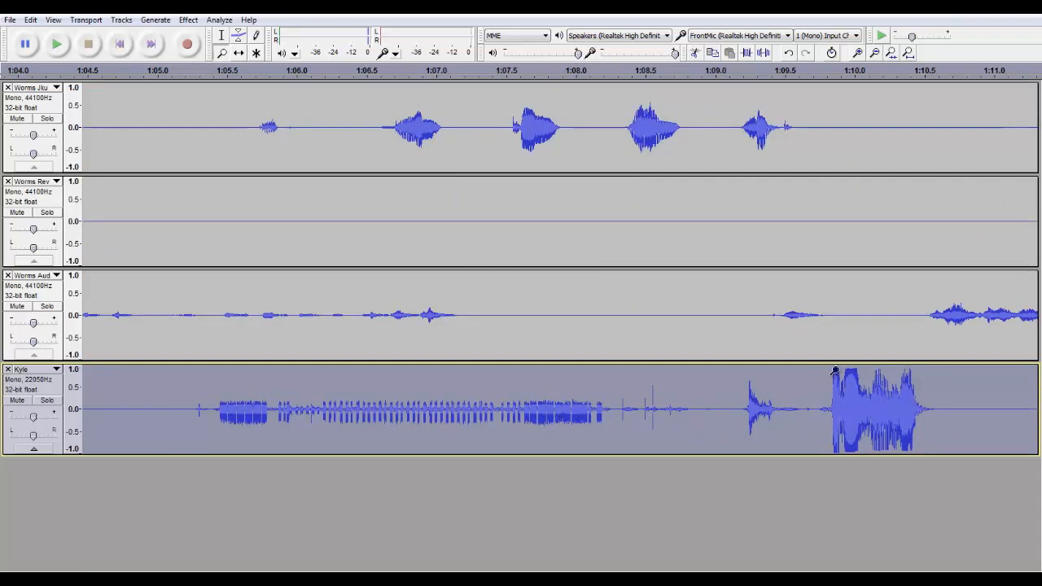
pyautogui.hscroll(-3)
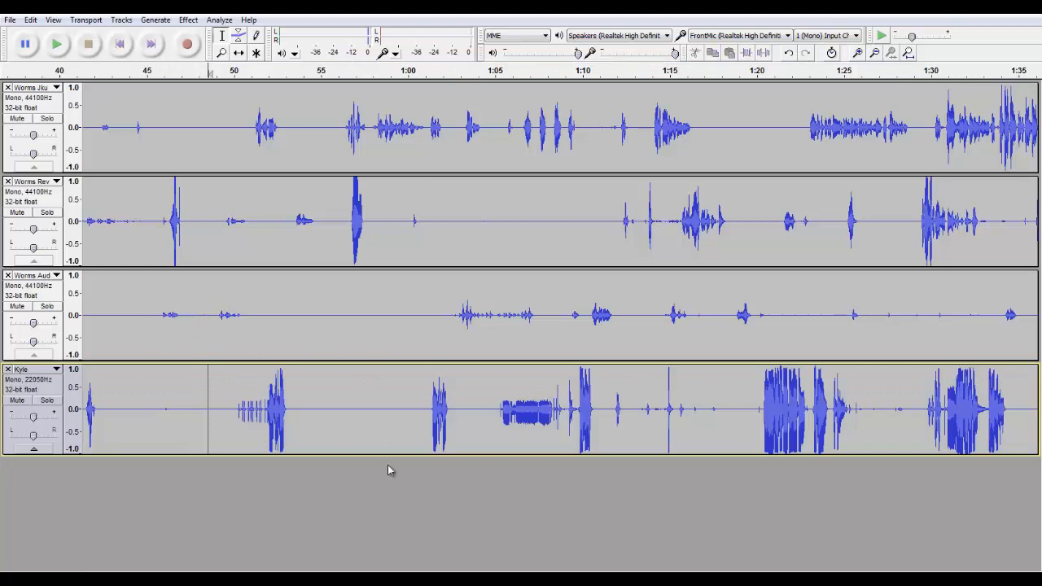
# Run the Amplify effect on the Kyle track's audio at its default setting
pyautogui.moveTo(208, 409); pyautogui.dragTo(342, 408)
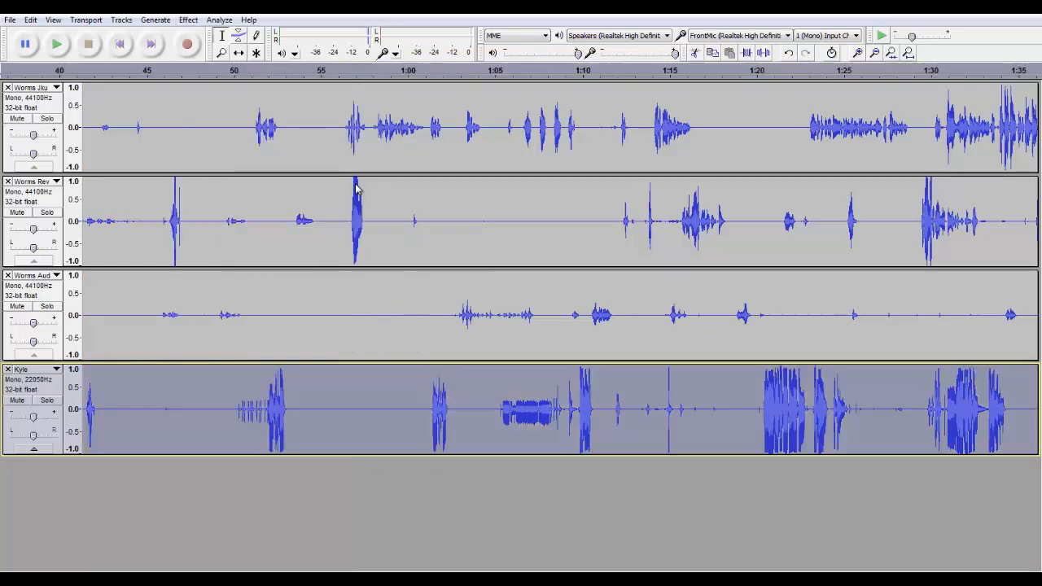
pyautogui.click(188, 20)
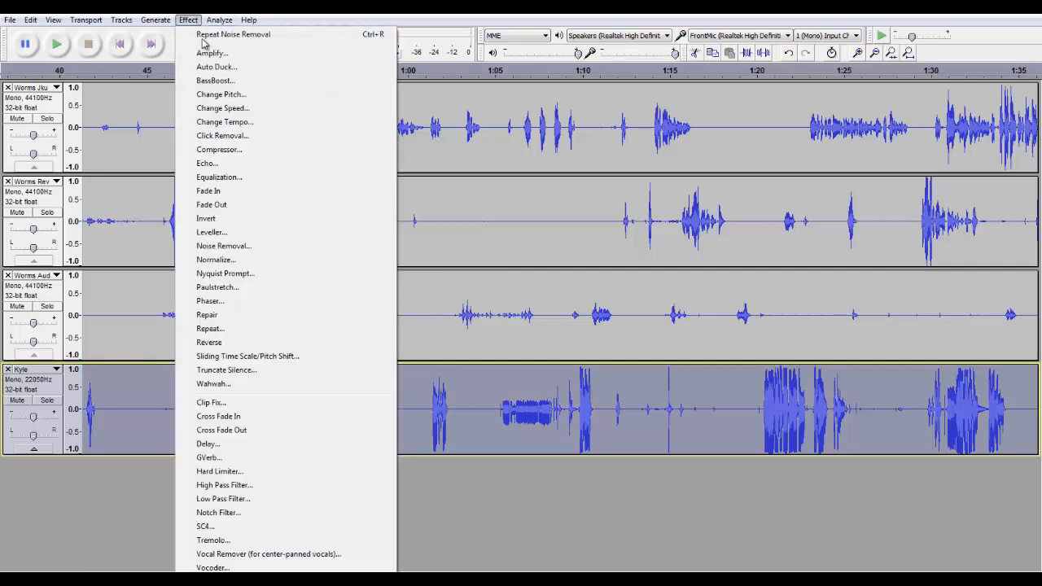
pyautogui.click(212, 52)
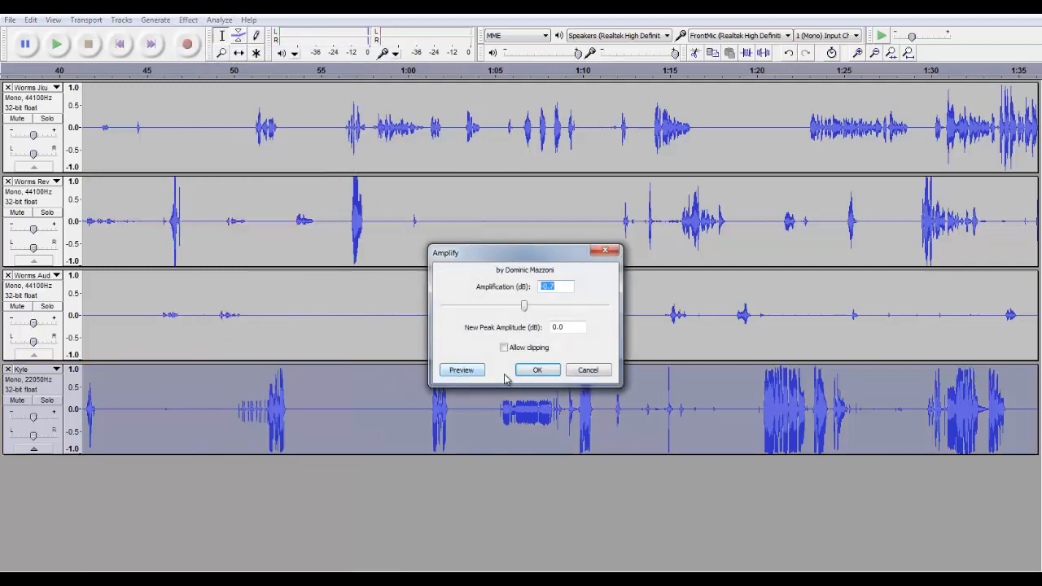
pyautogui.click(537, 370)
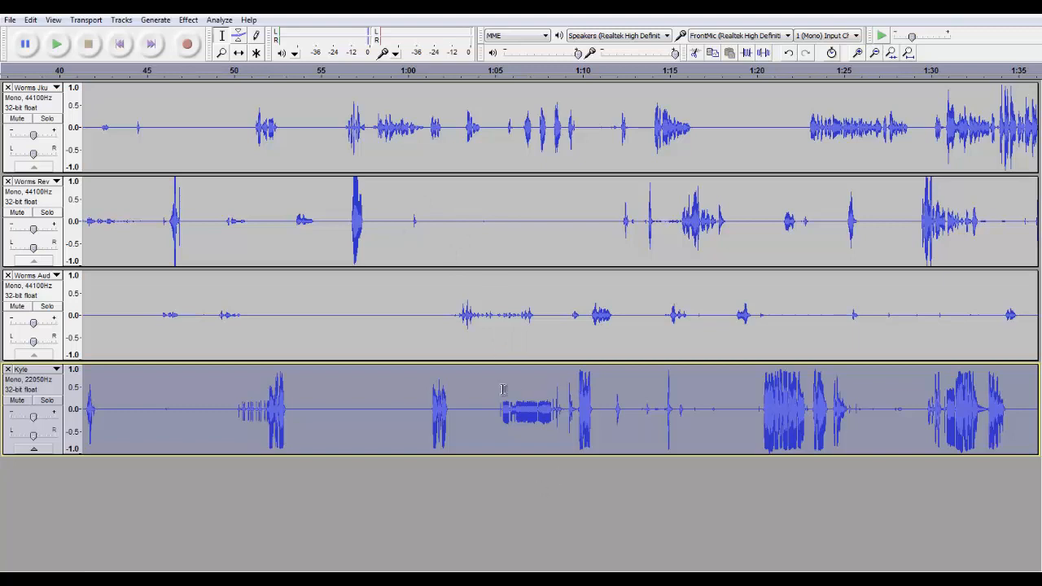
pyautogui.moveTo(459, 297)
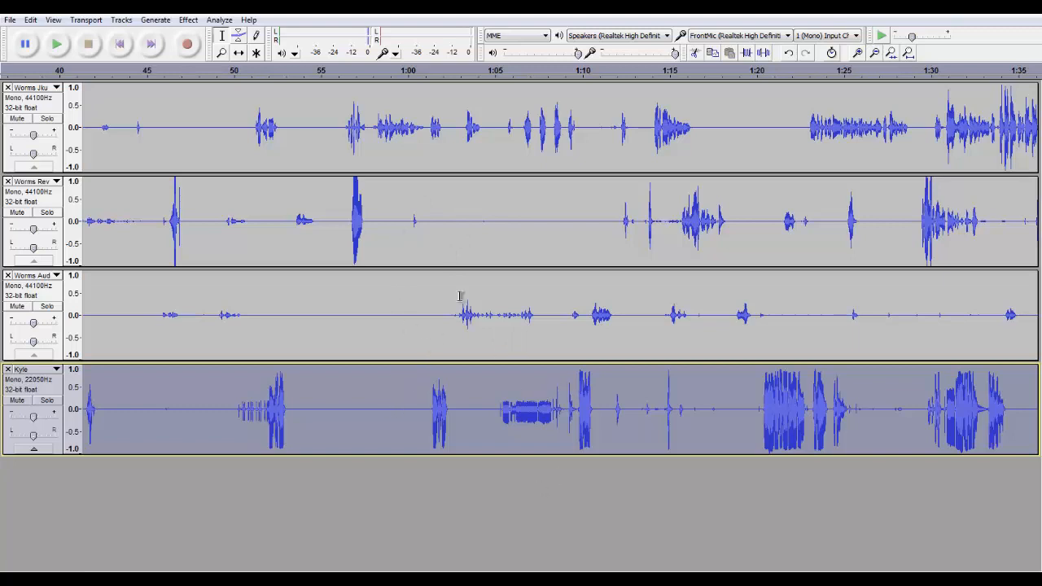
pyautogui.moveTo(670, 62)
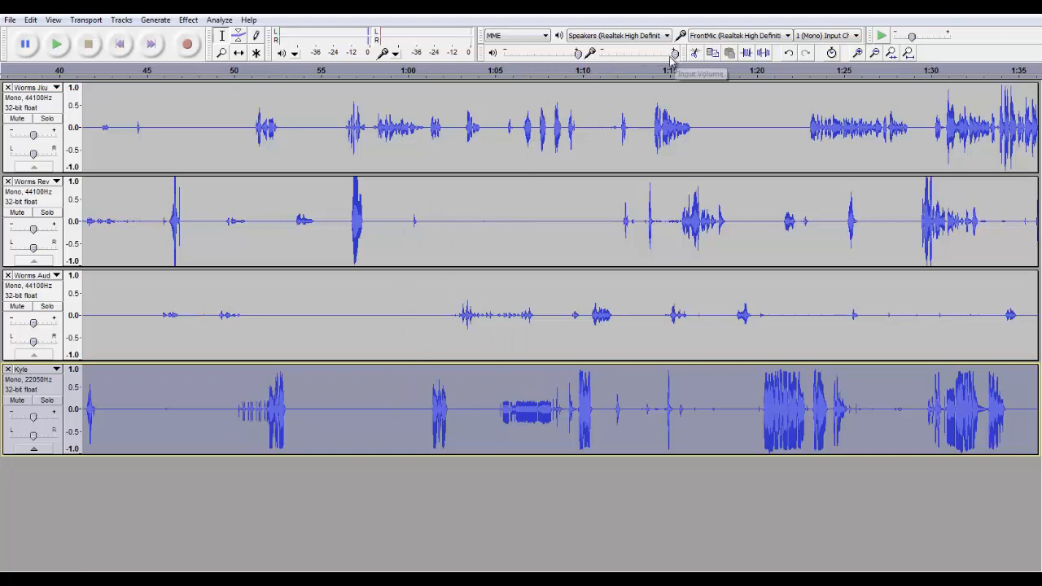
pyautogui.moveTo(674, 52)
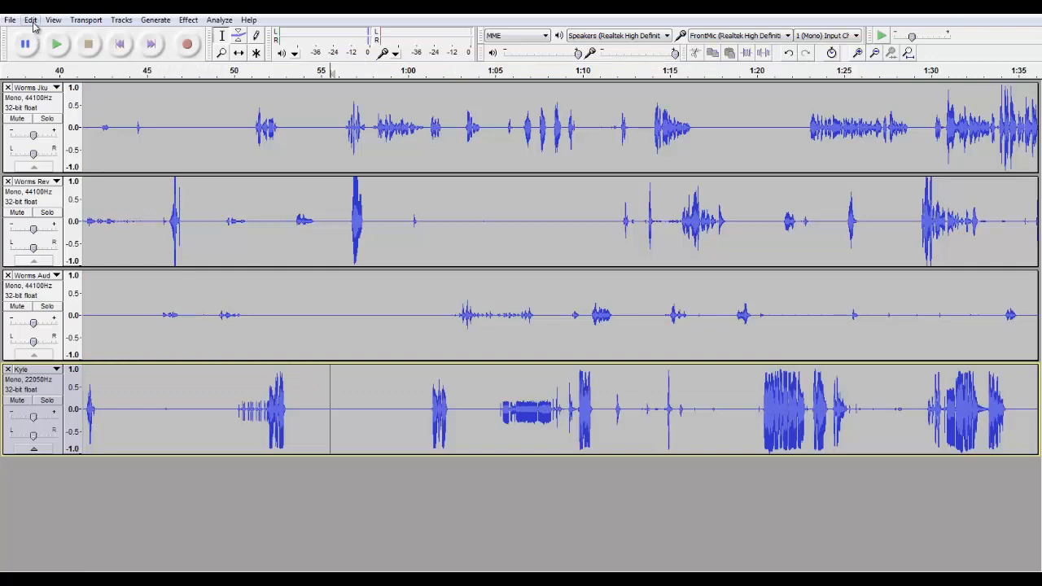
pyautogui.click(29, 20)
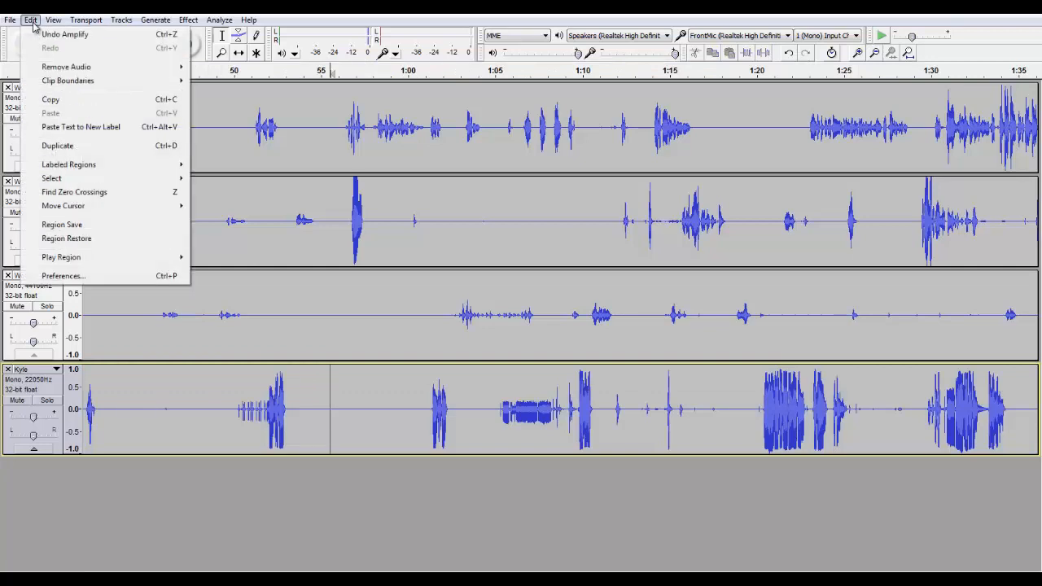
pyautogui.moveTo(46, 273)
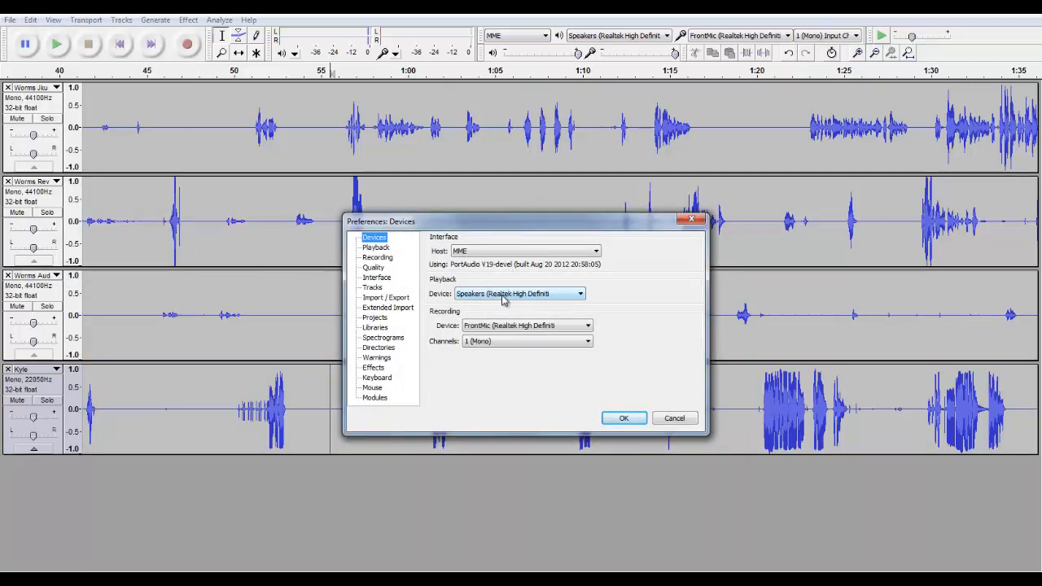
pyautogui.click(580, 293)
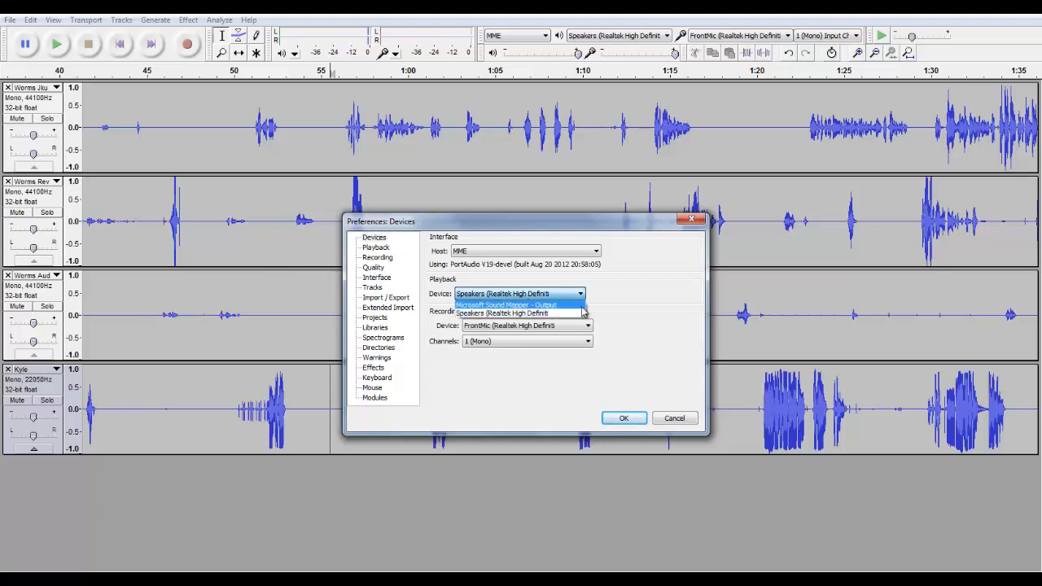
pyautogui.click(501, 312)
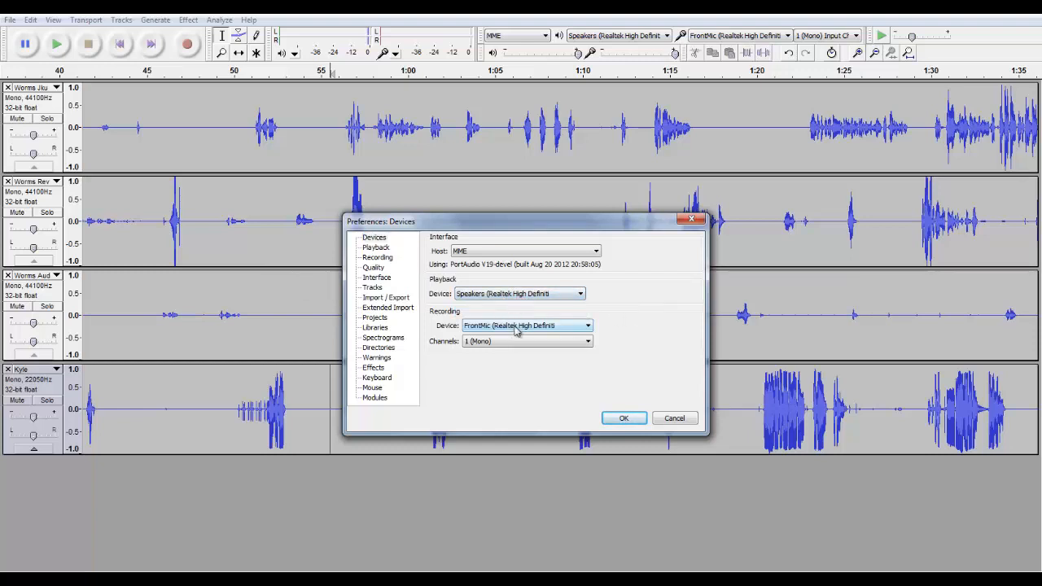
pyautogui.click(586, 326)
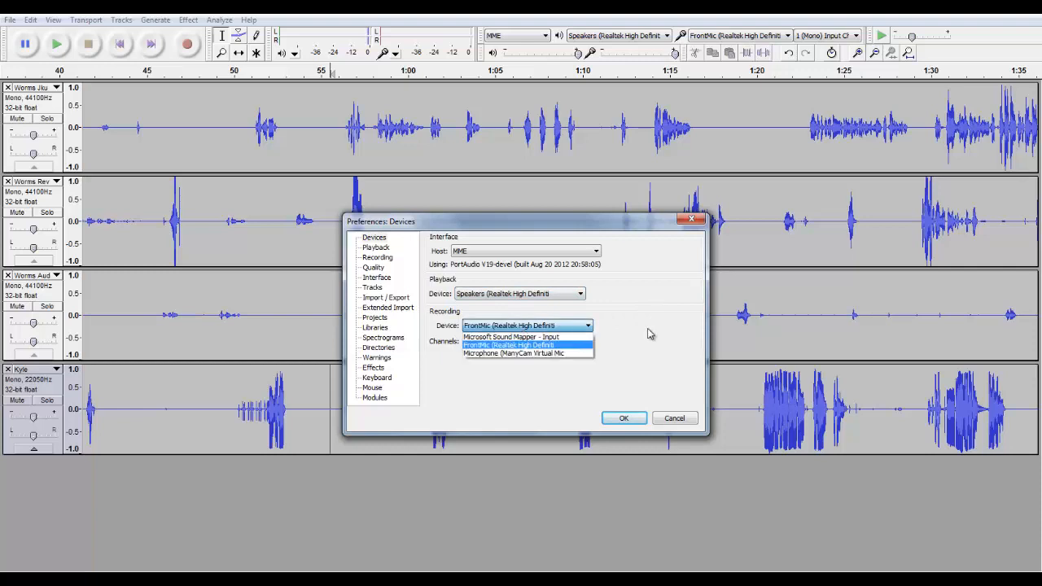
pyautogui.moveTo(627, 341)
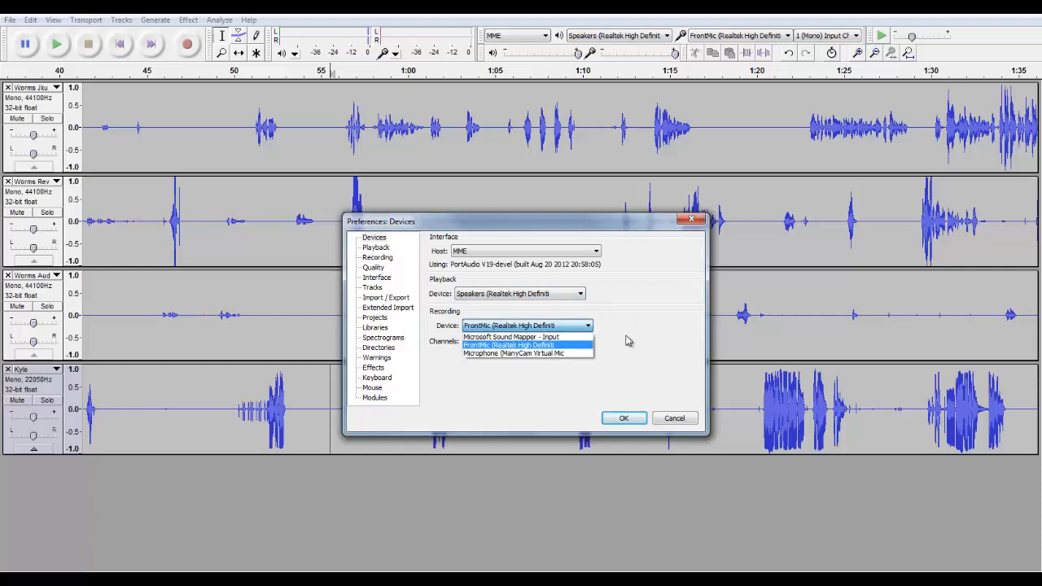
pyautogui.click(508, 345)
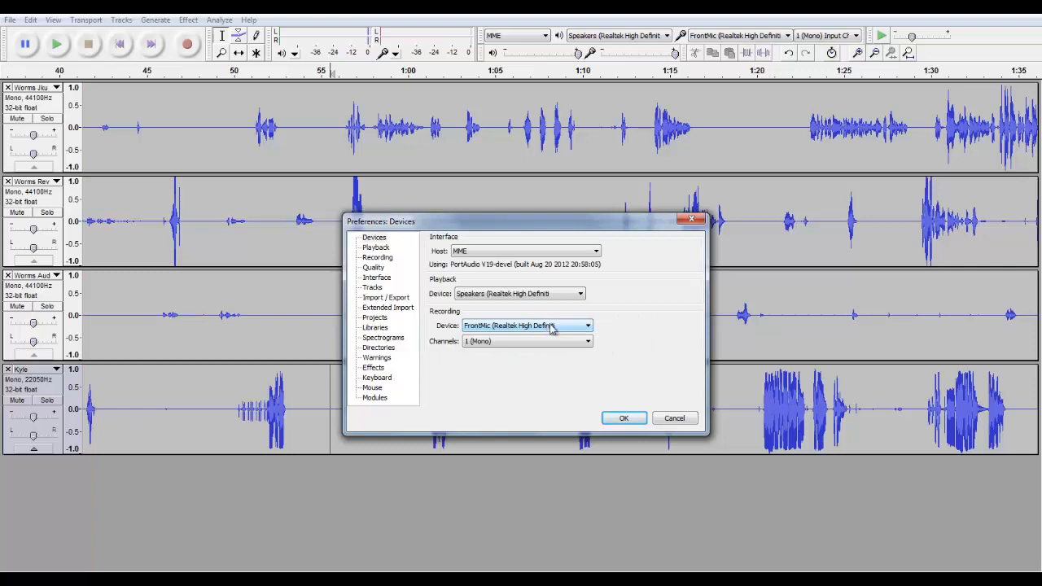
pyautogui.moveTo(543, 329)
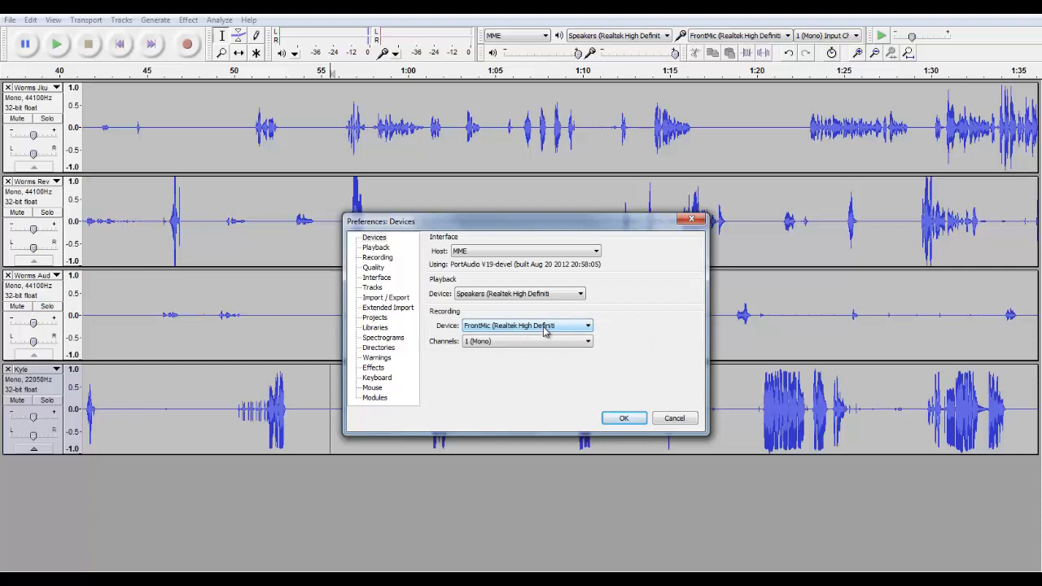
pyautogui.moveTo(508, 345)
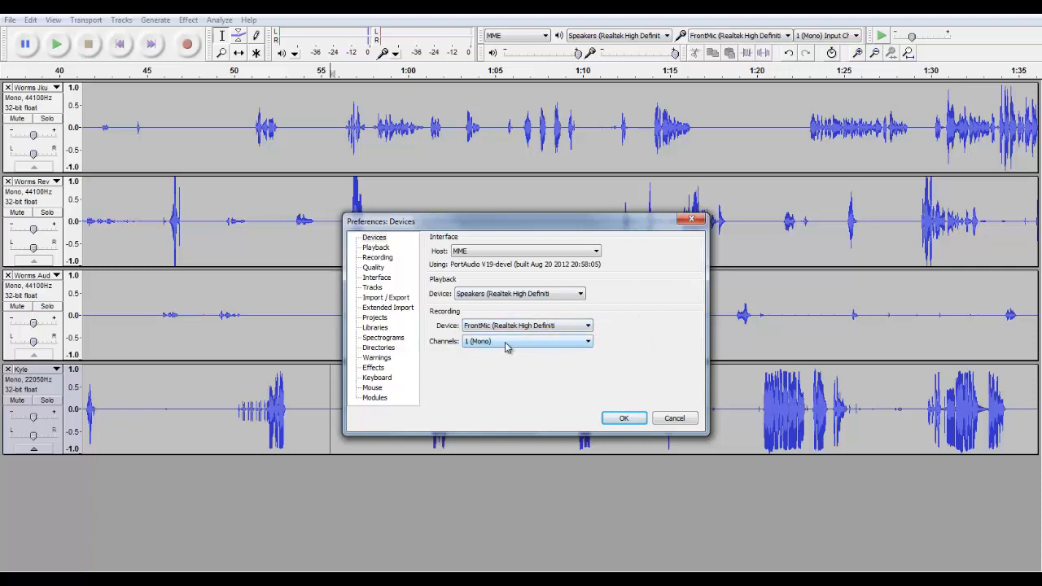
pyautogui.moveTo(486, 350)
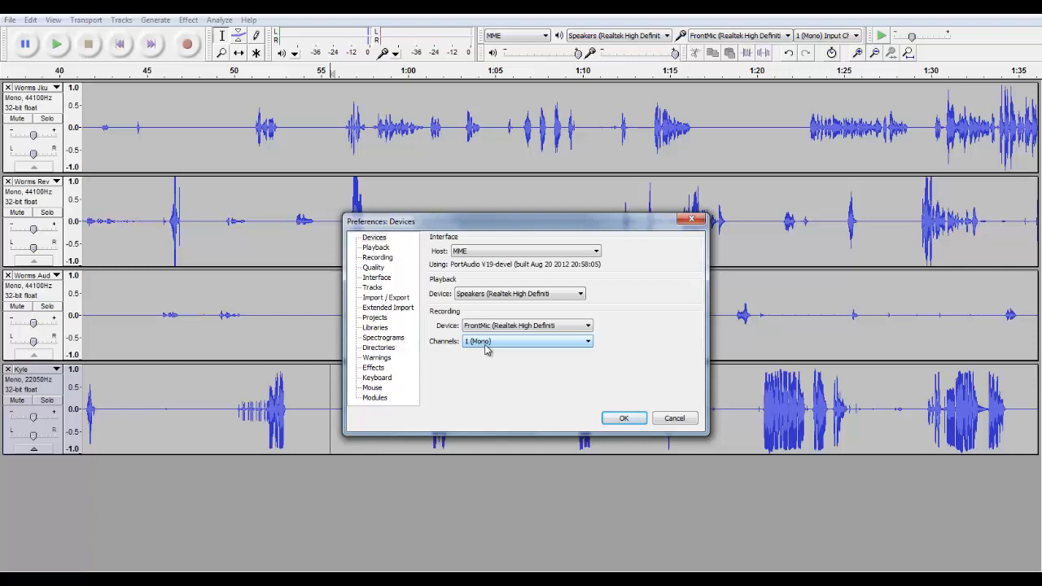
pyautogui.moveTo(573, 365)
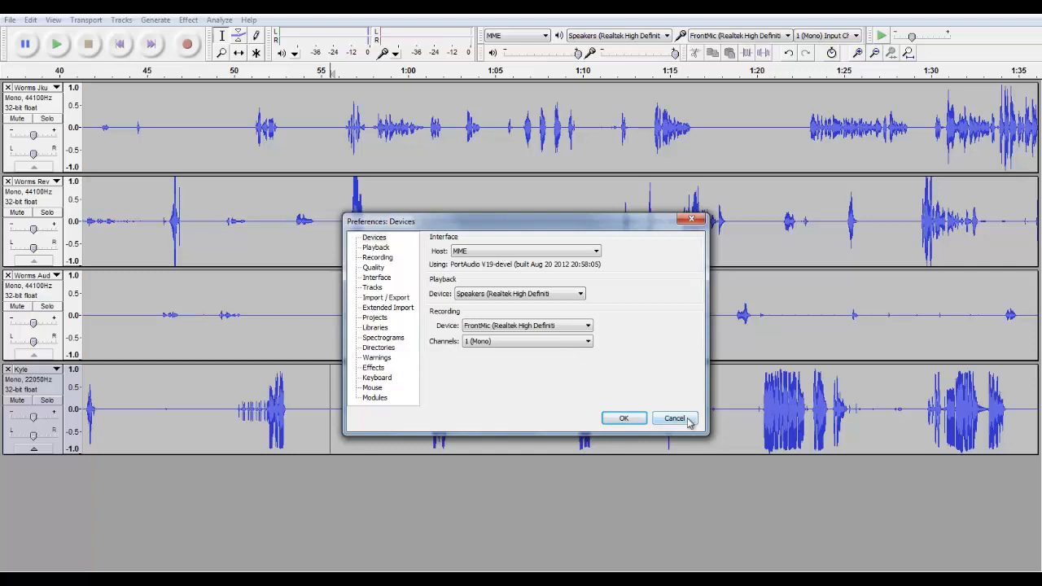
pyautogui.click(673, 417)
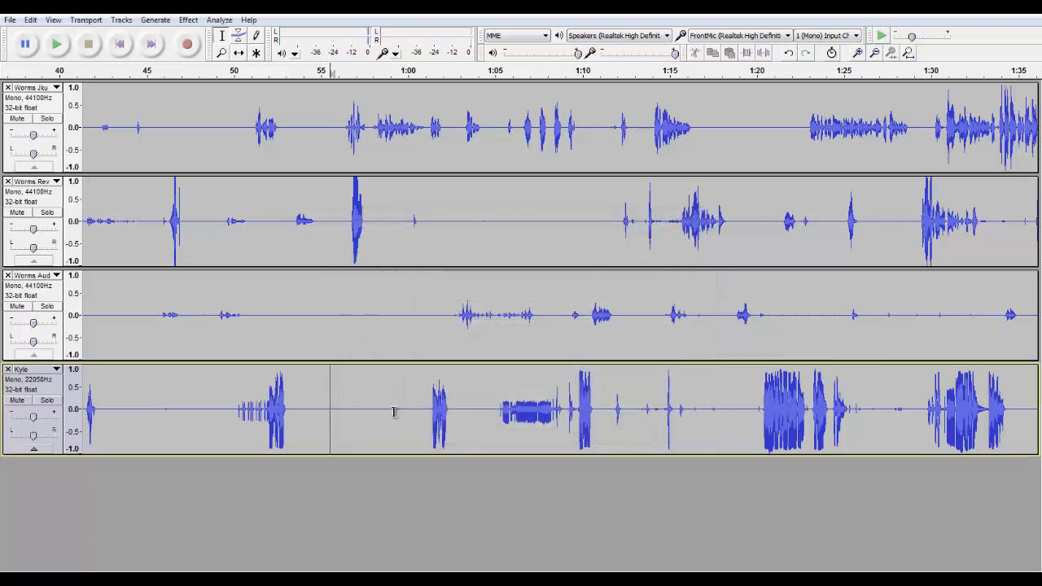
pyautogui.moveTo(521, 368)
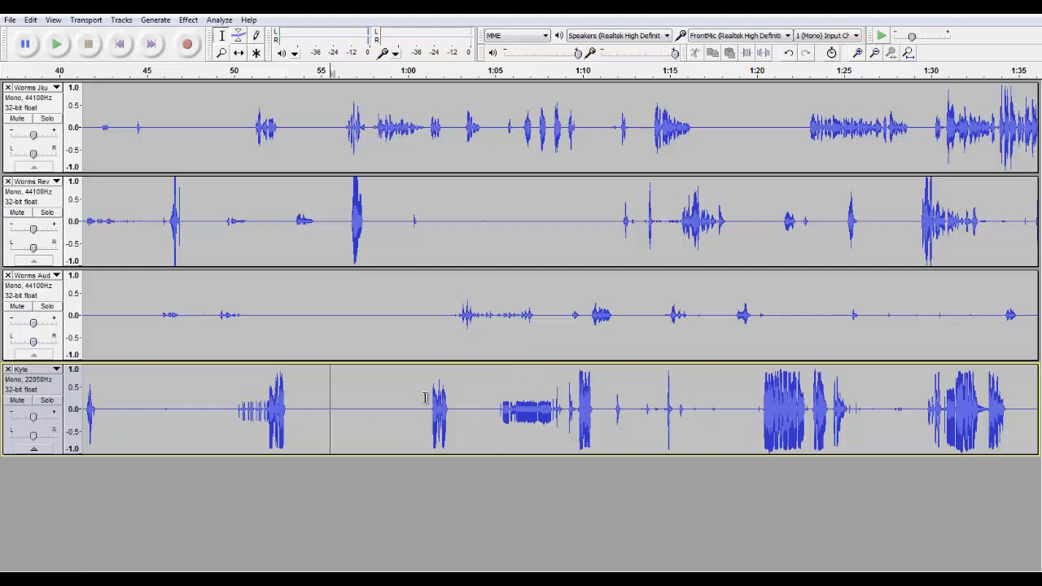
pyautogui.moveTo(442, 332)
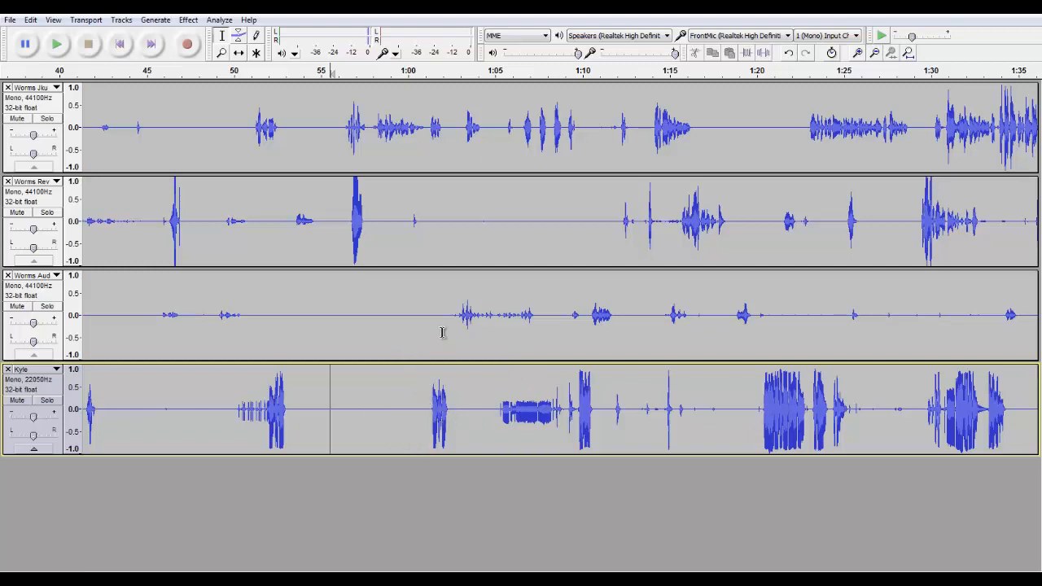
# Boost the early stretch of the third track by 5 dB with Amplify
pyautogui.moveTo(173, 317); pyautogui.dragTo(622, 328)
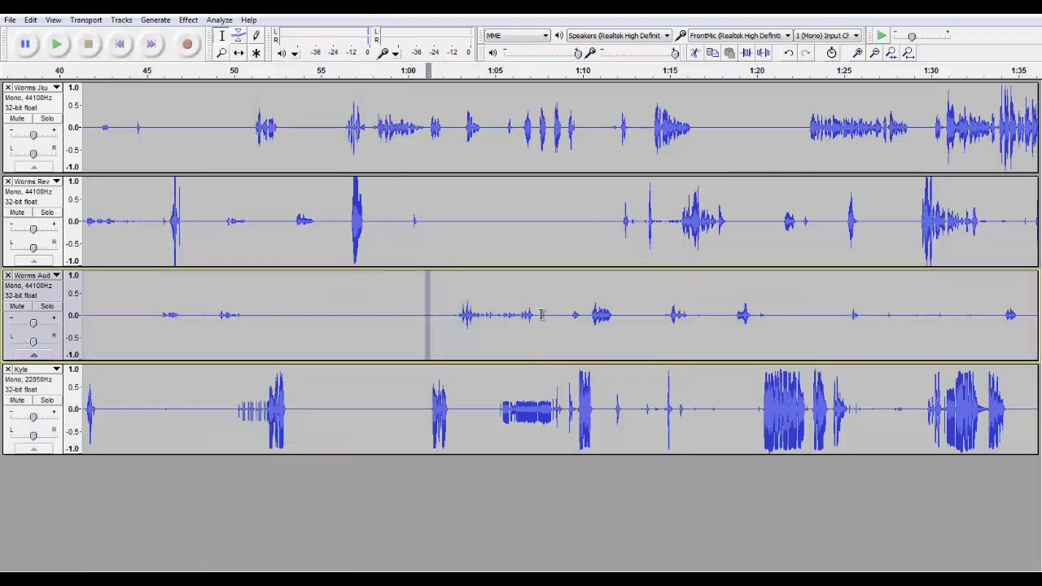
pyautogui.moveTo(144, 316); pyautogui.dragTo(539, 316)
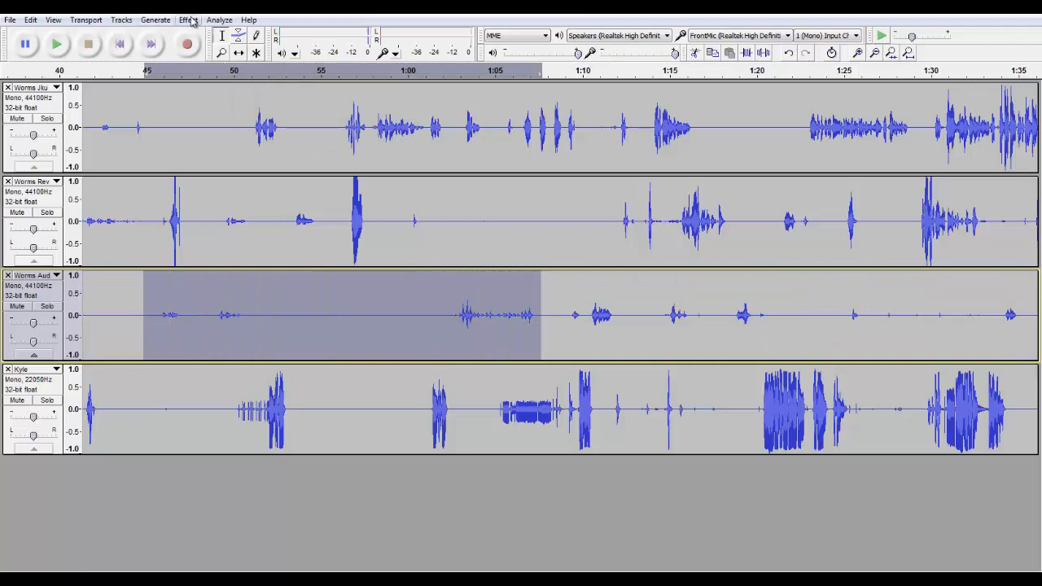
pyautogui.click(188, 19)
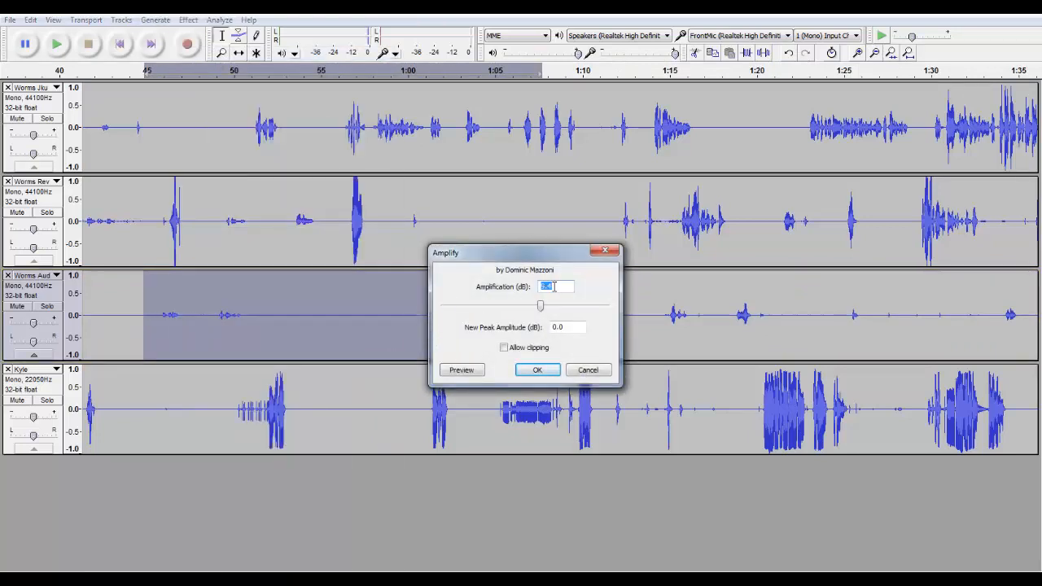
pyautogui.write('5')
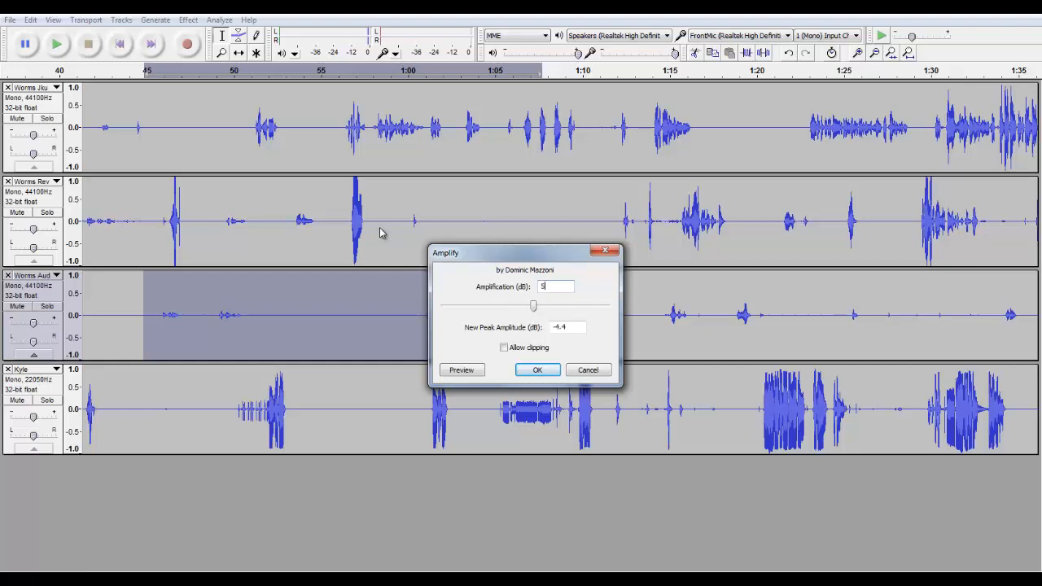
pyautogui.click(537, 369)
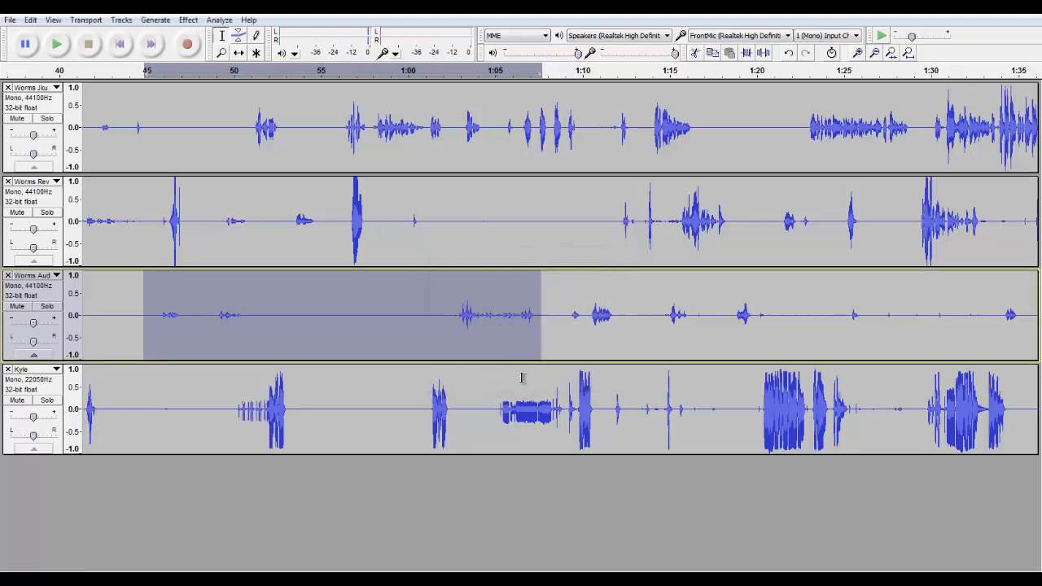
# Amplify a shorter stretch of the third track again at the default setting
pyautogui.click(29, 19)
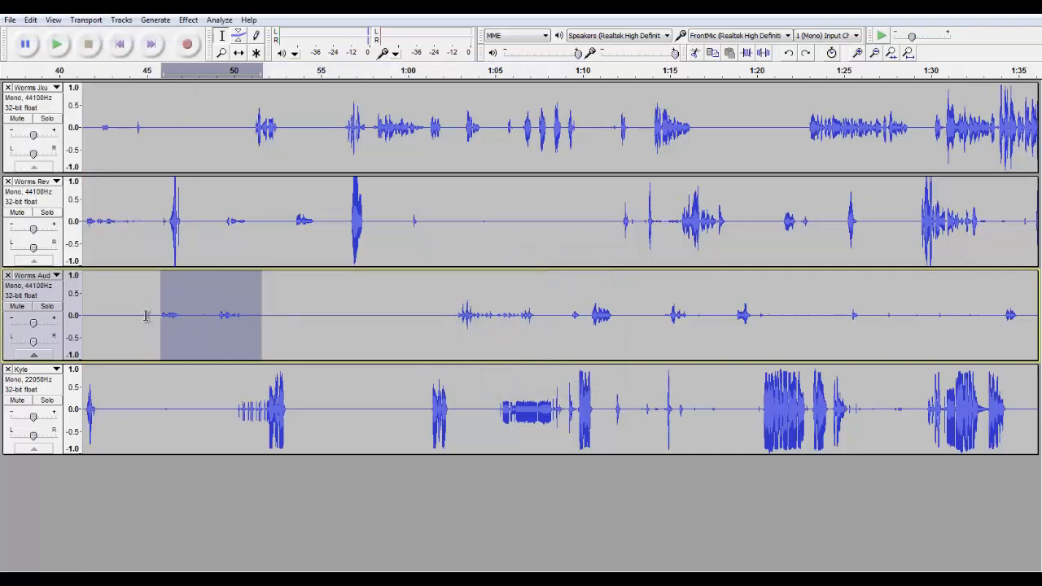
pyautogui.click(189, 19)
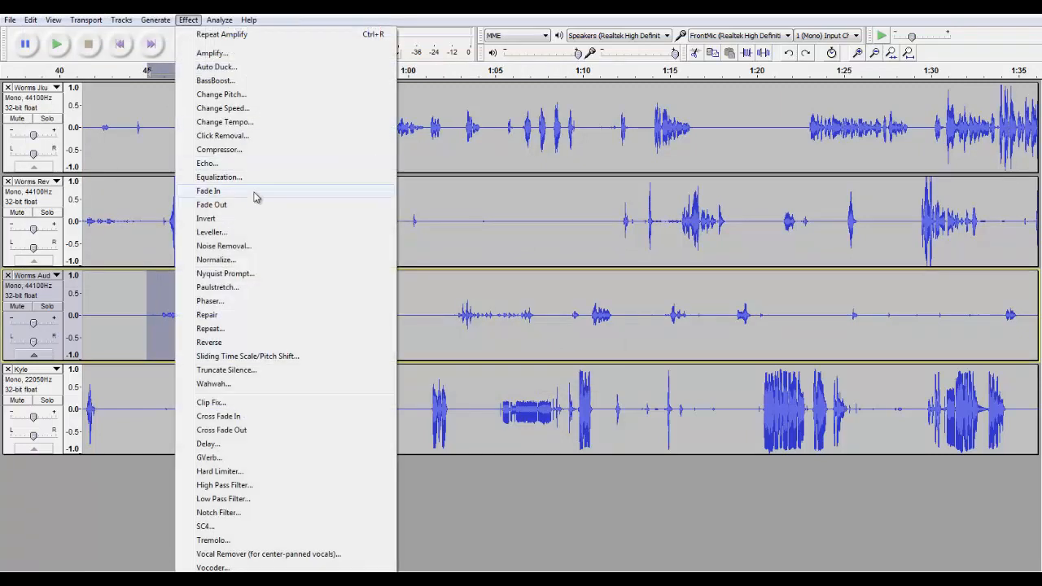
pyautogui.click(211, 52)
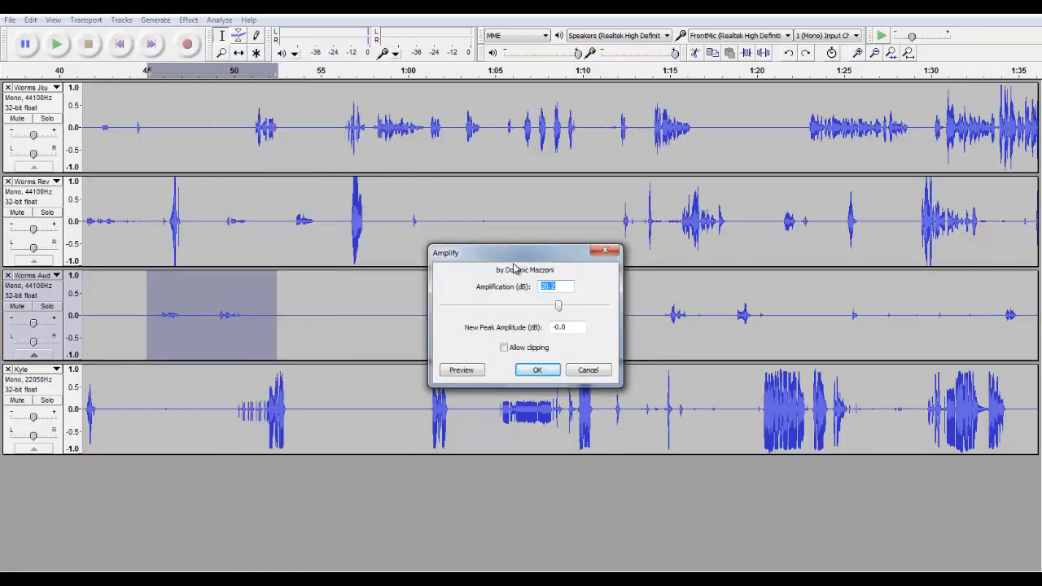
pyautogui.click(537, 369)
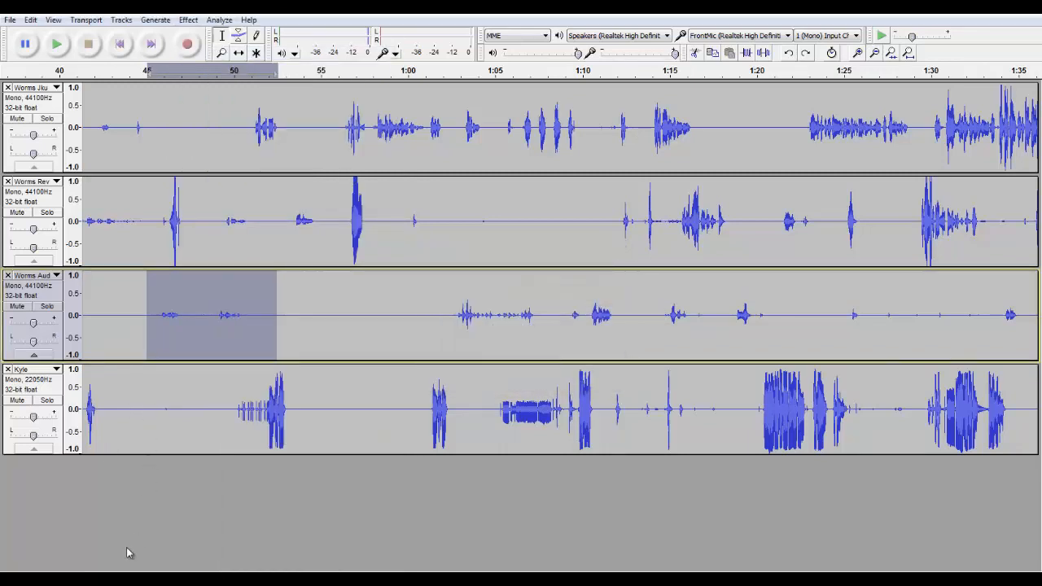
pyautogui.hscroll(-3)
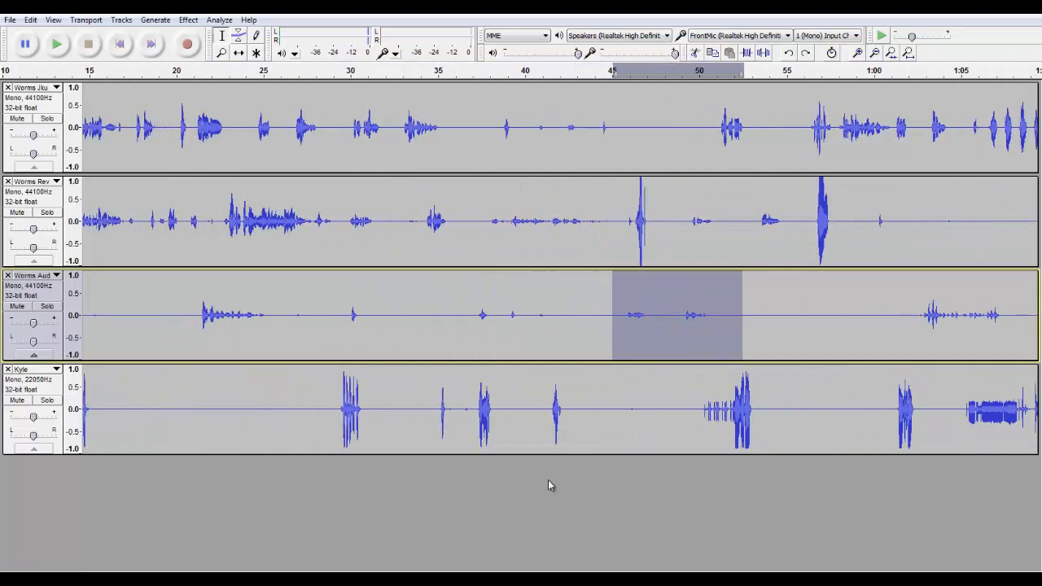
pyautogui.moveTo(160, 529)
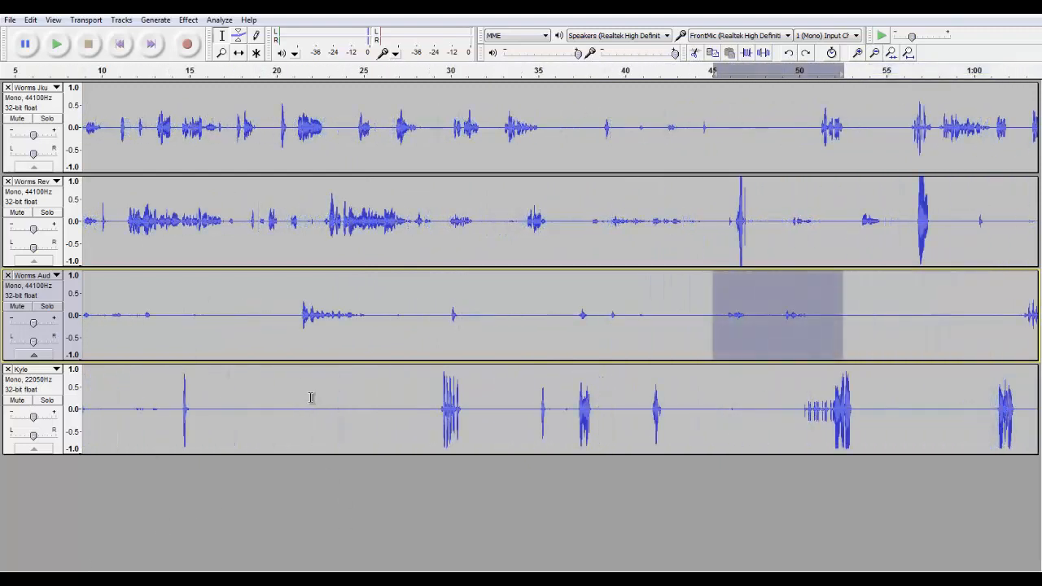
pyautogui.moveTo(550, 270)
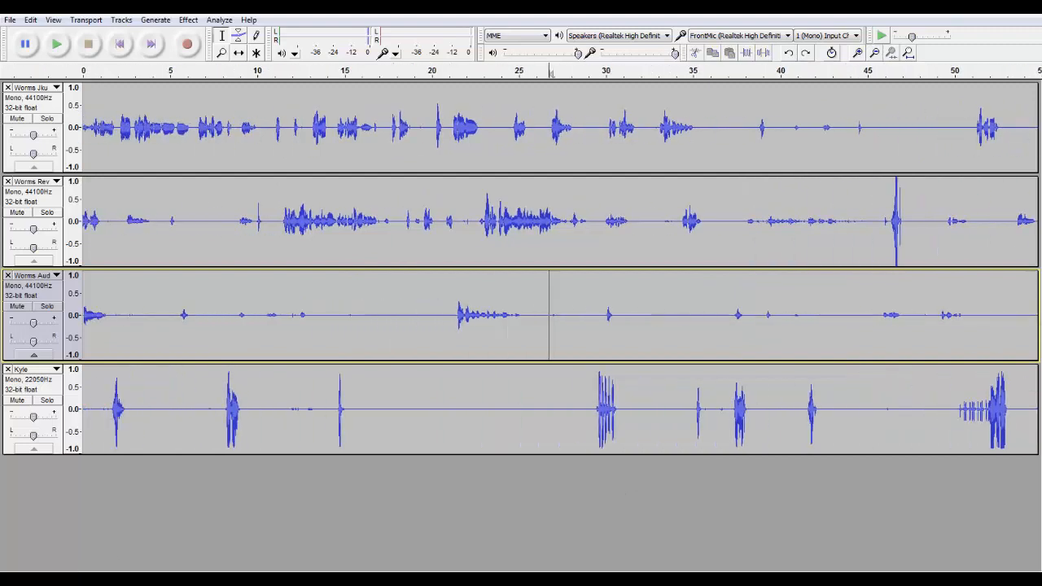
pyautogui.moveTo(172, 539)
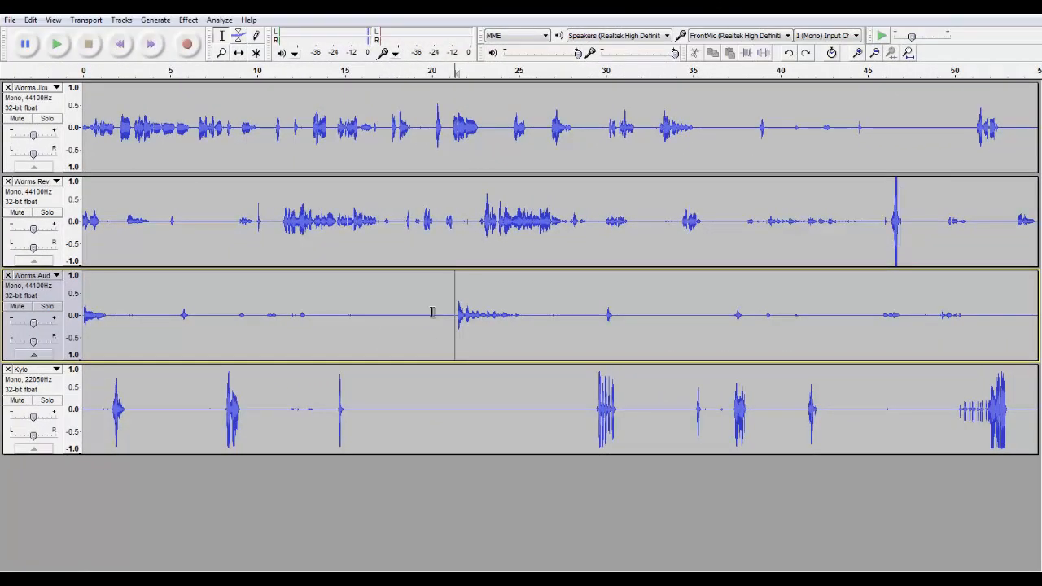
pyautogui.hscroll(3)
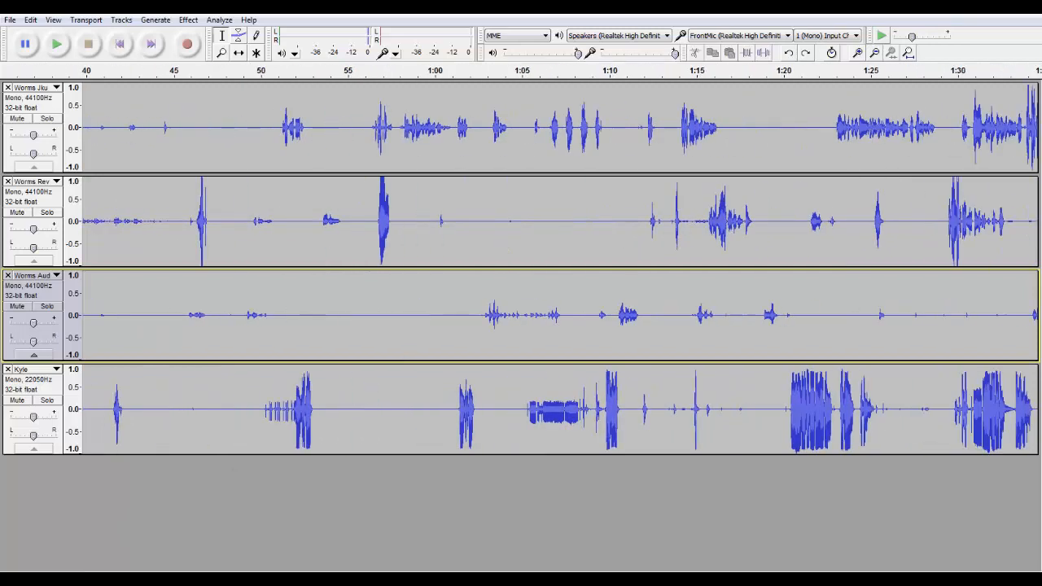
# Solo the first and second tracks in turn to hear where their speech falls for alignment
pyautogui.hscroll(3)
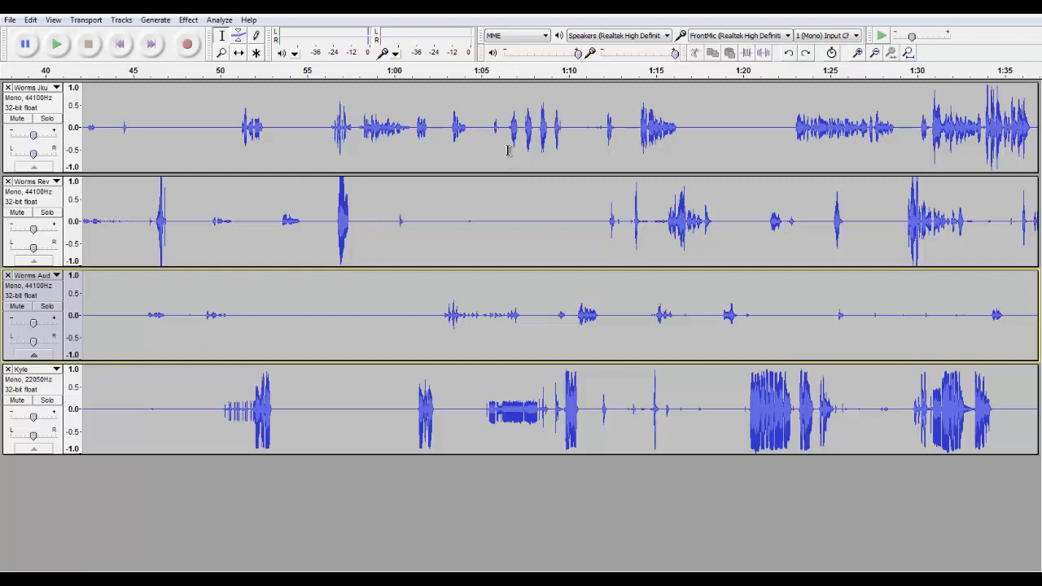
pyautogui.click(513, 127)
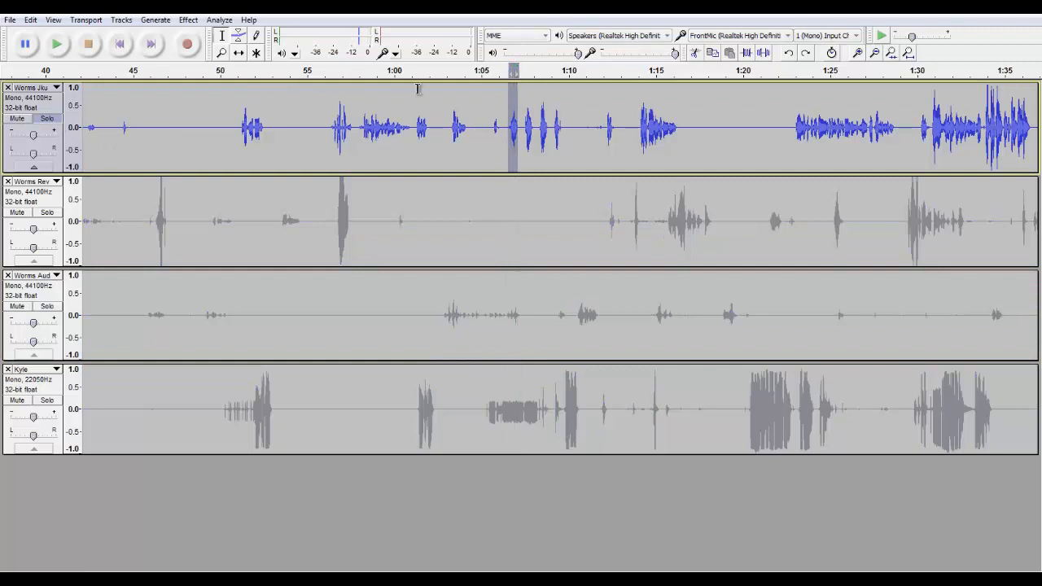
pyautogui.click(55, 44)
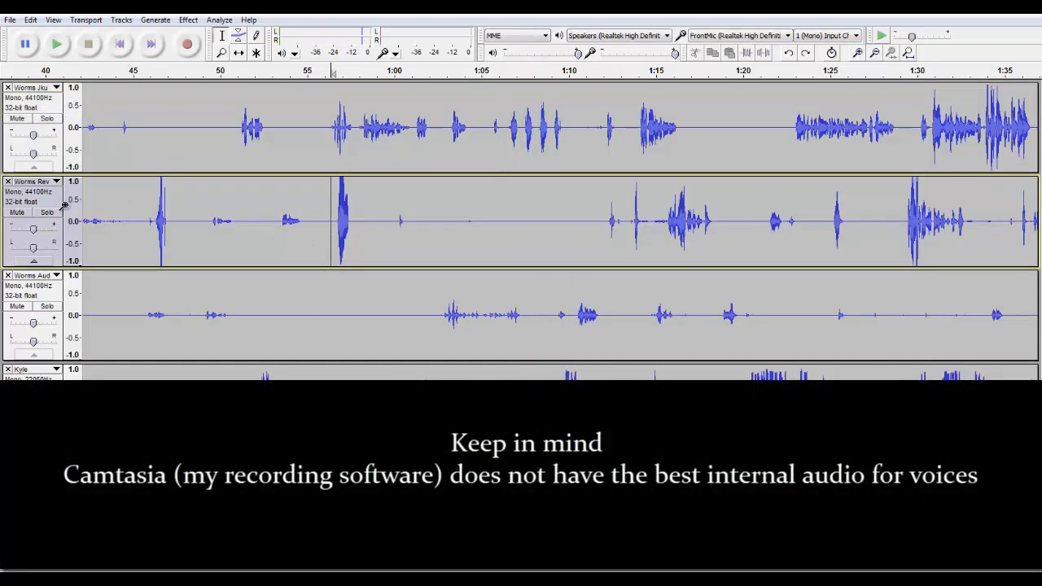
pyautogui.click(46, 212)
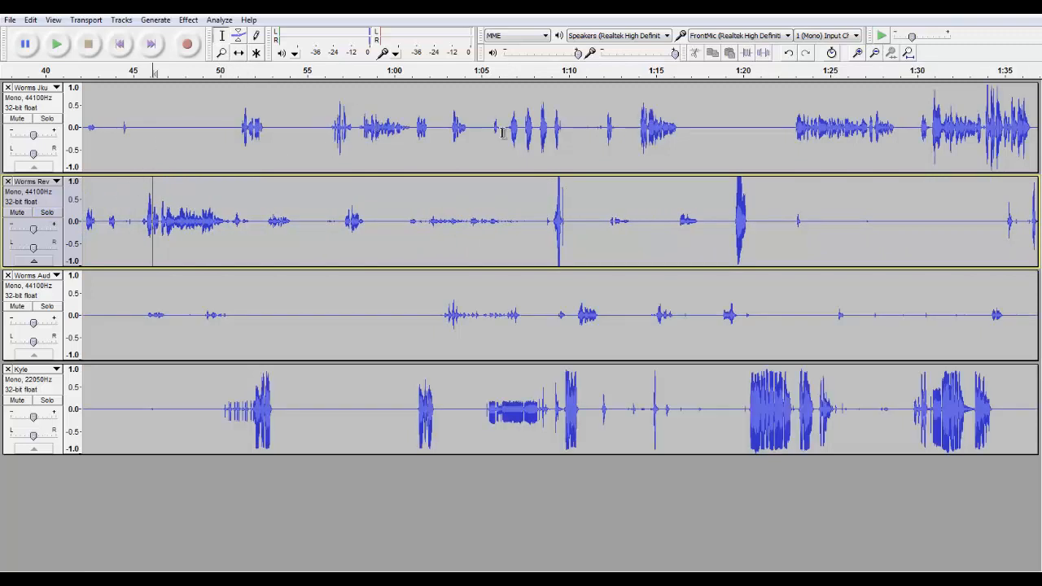
pyautogui.click(508, 127)
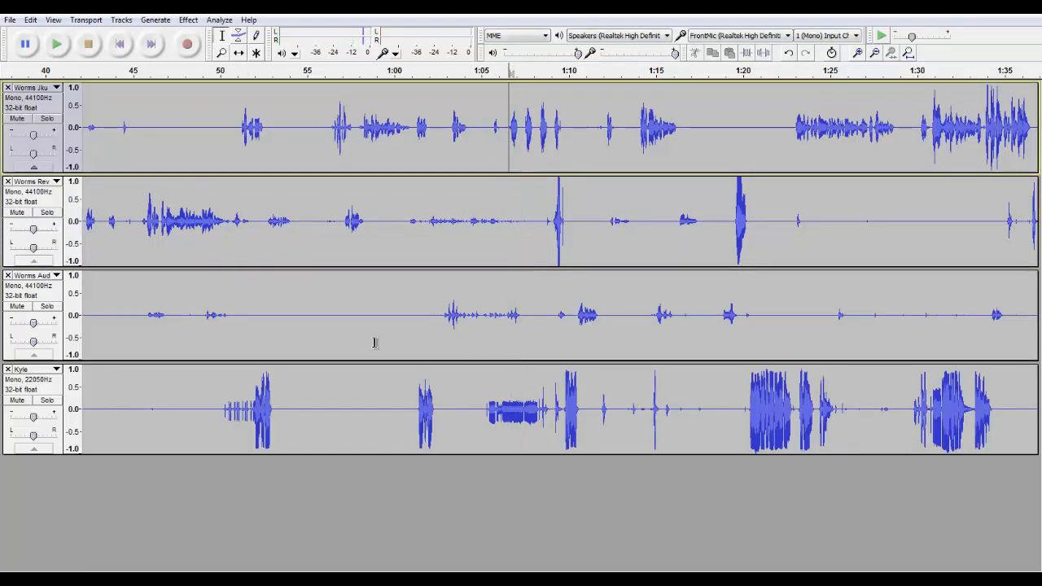
pyautogui.moveTo(240, 83)
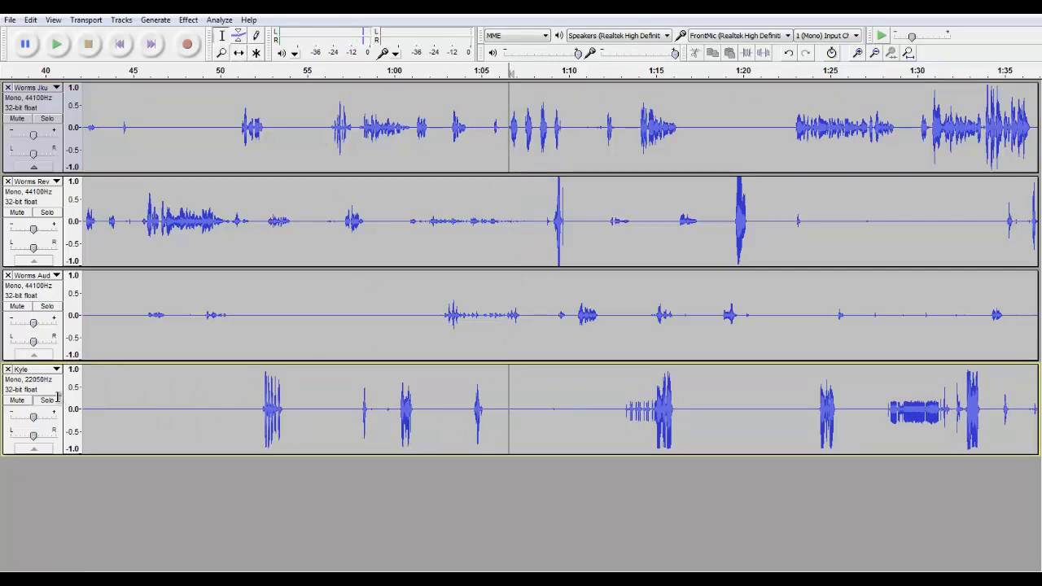
pyautogui.click(55, 44)
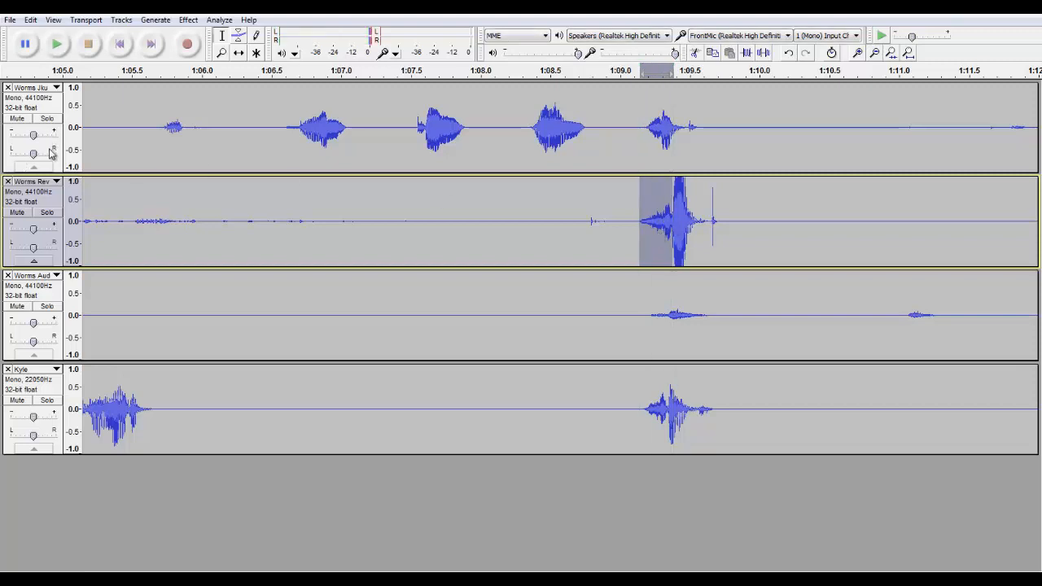
# Solo the second track and home in on the sharp burst near 1:09
pyautogui.click(47, 212)
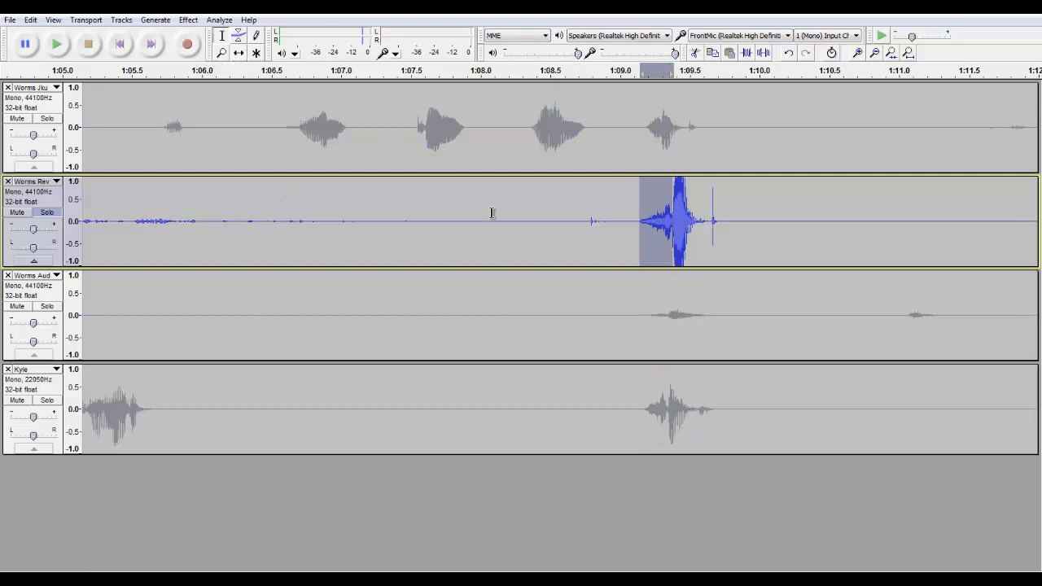
pyautogui.click(56, 44)
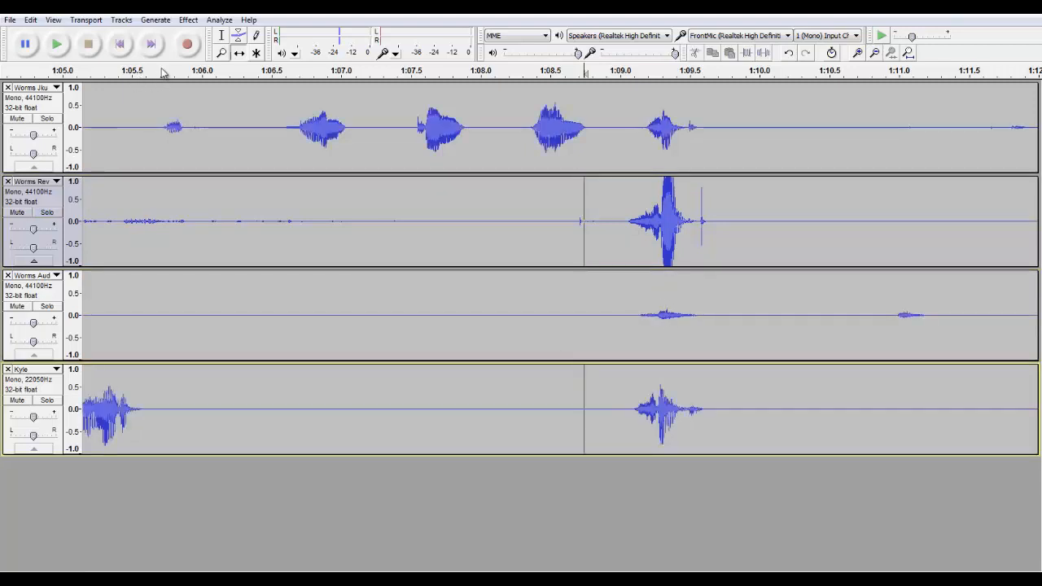
pyautogui.click(56, 44)
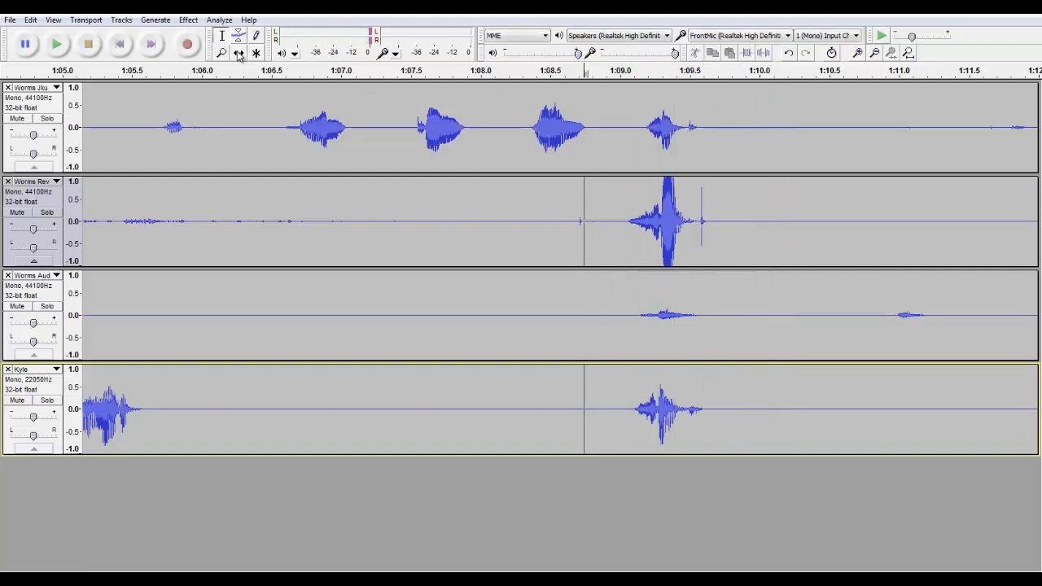
pyautogui.click(55, 44)
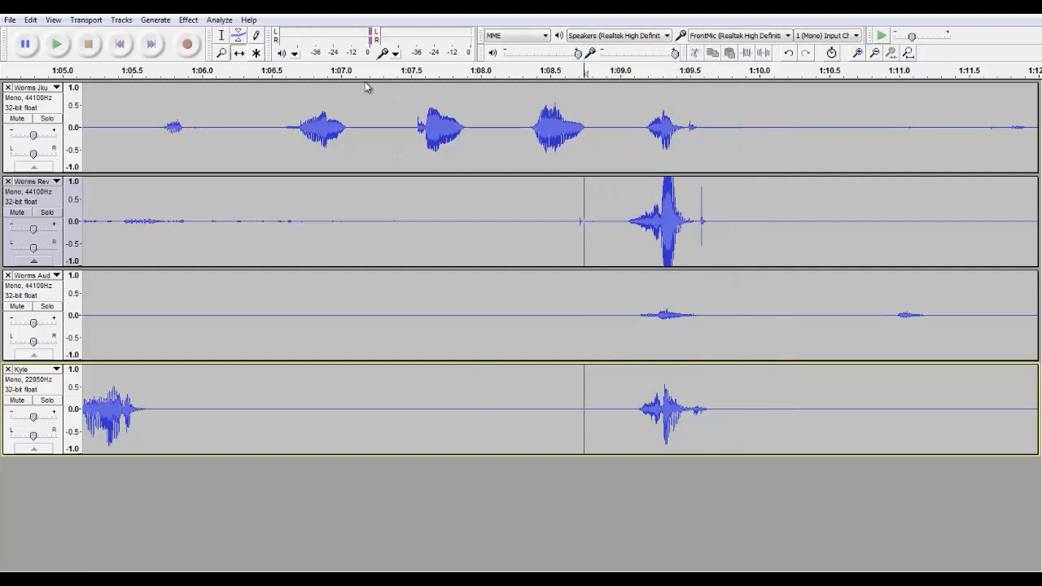
pyautogui.moveTo(137, 24)
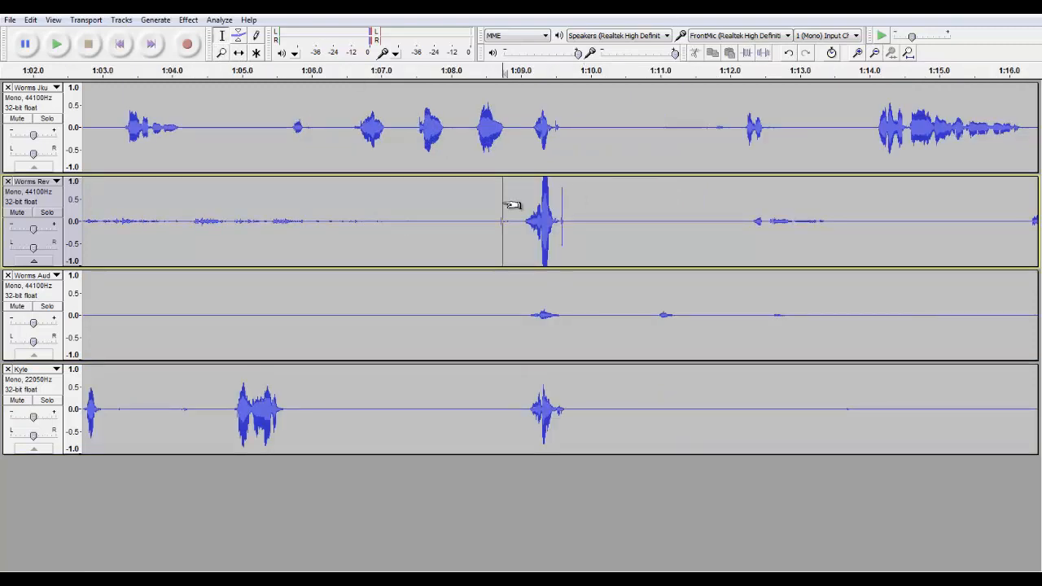
# Run Amplify on the loud burst near 1:09 at the default setting
pyautogui.click(189, 20)
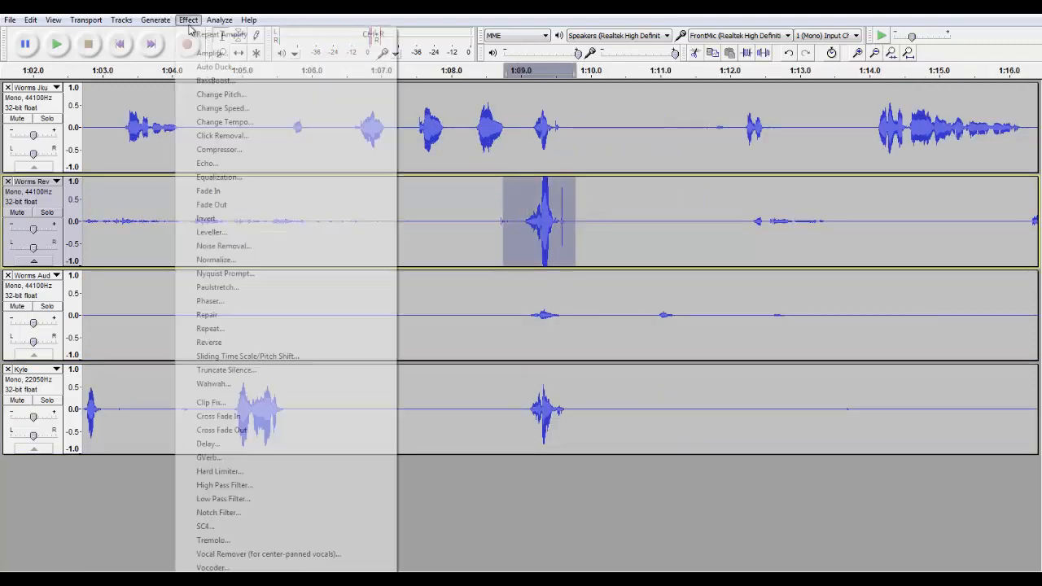
pyautogui.click(211, 52)
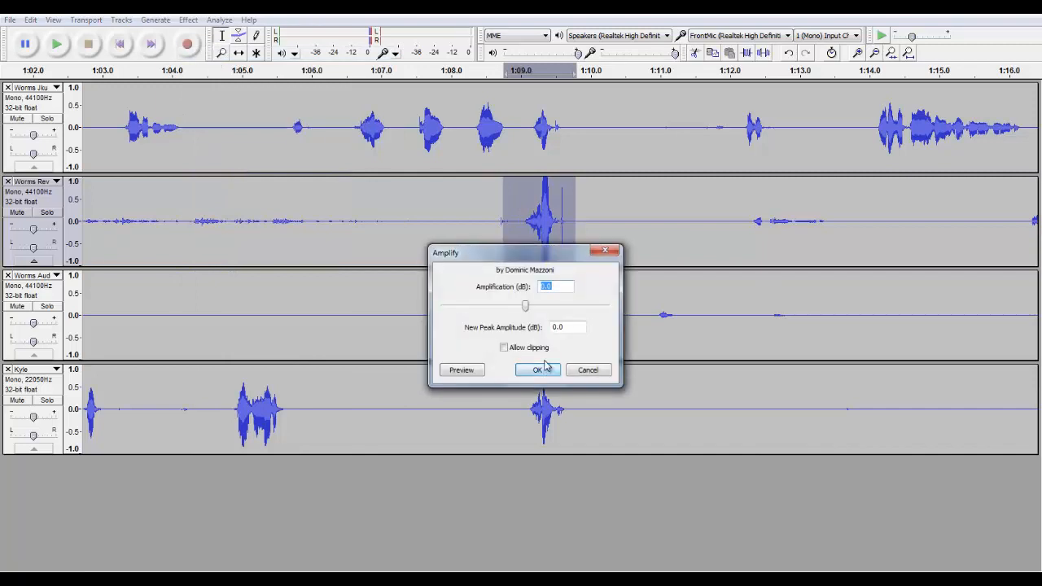
pyautogui.click(537, 369)
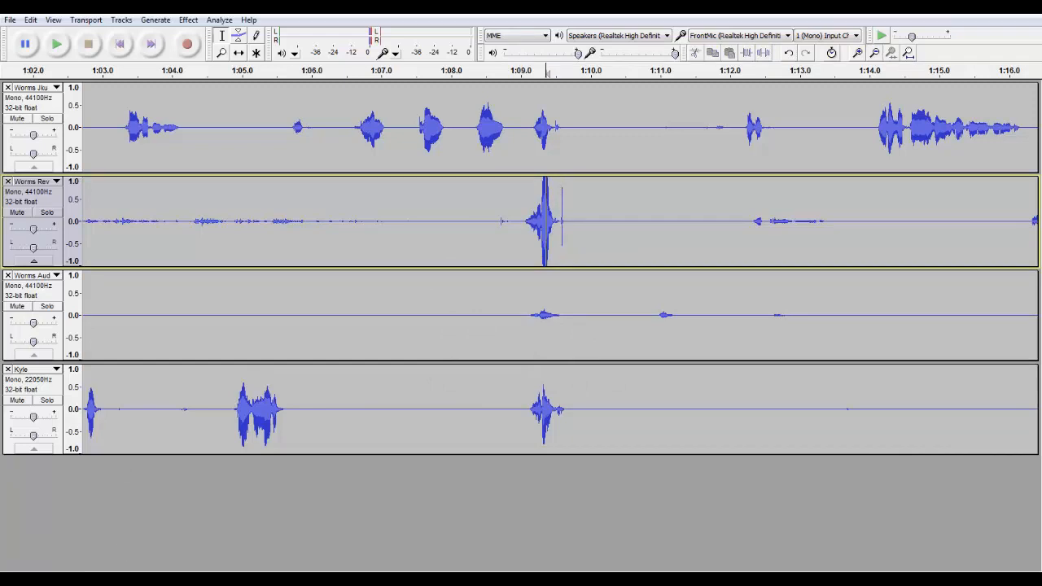
pyautogui.hscroll(-3)
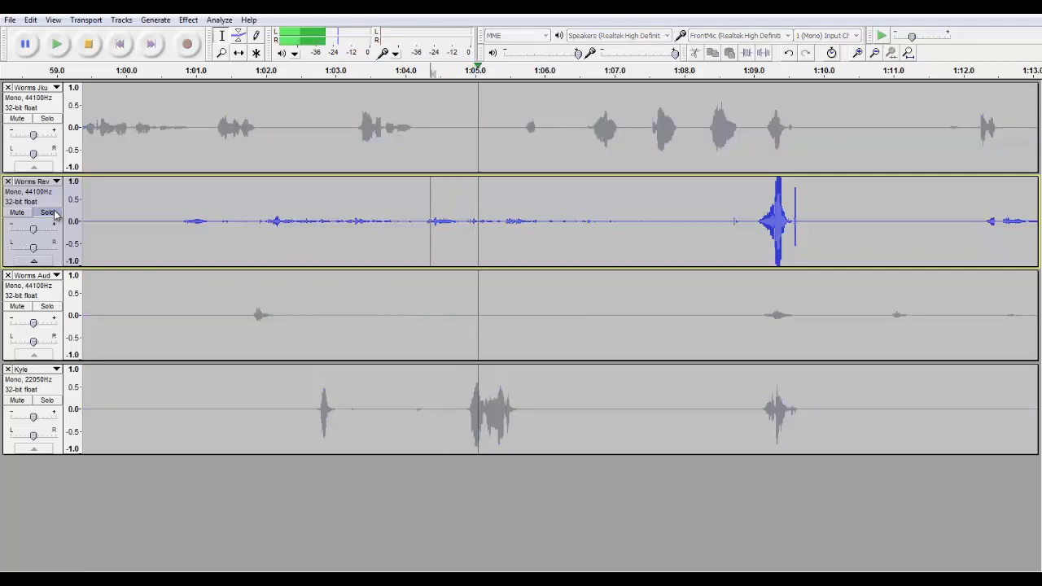
pyautogui.moveTo(208, 221); pyautogui.dragTo(671, 222)
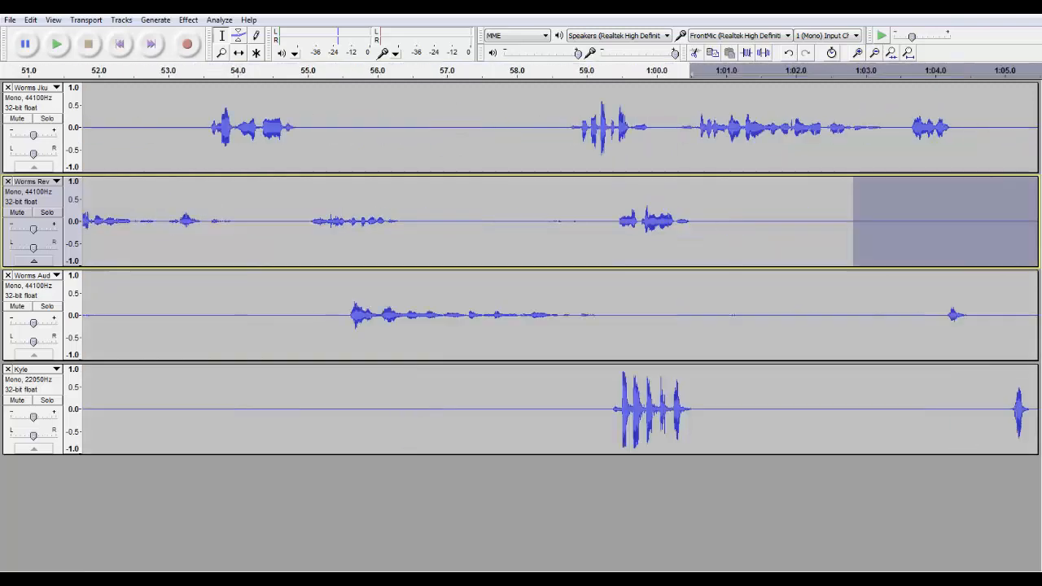
pyautogui.hscroll(3)
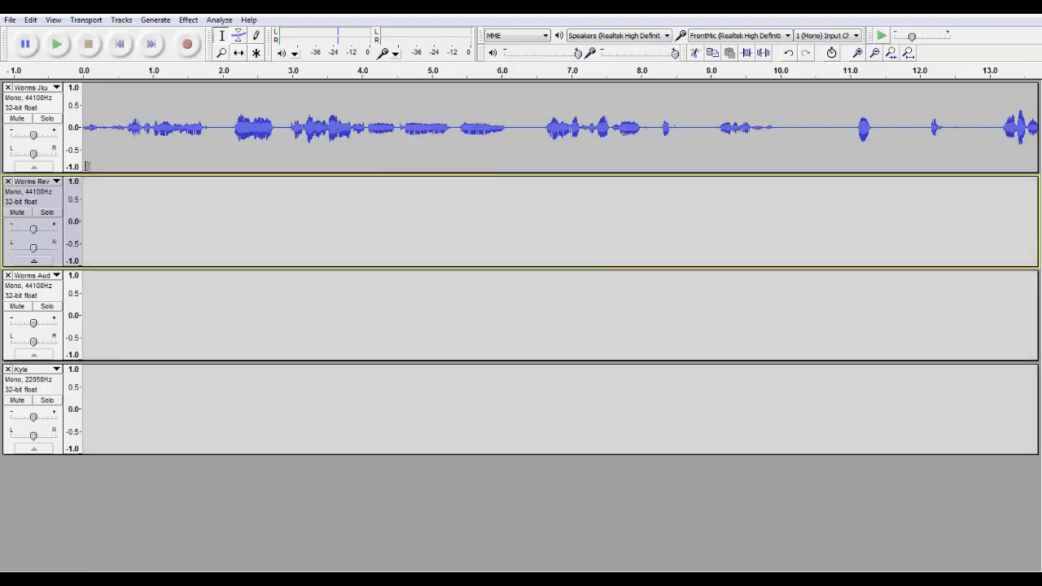
pyautogui.click(56, 44)
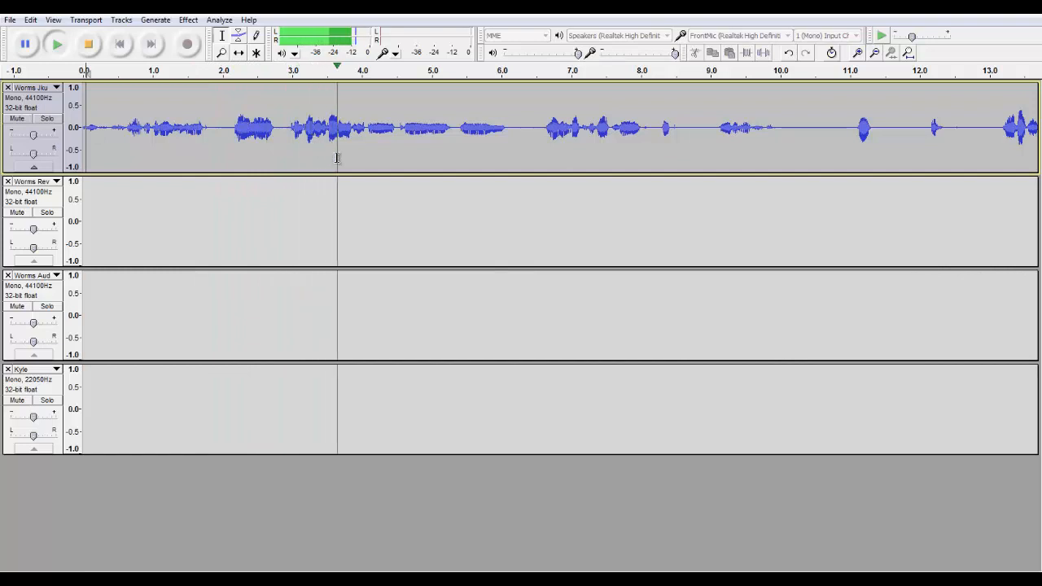
pyautogui.click(475, 130)
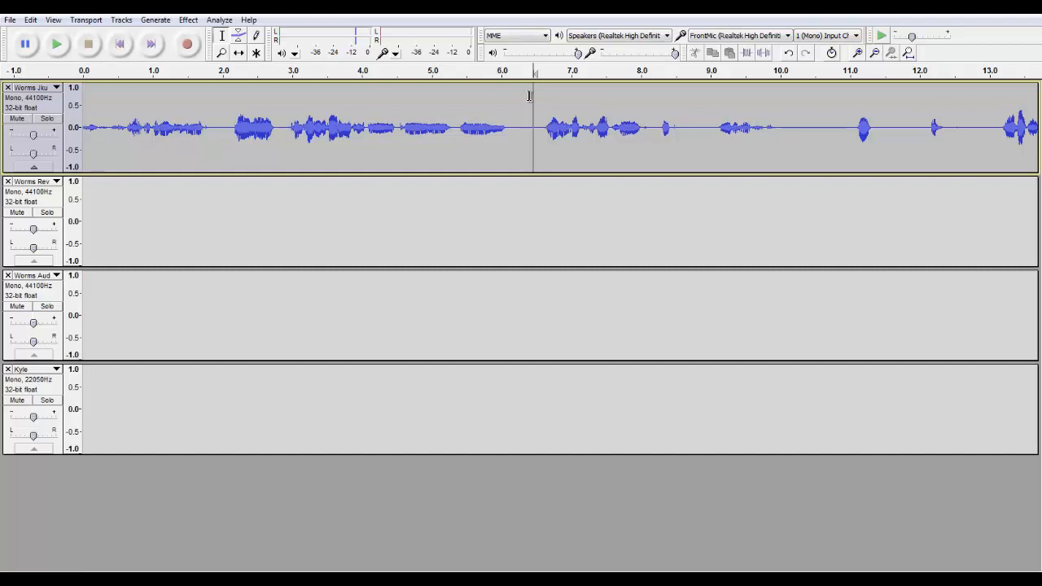
pyautogui.click(55, 42)
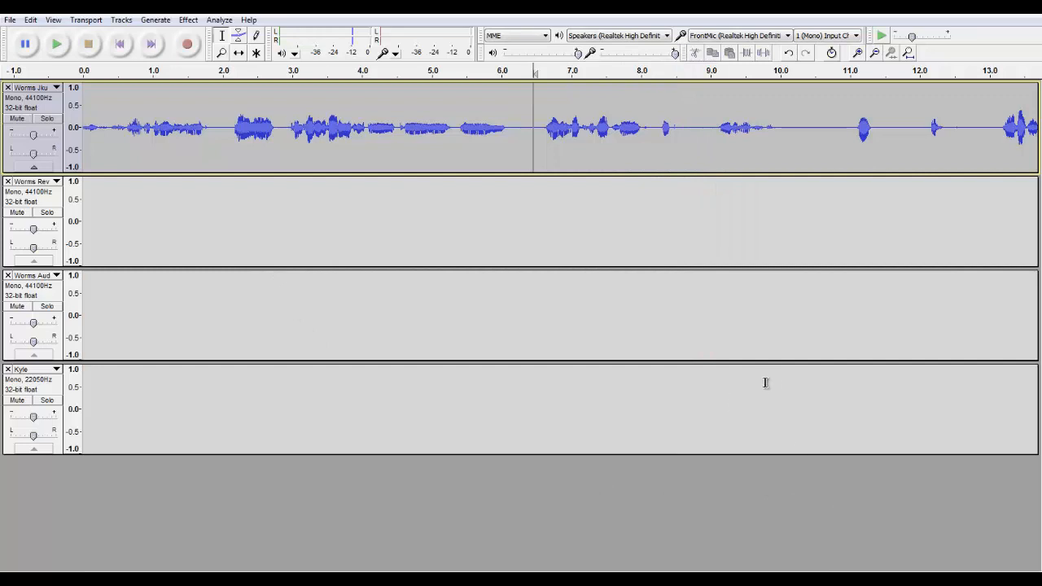
pyautogui.click(772, 407)
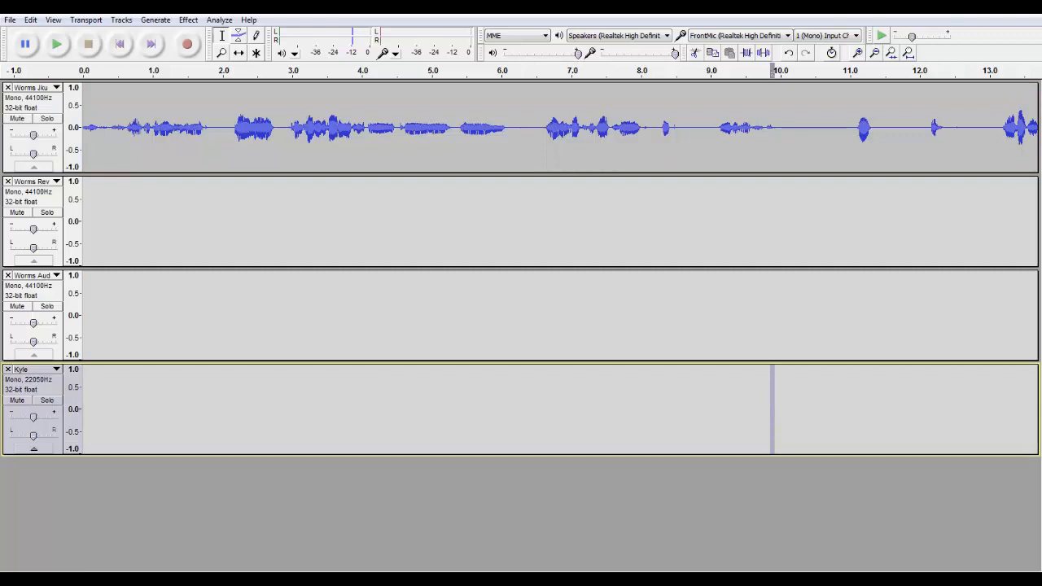
pyautogui.hscroll(3)
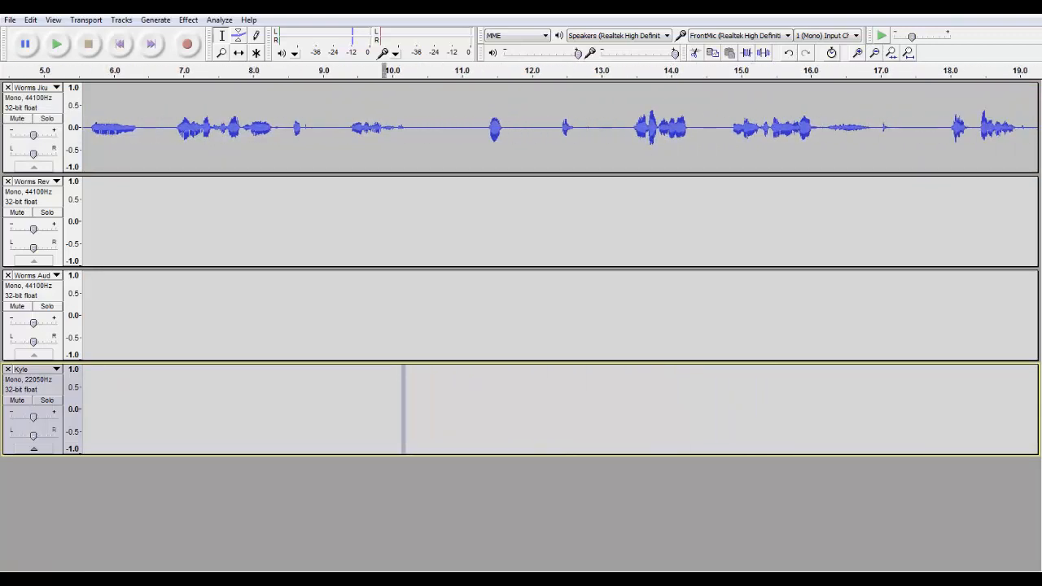
pyautogui.hscroll(3)
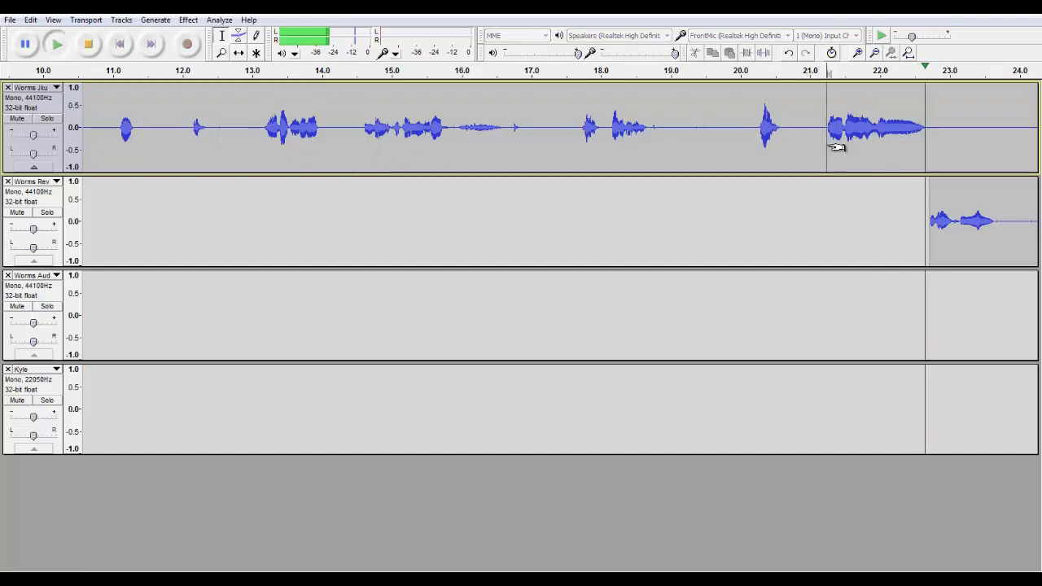
pyautogui.hscroll(3)
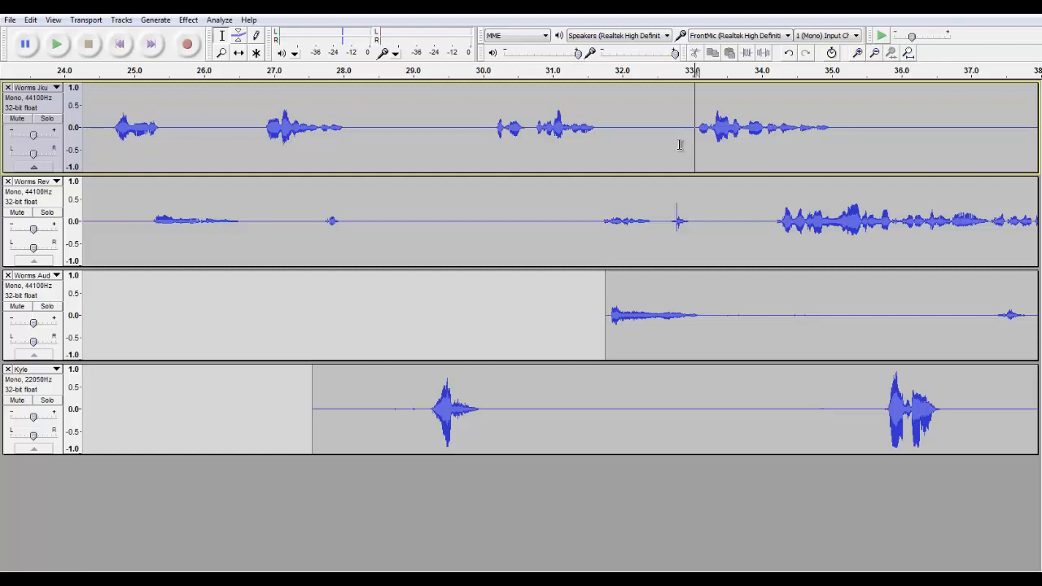
pyautogui.click(55, 44)
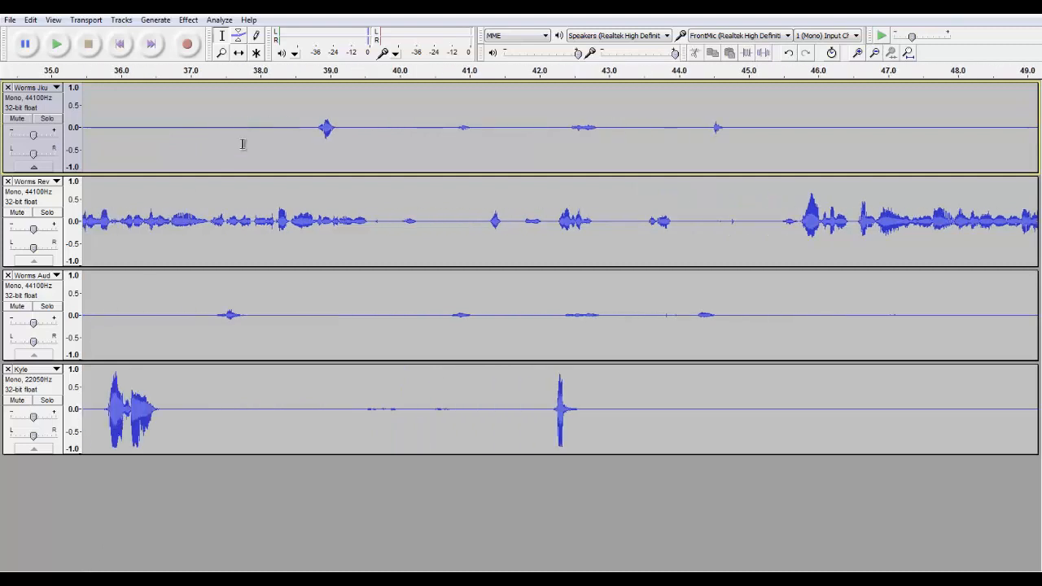
# Amplify the 37–44.5 s stretch of the third track at the default setting and clear the selection
pyautogui.moveTo(195, 316); pyautogui.dragTo(721, 316)
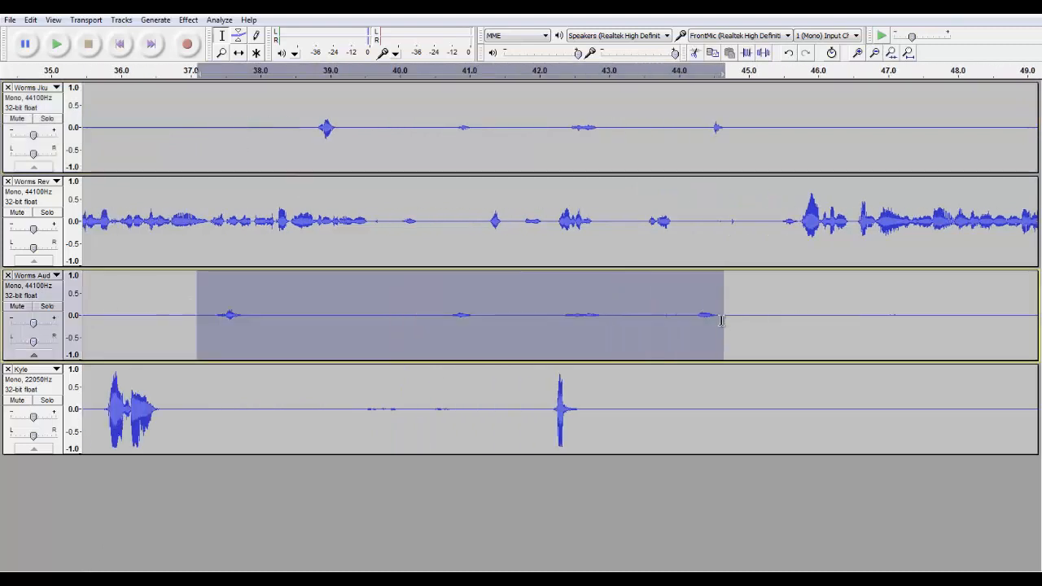
pyautogui.click(188, 19)
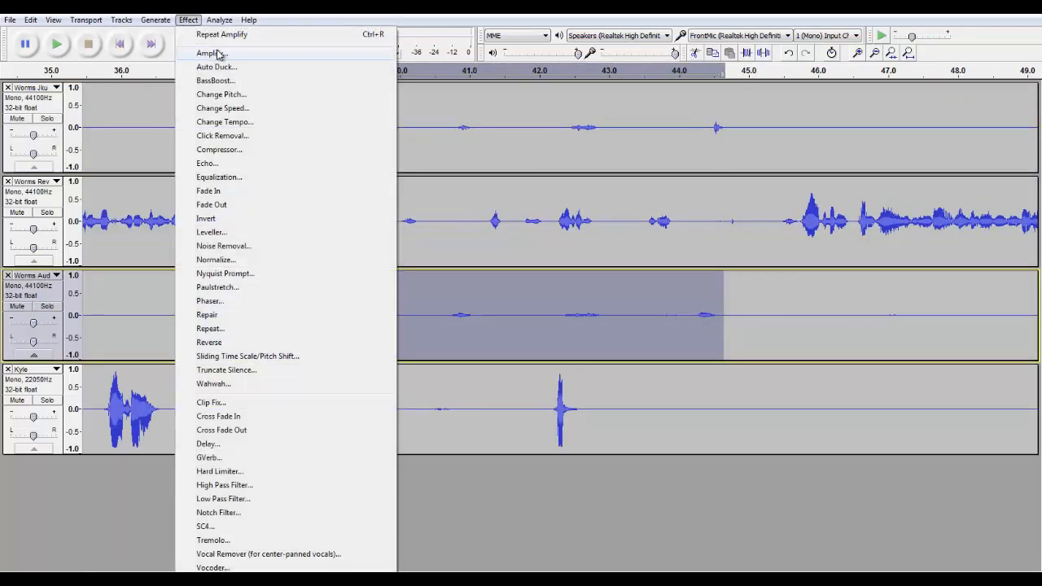
pyautogui.click(210, 52)
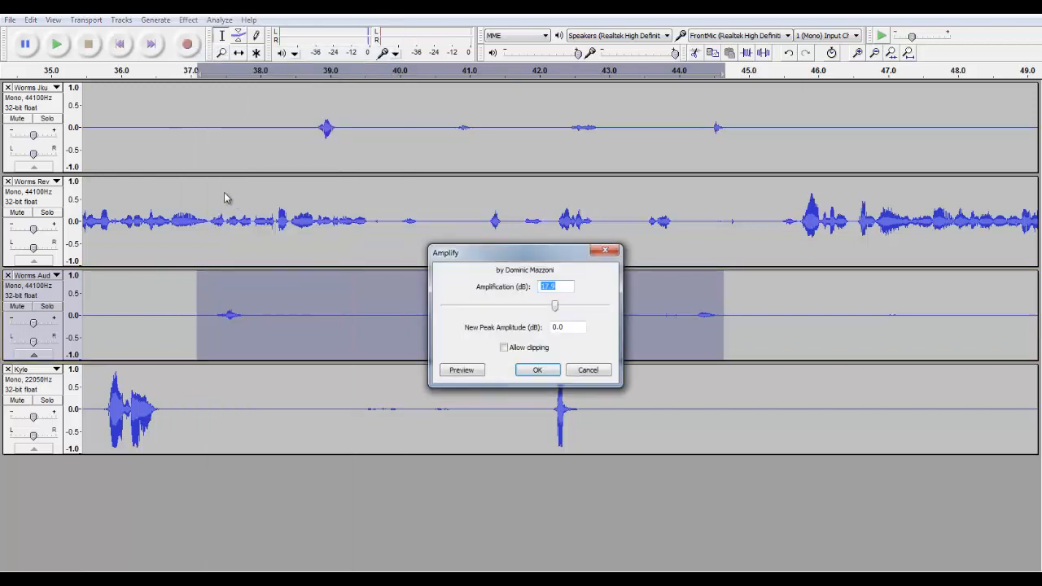
pyautogui.click(538, 370)
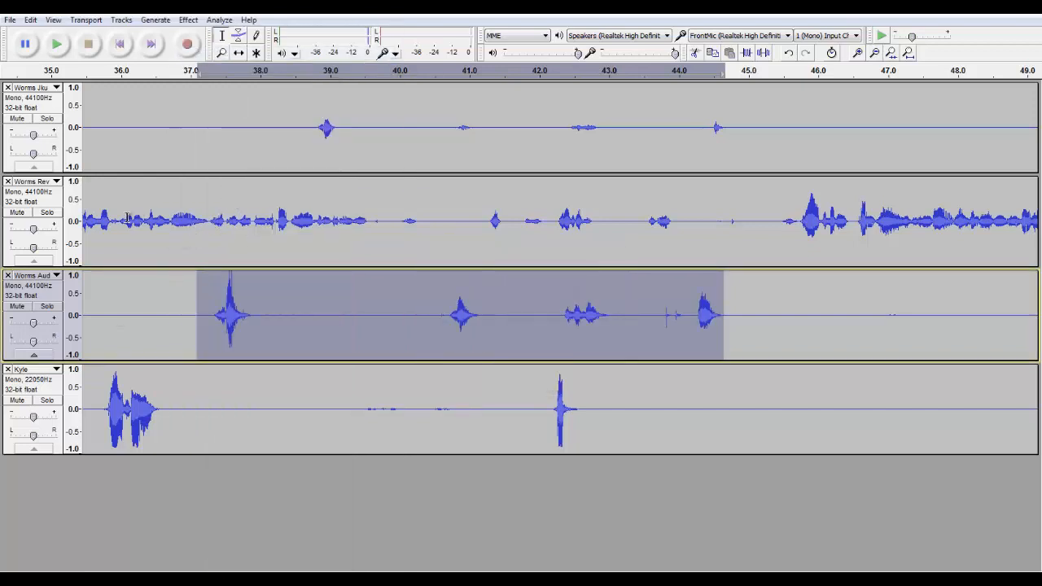
pyautogui.click(130, 220)
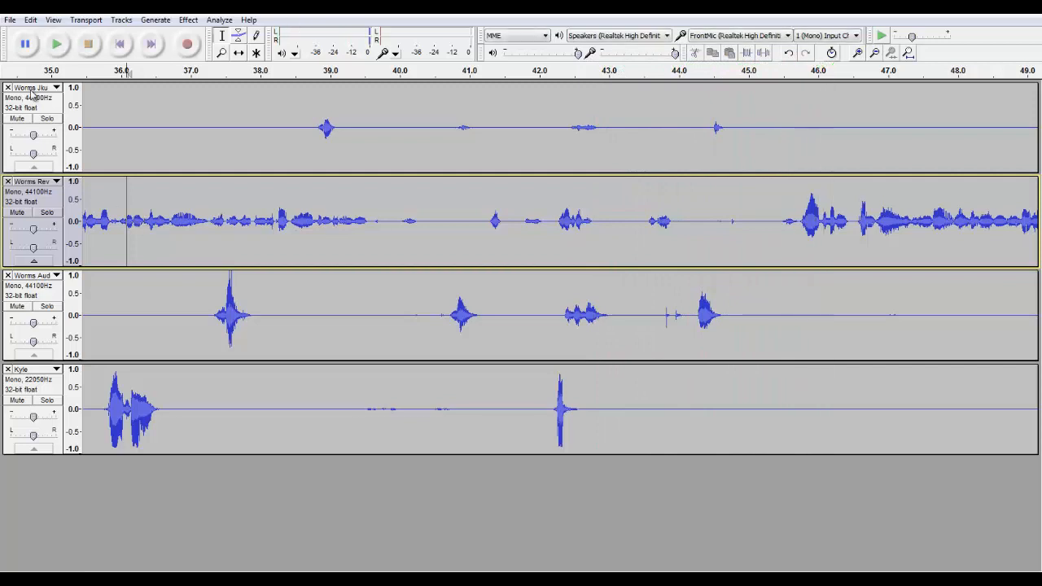
pyautogui.click(46, 117)
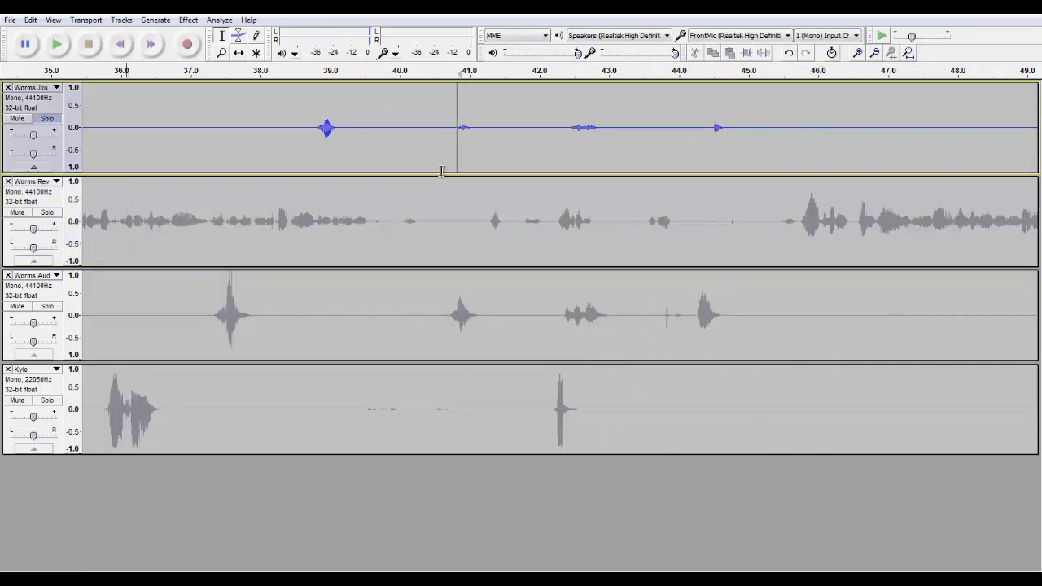
pyautogui.click(56, 42)
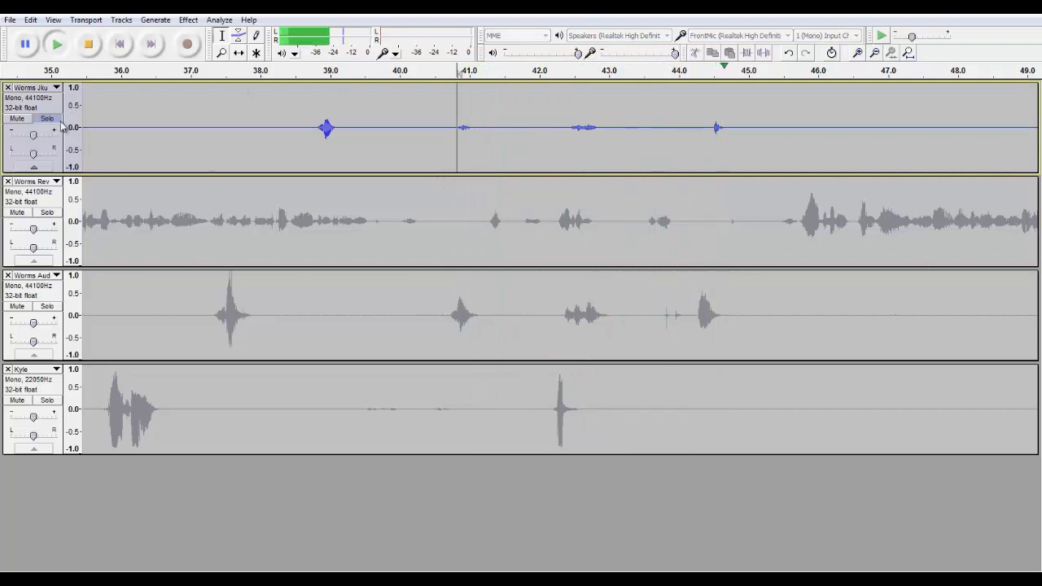
pyautogui.click(46, 306)
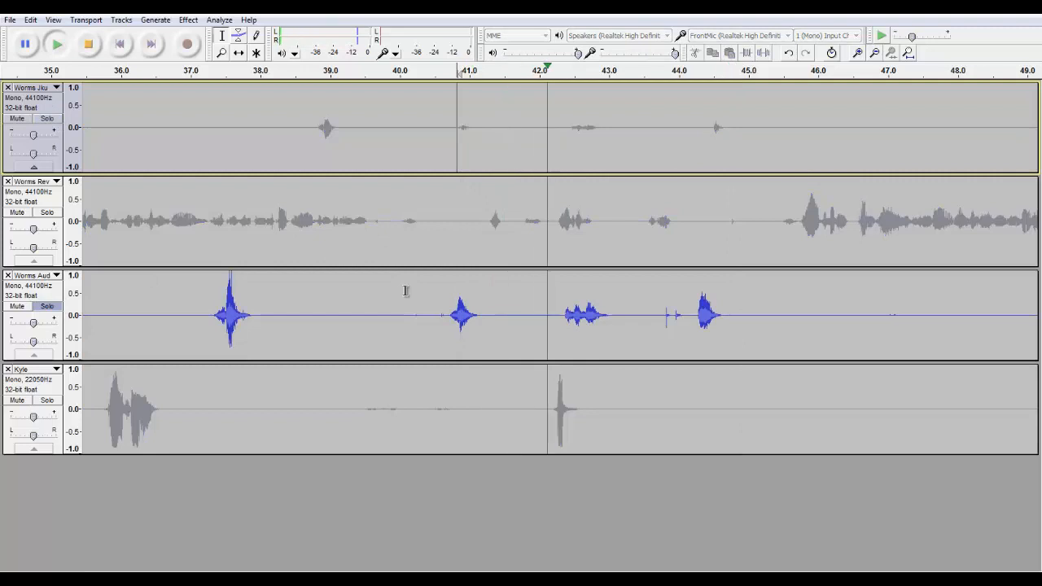
pyautogui.click(56, 44)
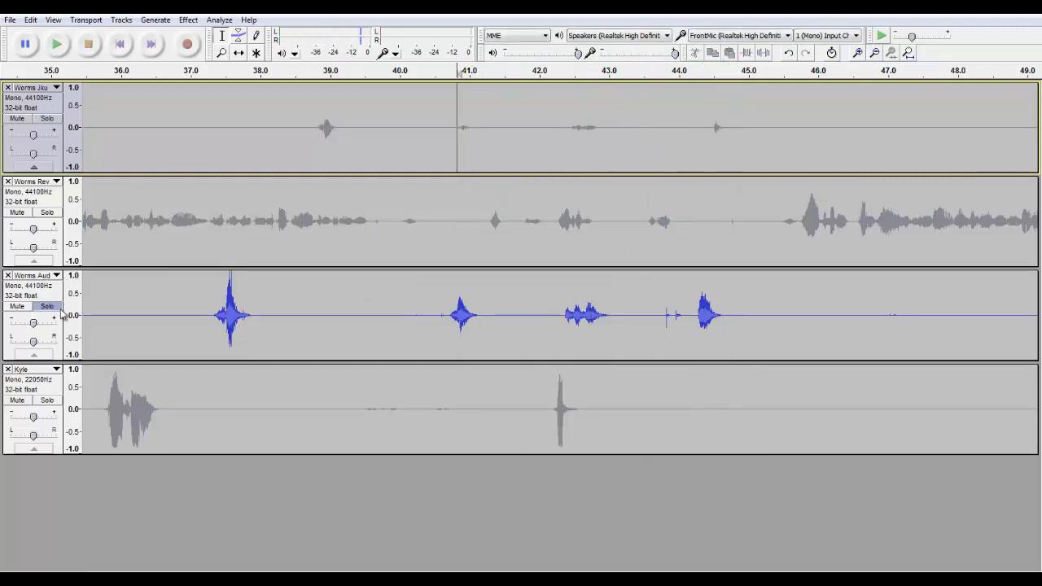
pyautogui.moveTo(404, 127); pyautogui.dragTo(745, 127)
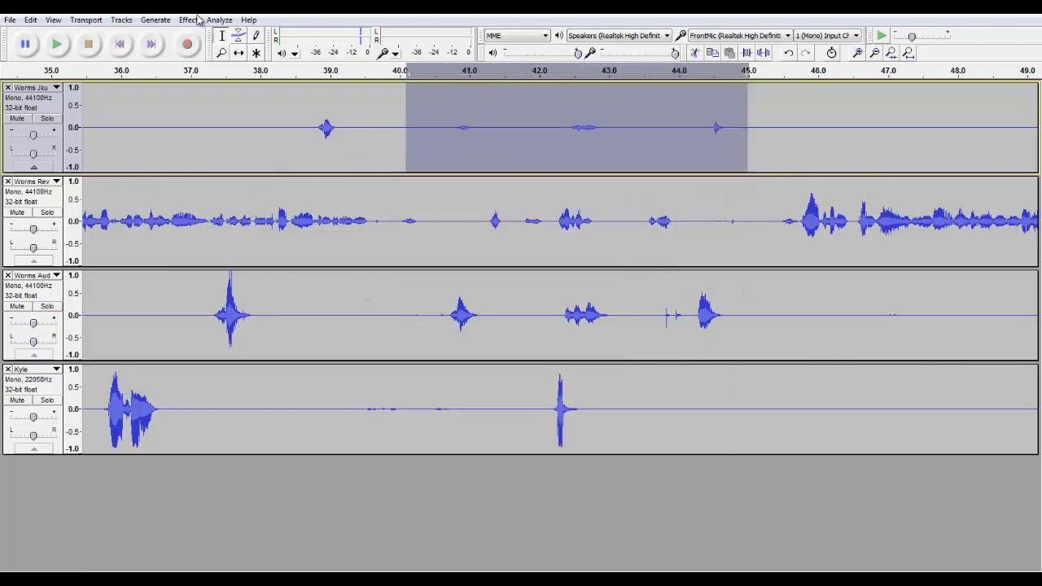
# Amplify the 40–45 s selection on track 1 twice, then clear the selection
pyautogui.click(189, 19)
pyautogui.write('7')
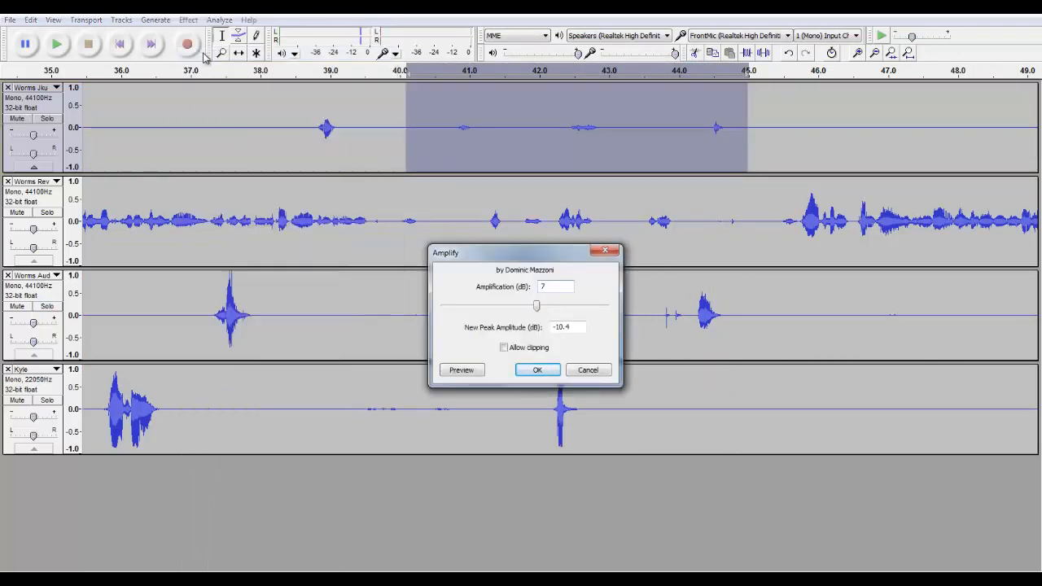
pyautogui.click(537, 370)
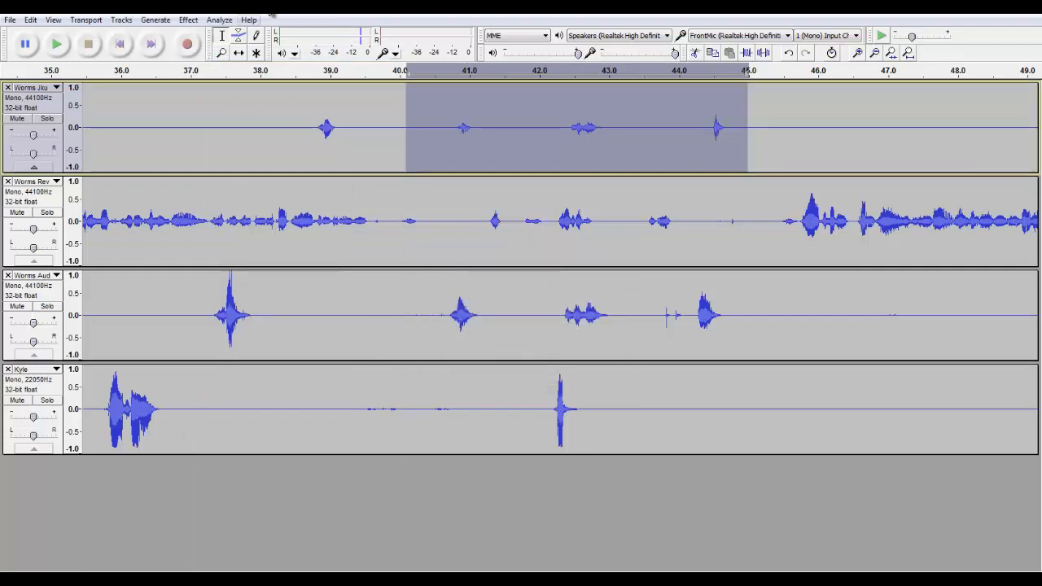
pyautogui.click(187, 19)
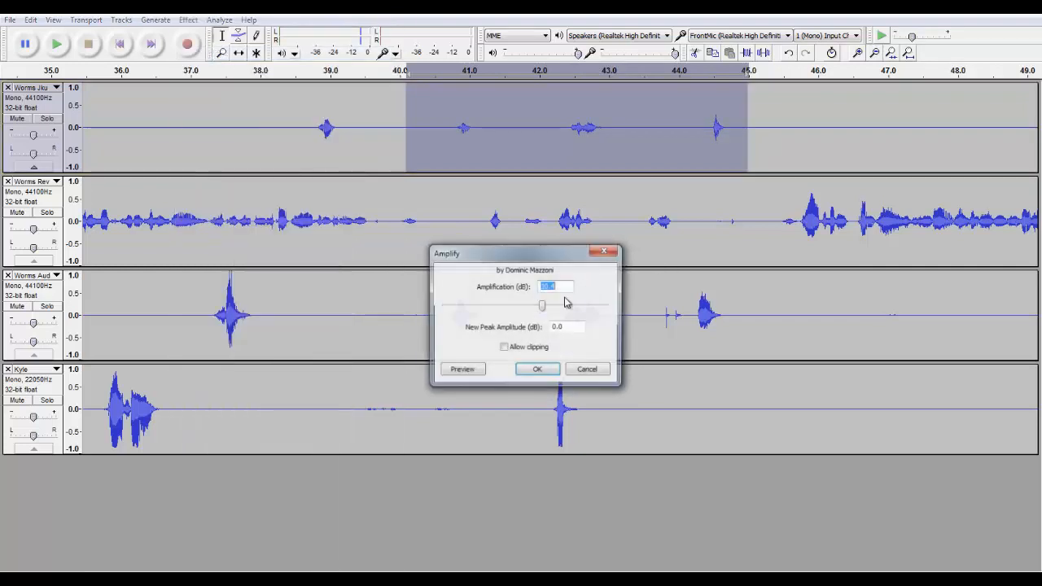
pyautogui.click(537, 368)
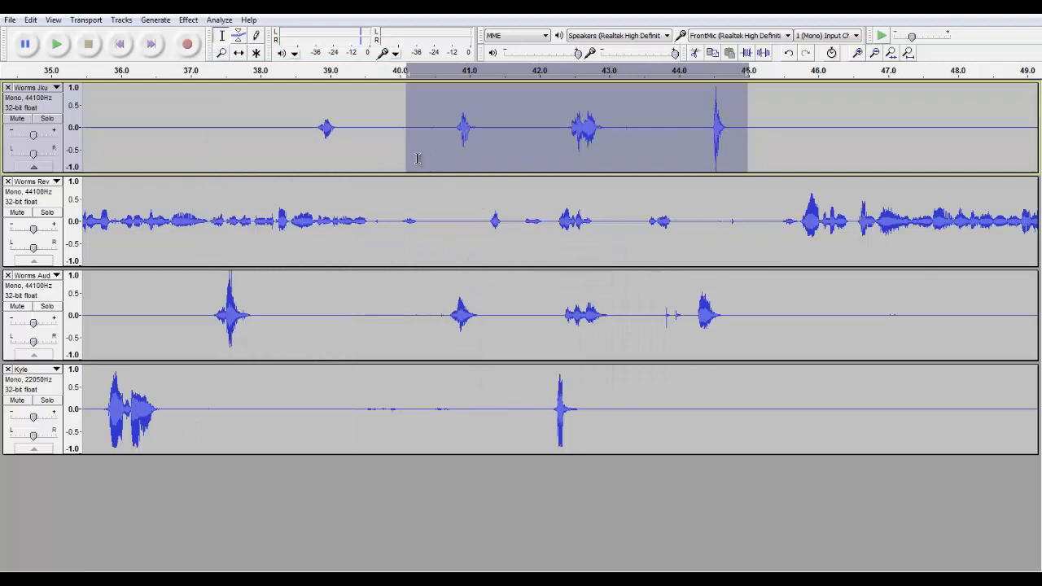
pyautogui.click(339, 189)
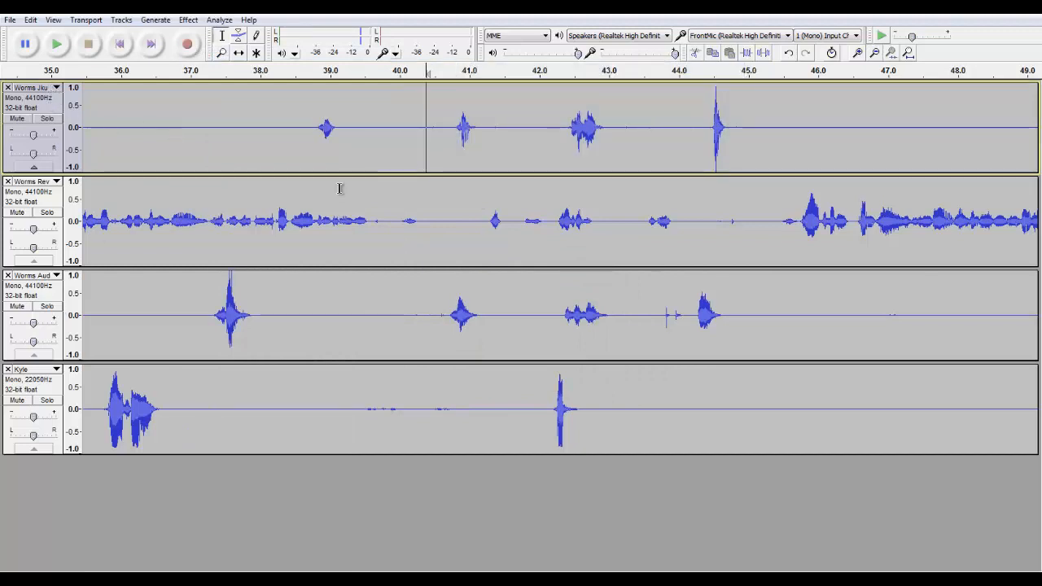
pyautogui.click(55, 42)
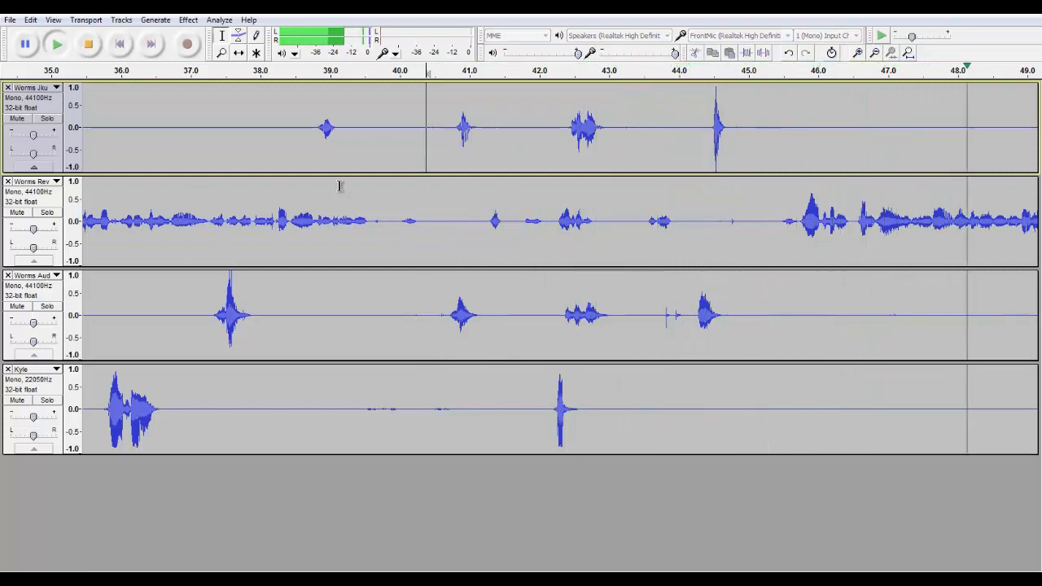
pyautogui.hscroll(3)
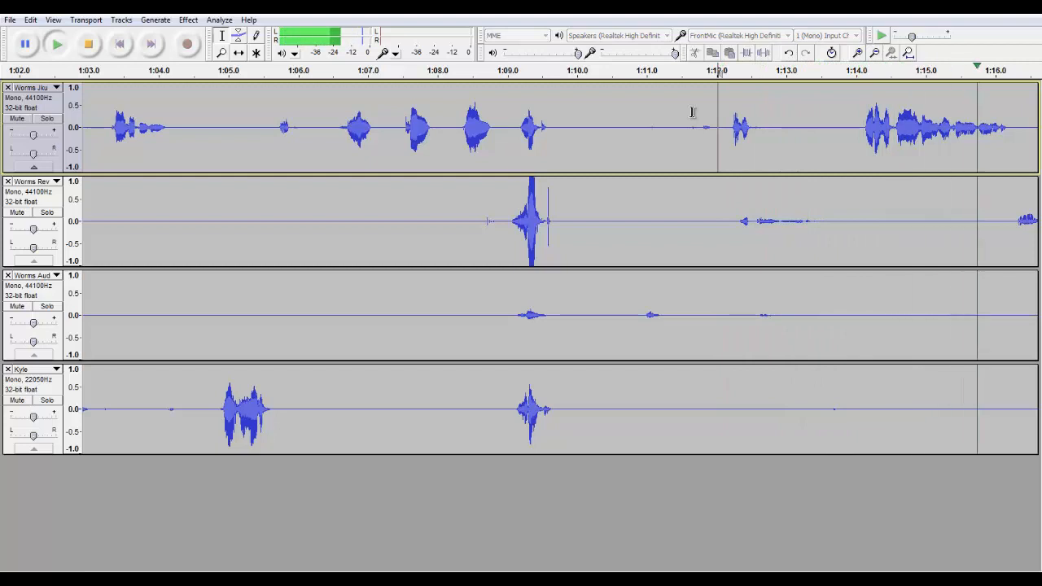
pyautogui.hscroll(3)
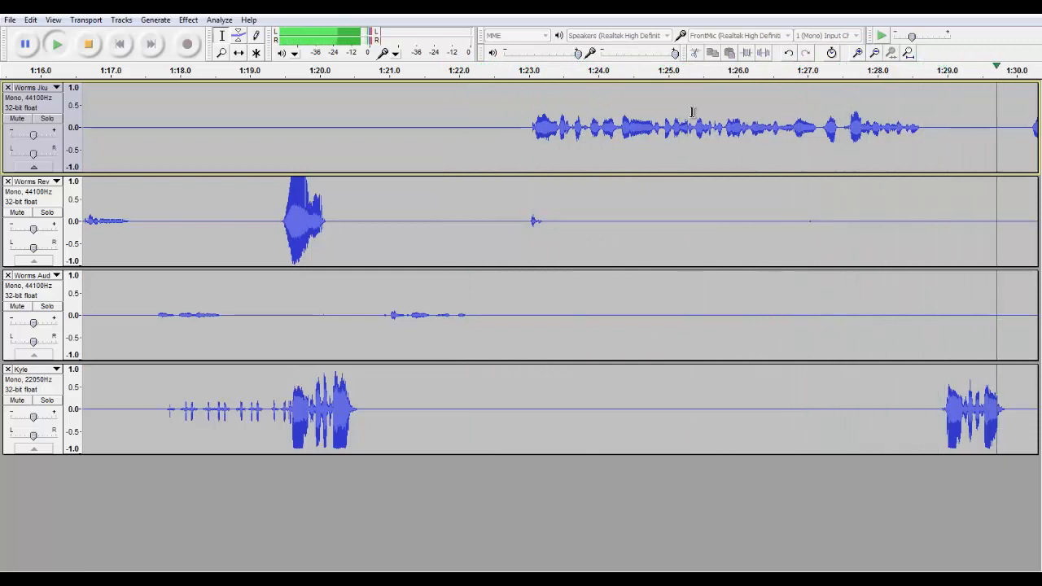
# Play through to about 2:24, return near 1:12 and solo the first track
pyautogui.hscroll(3)
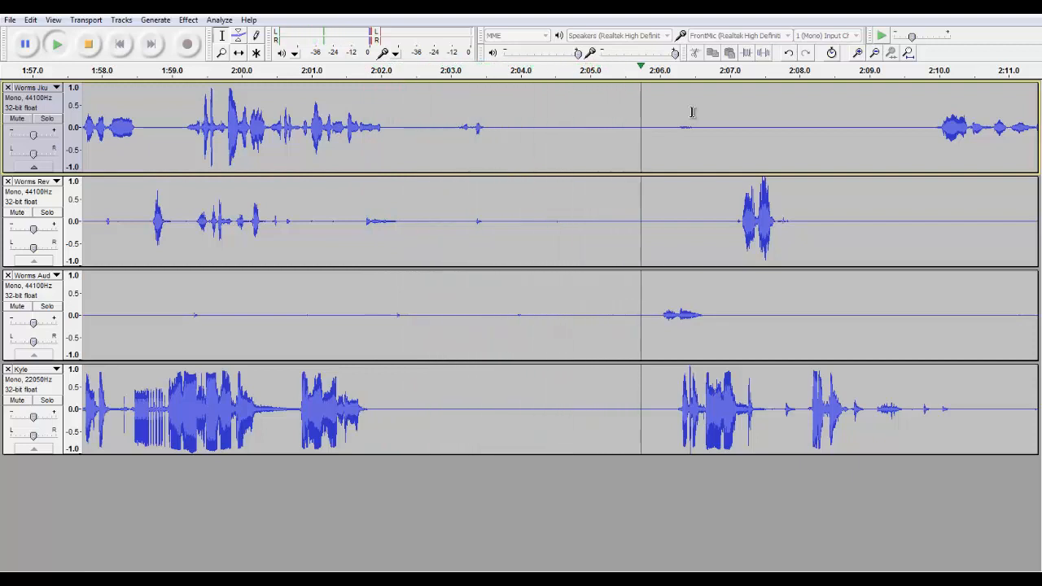
pyautogui.click(55, 43)
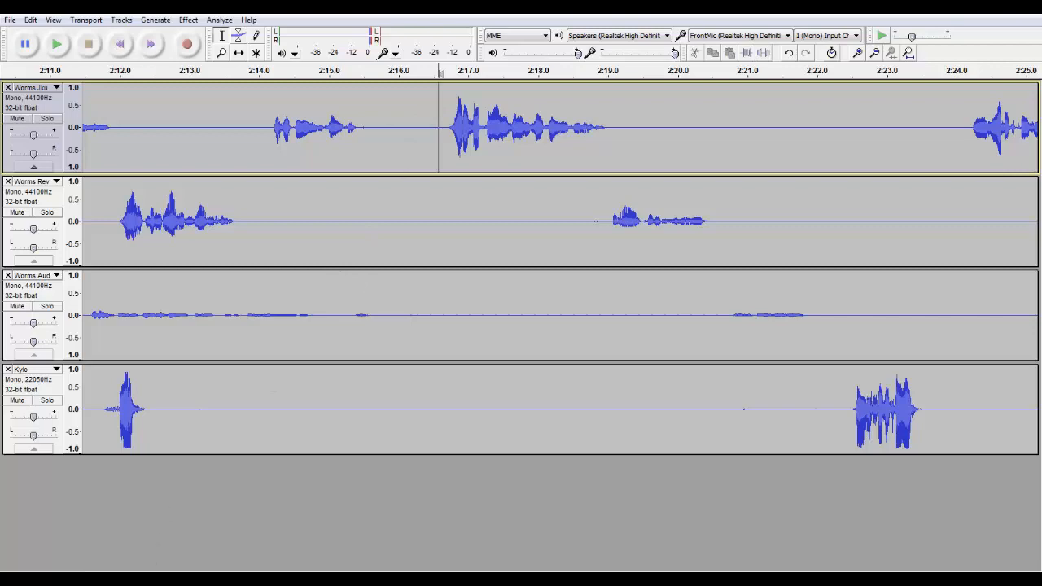
pyautogui.hscroll(-3)
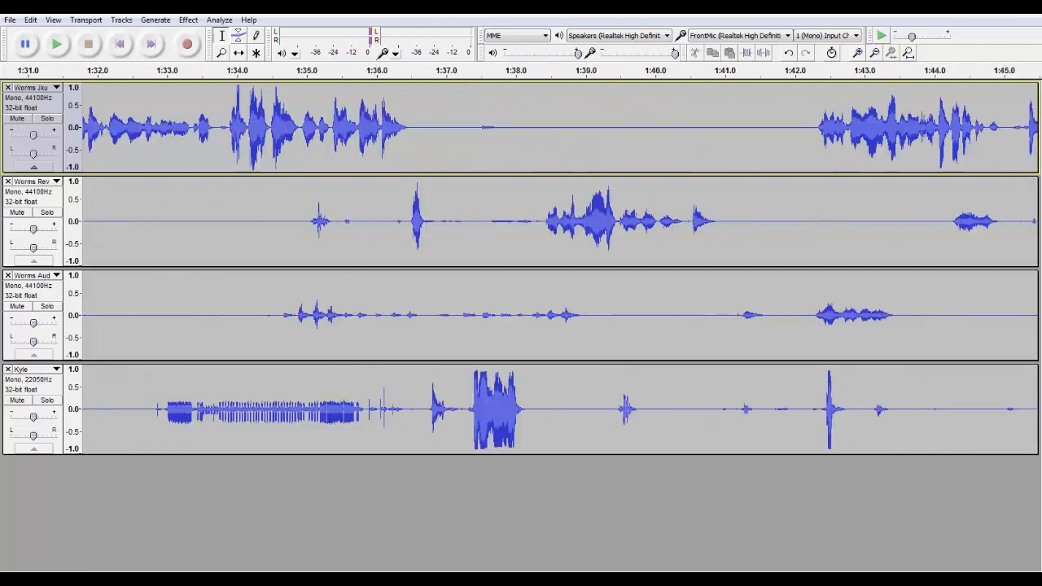
pyautogui.hscroll(-3)
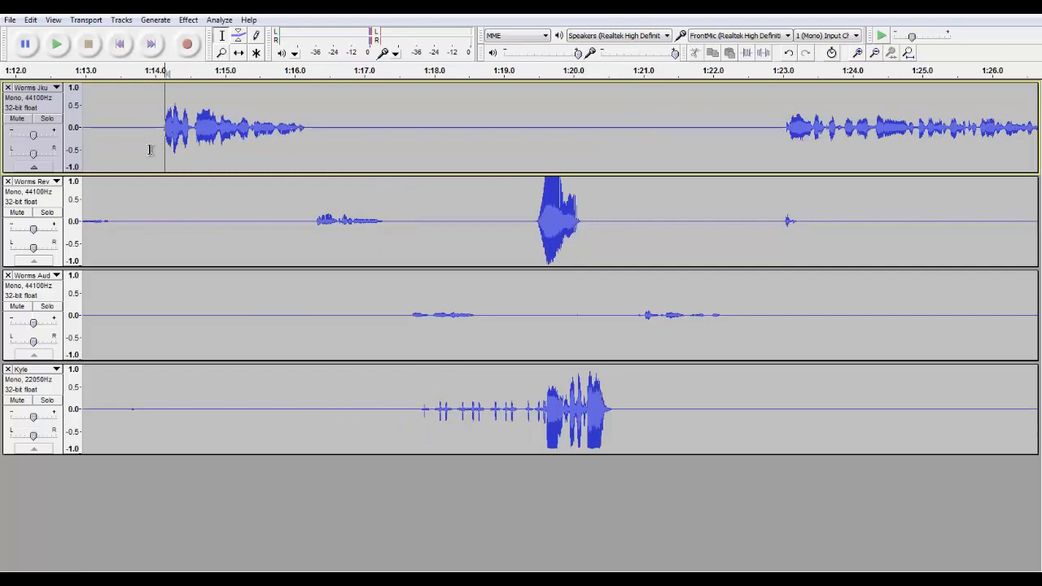
pyautogui.click(45, 117)
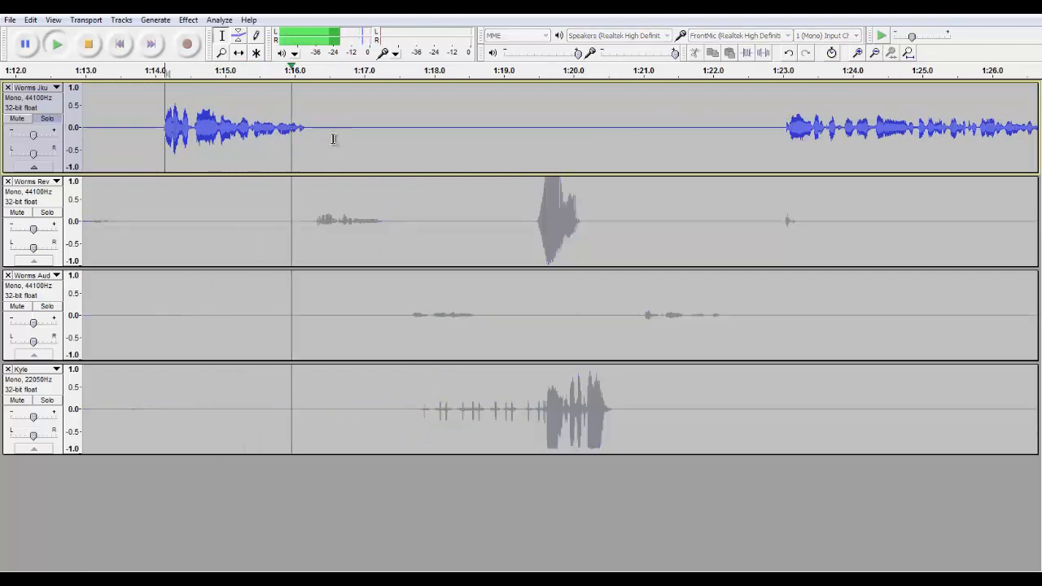
# Select the 1:14–1:16 clip on track 1 and start Sliding Time Scale/Pitch Shift
pyautogui.moveTo(166, 127); pyautogui.dragTo(328, 127)
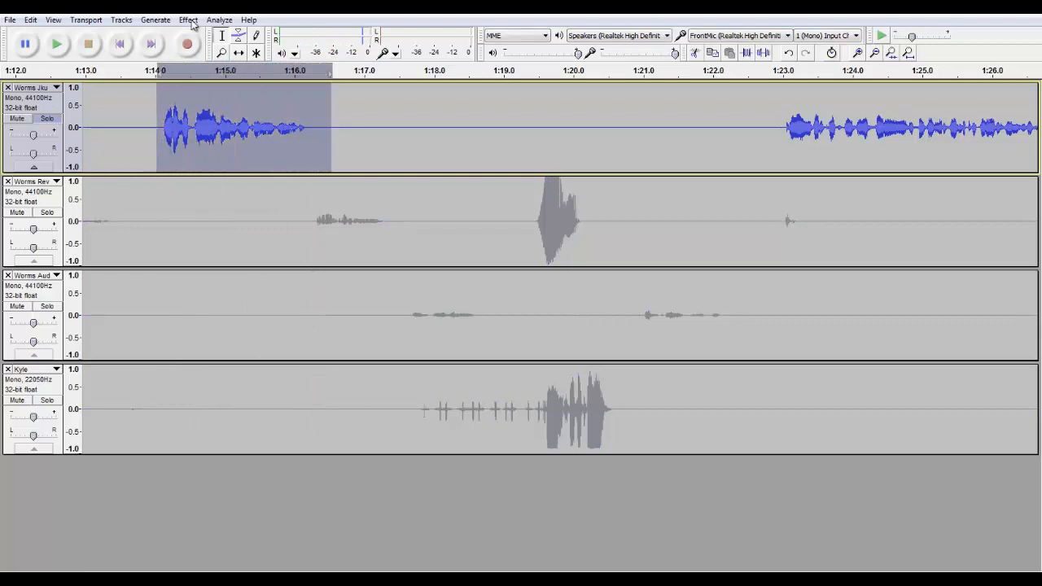
pyautogui.click(189, 20)
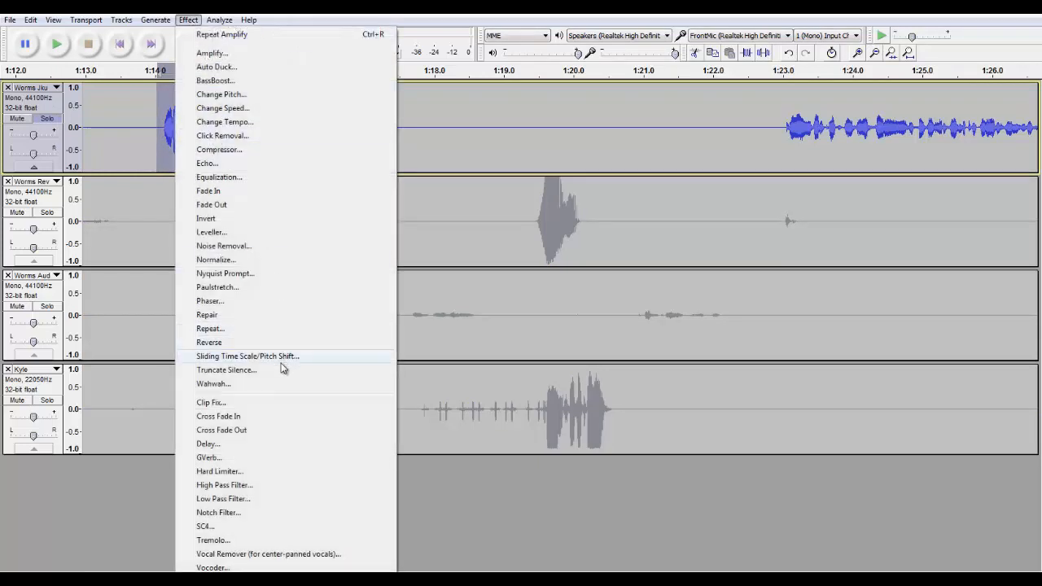
pyautogui.moveTo(291, 370)
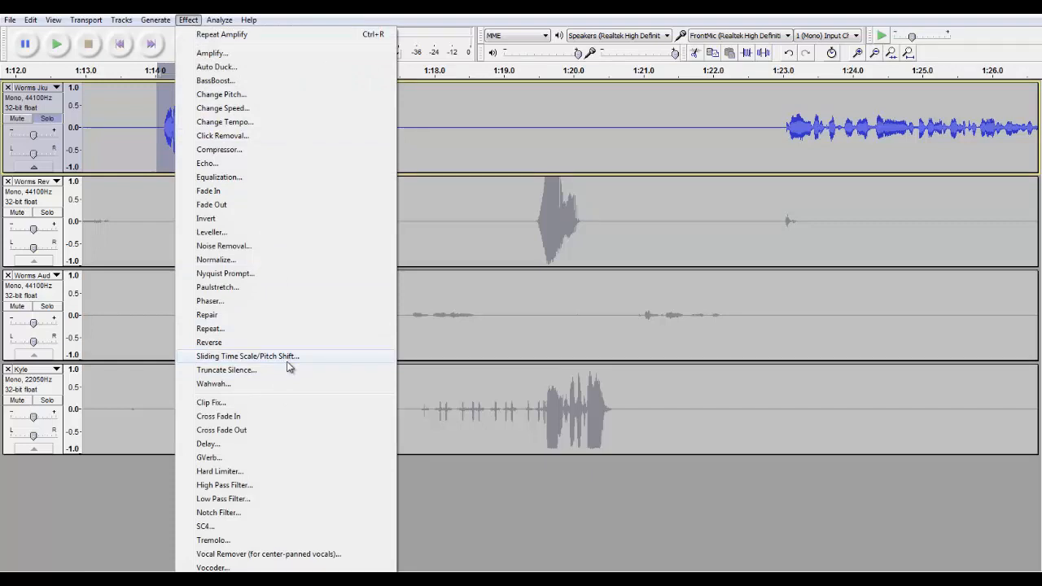
pyautogui.click(247, 355)
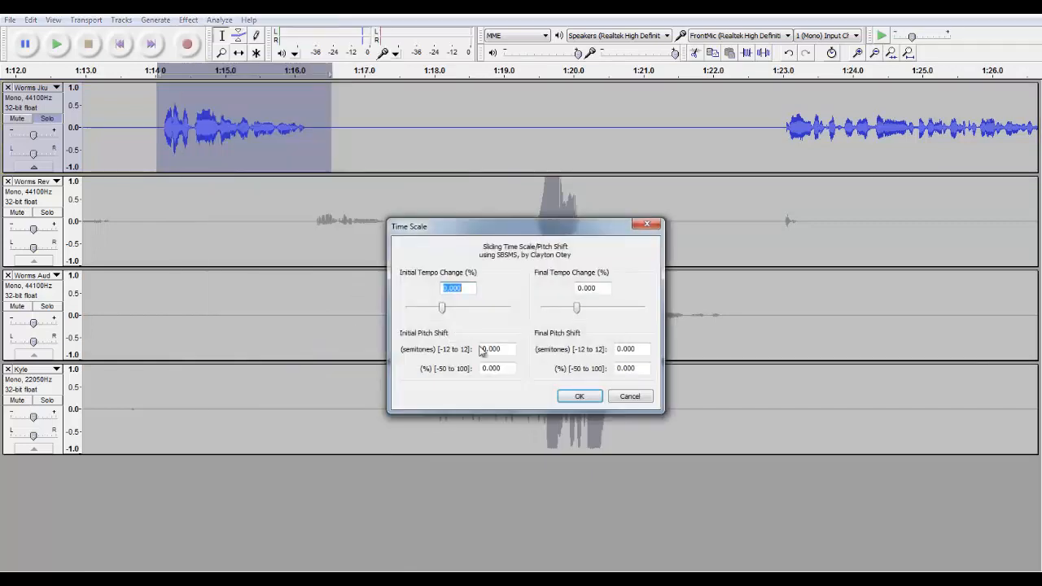
pyautogui.moveTo(550, 284)
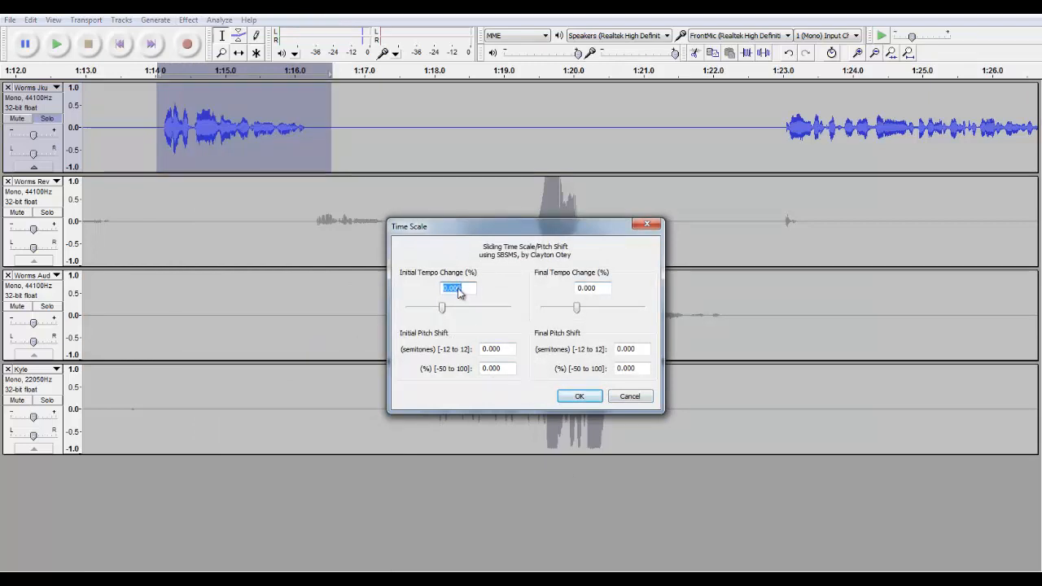
pyautogui.moveTo(521, 396)
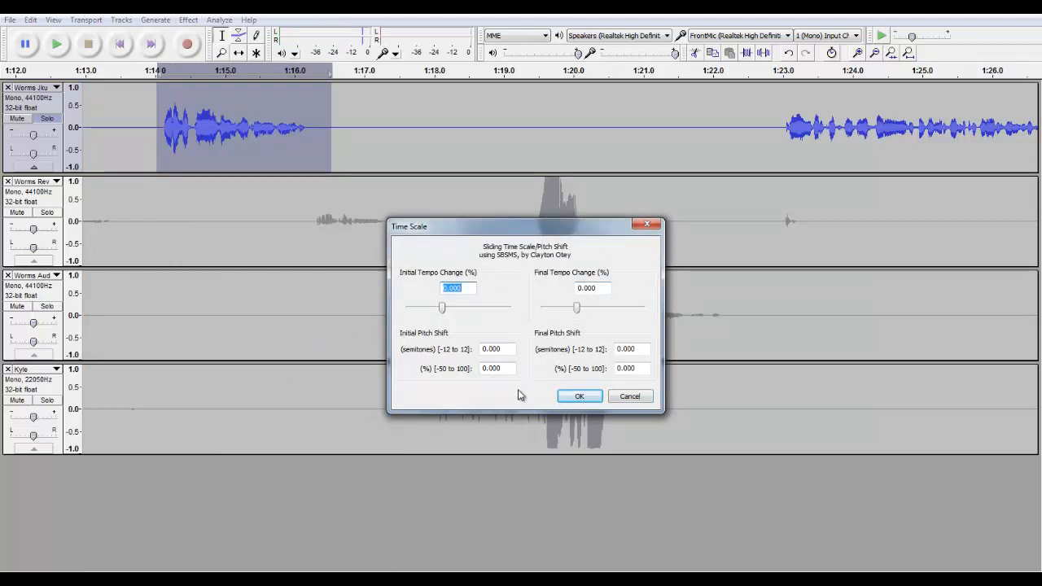
pyautogui.moveTo(508, 368)
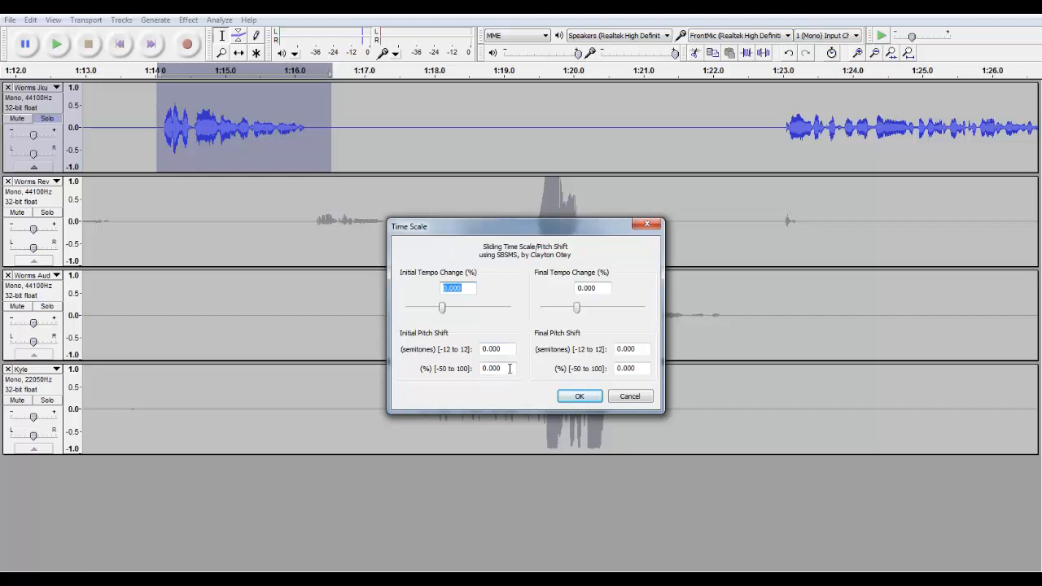
pyautogui.moveTo(570, 377)
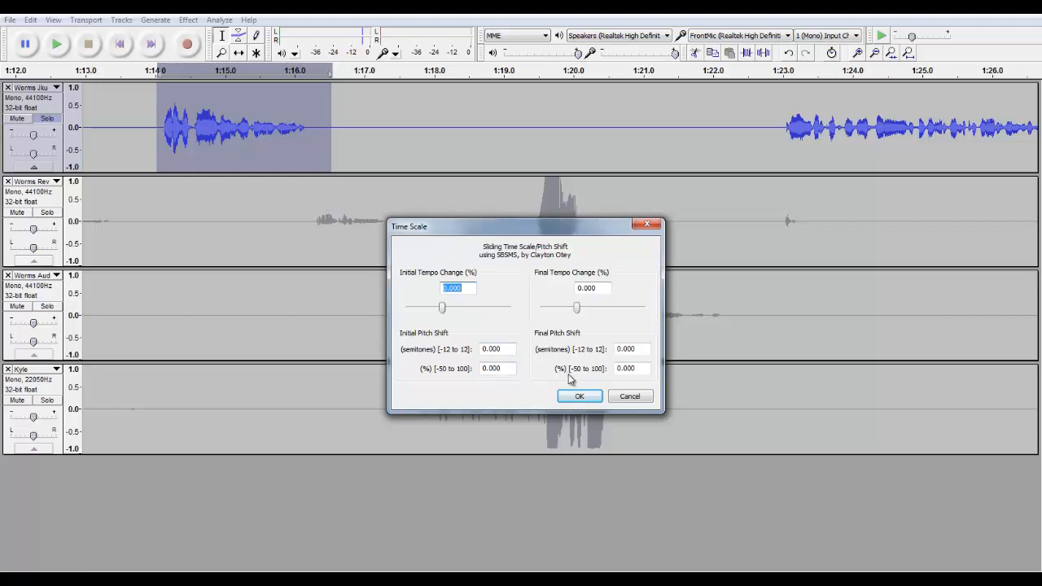
pyautogui.moveTo(487, 324)
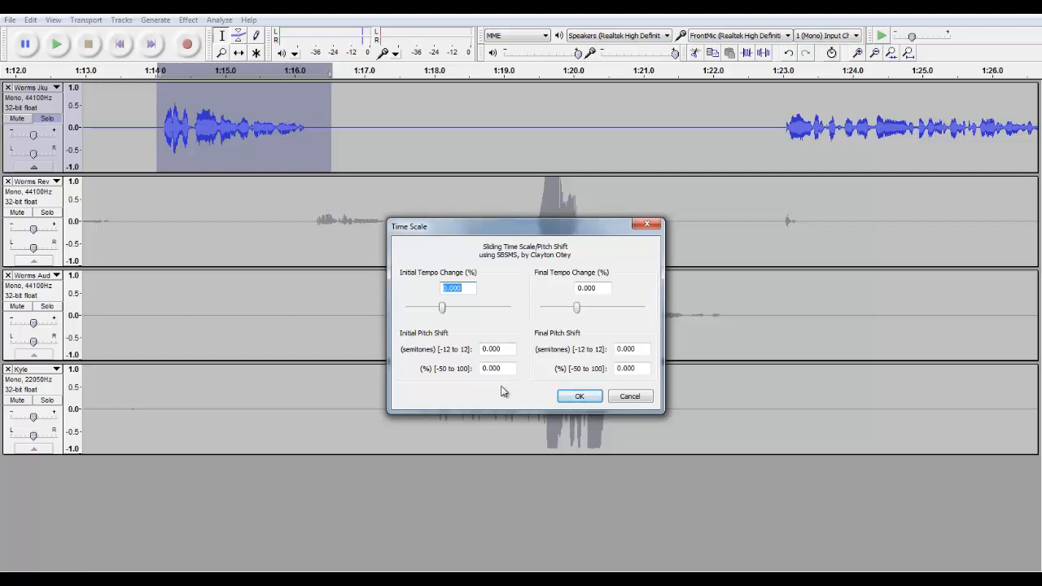
pyautogui.moveTo(524, 396)
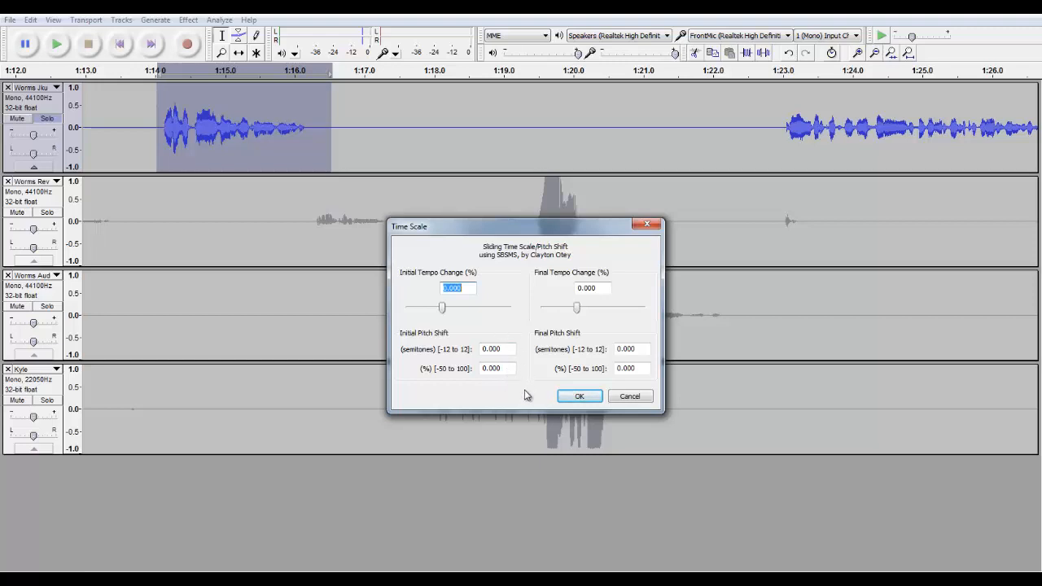
pyautogui.moveTo(457, 338)
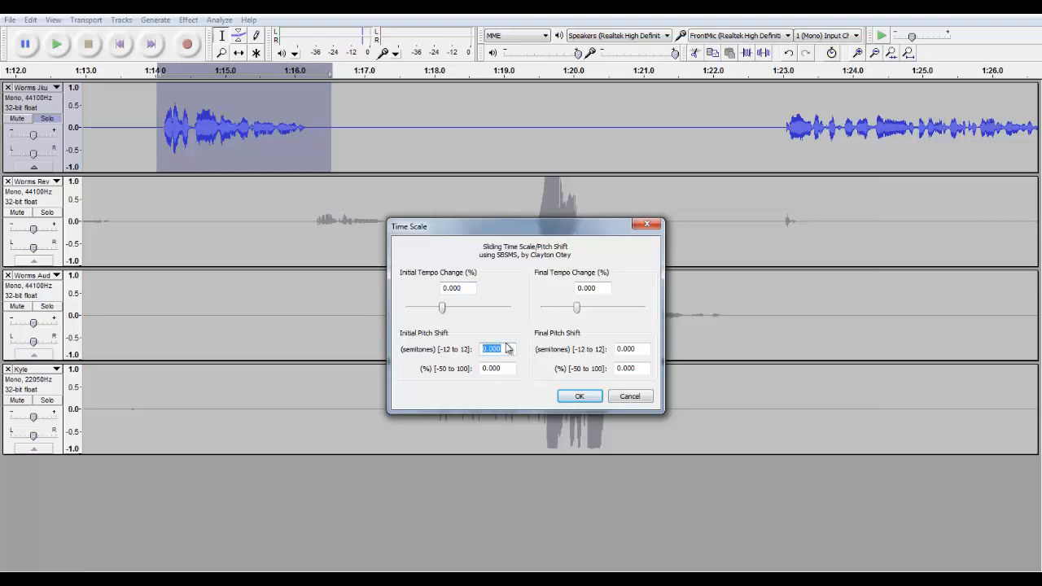
# Set initial and final pitch shift to -7 semitones and apply it
pyautogui.write('-7')
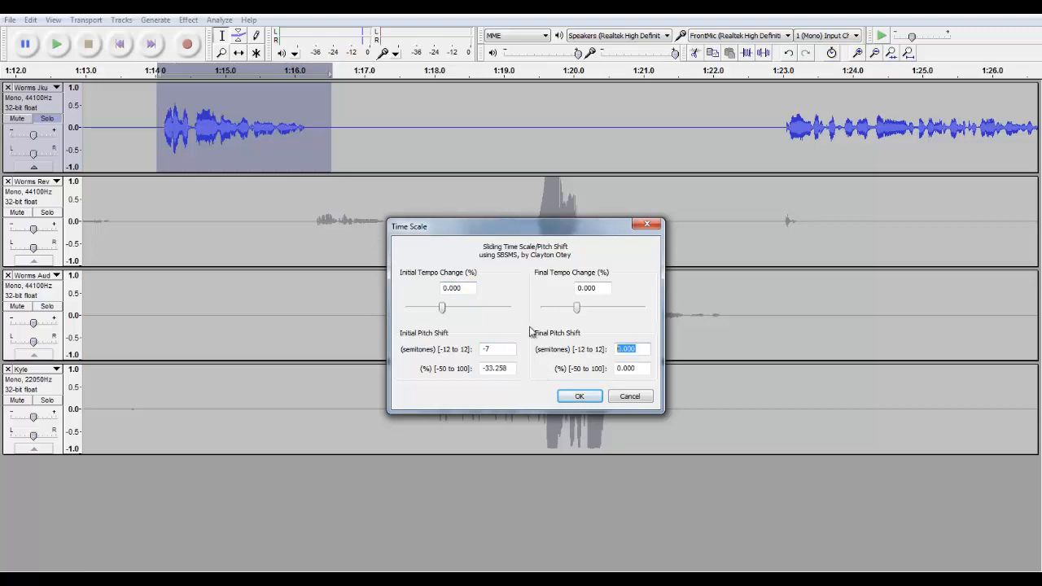
pyautogui.write('-7')
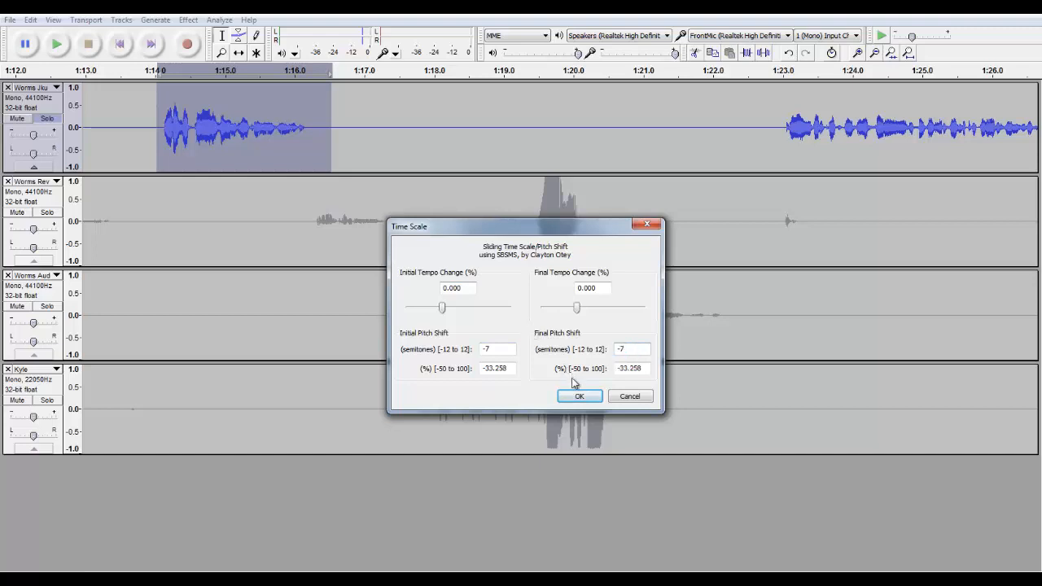
pyautogui.click(632, 348)
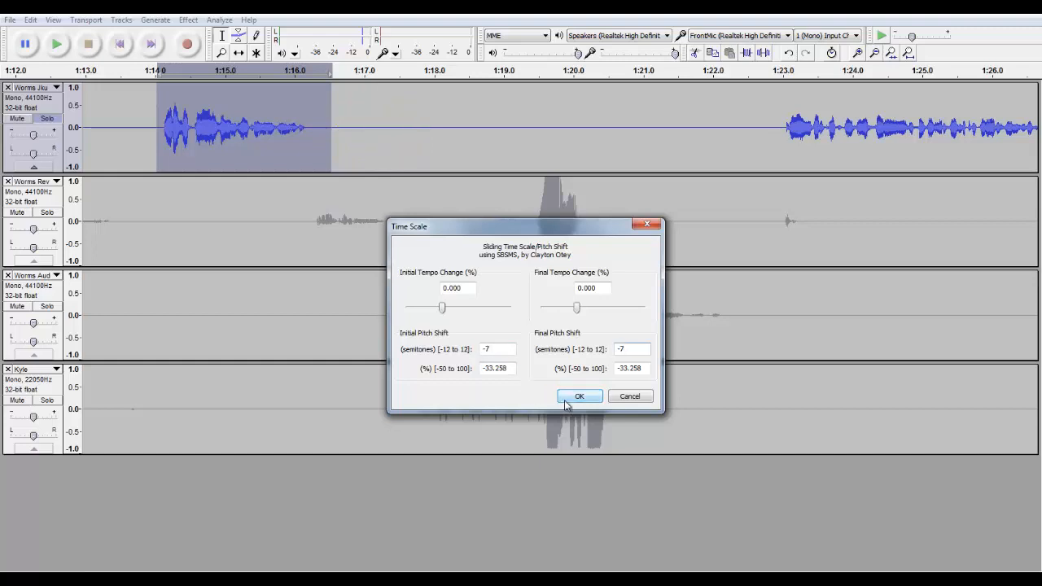
pyautogui.click(579, 397)
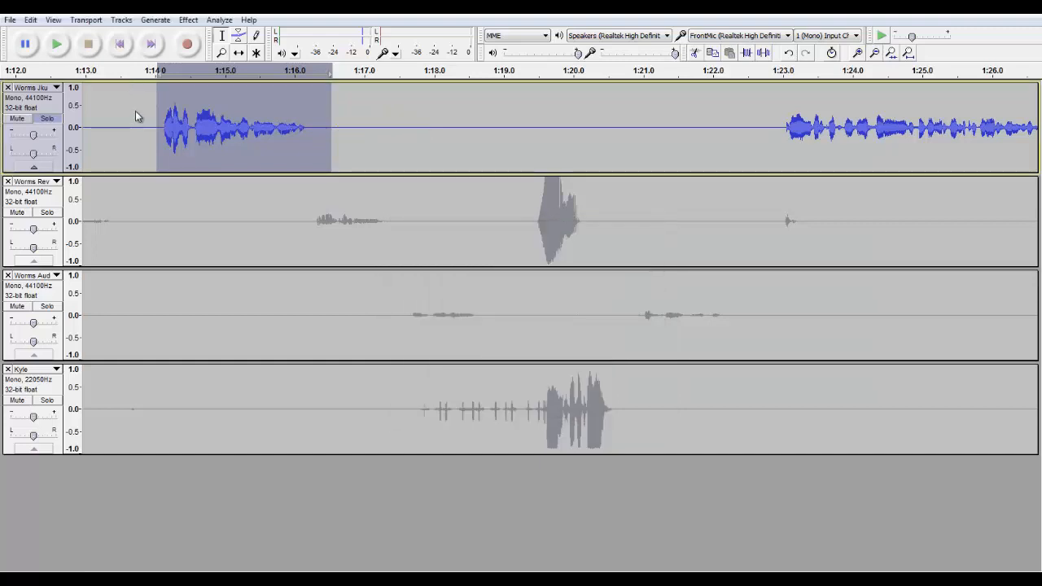
pyautogui.click(146, 130)
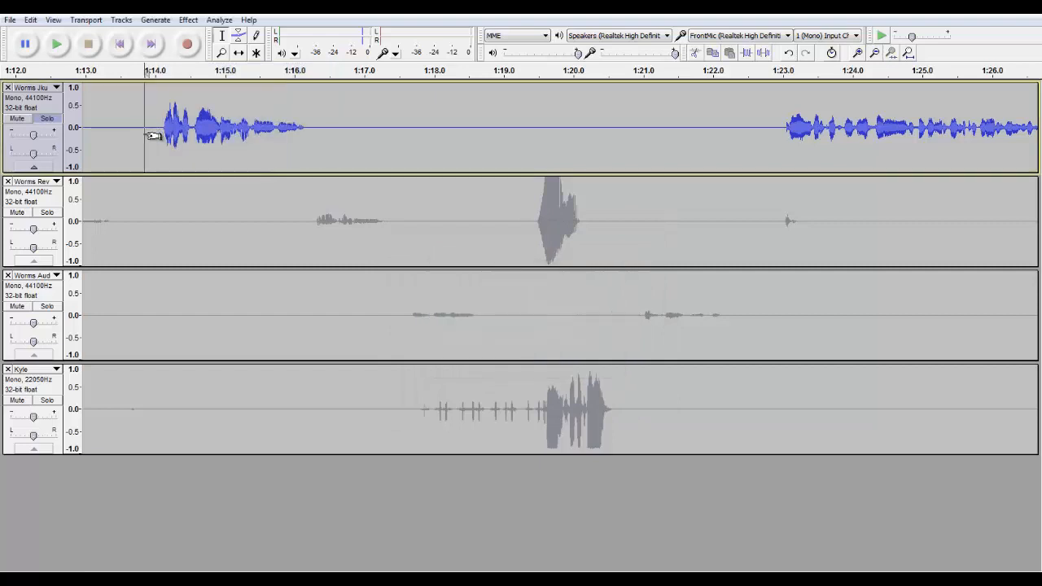
pyautogui.click(55, 44)
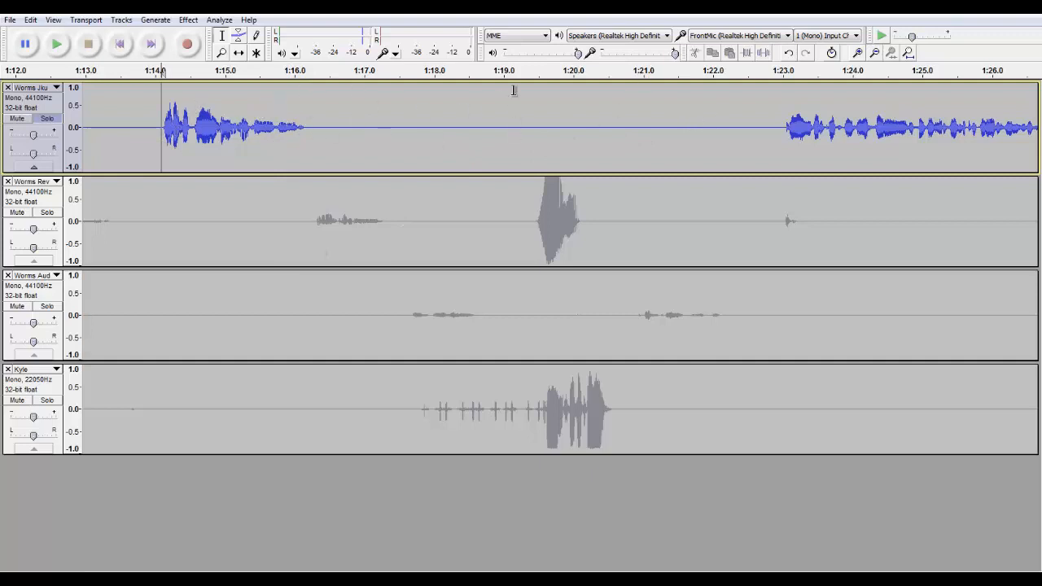
pyautogui.click(55, 43)
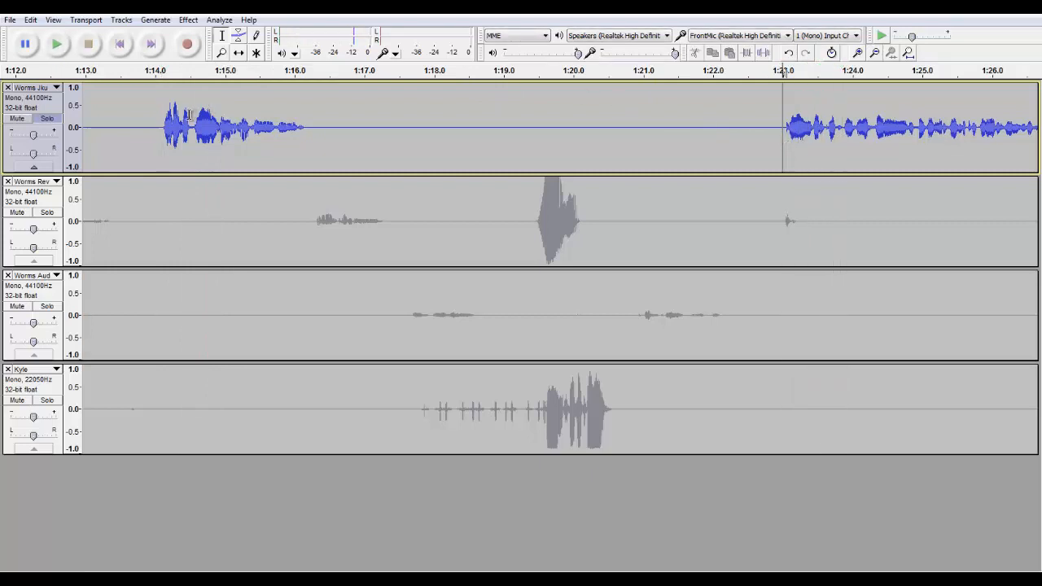
pyautogui.moveTo(153, 127); pyautogui.dragTo(302, 127)
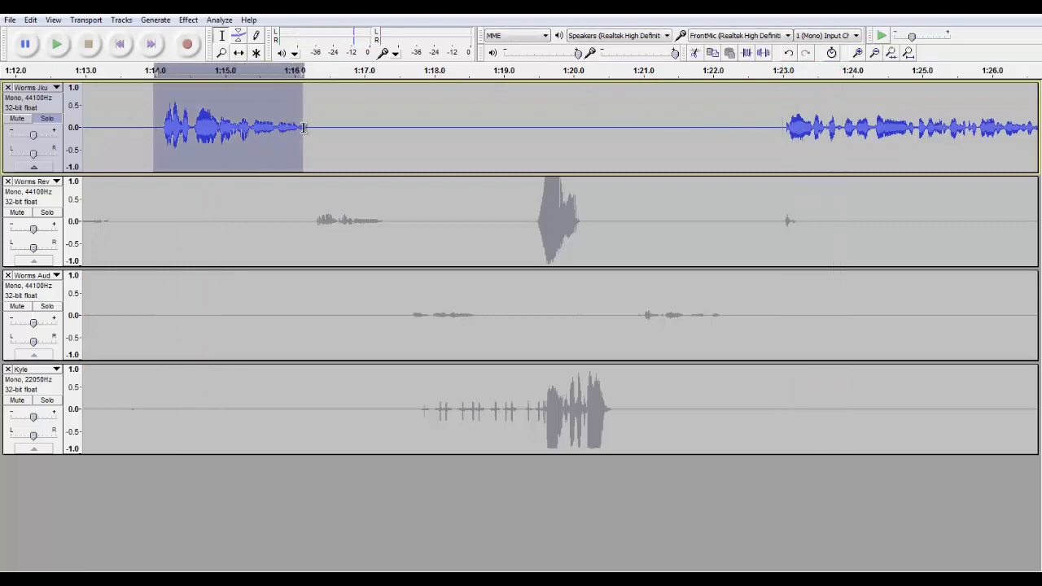
# Apply Echo to the selected clip on the first track
pyautogui.click(187, 19)
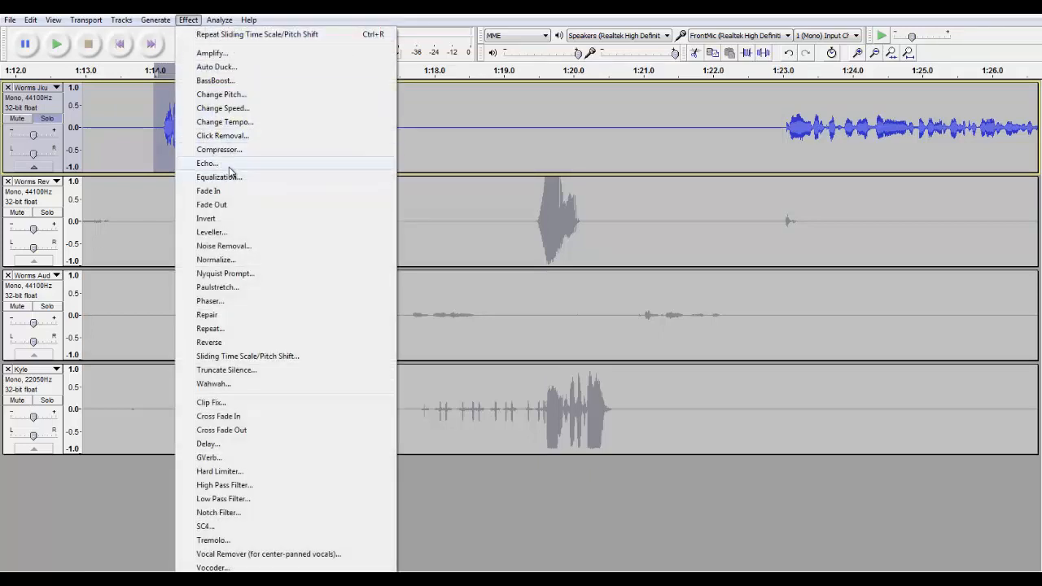
pyautogui.click(207, 163)
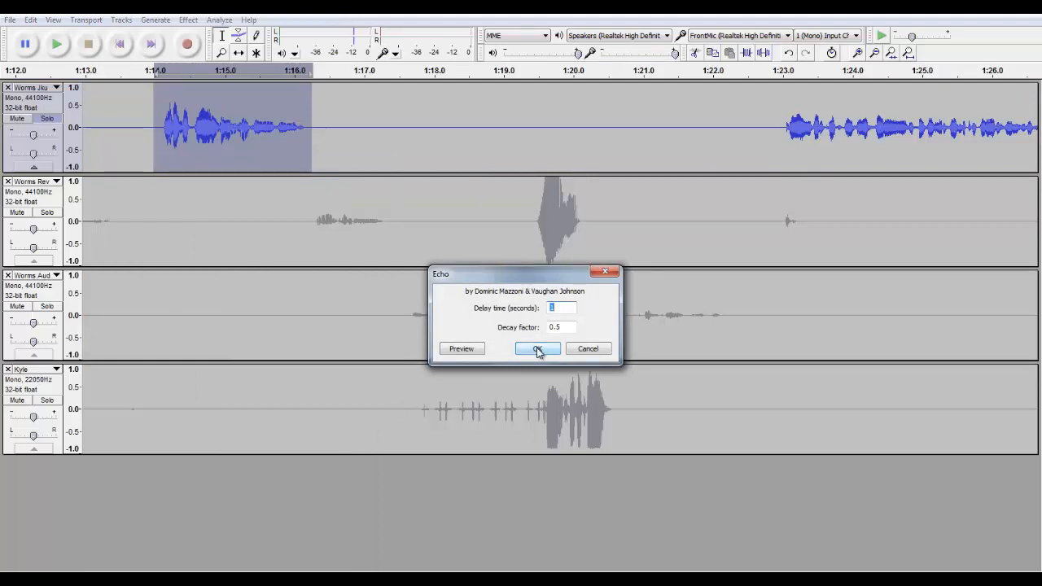
pyautogui.click(535, 348)
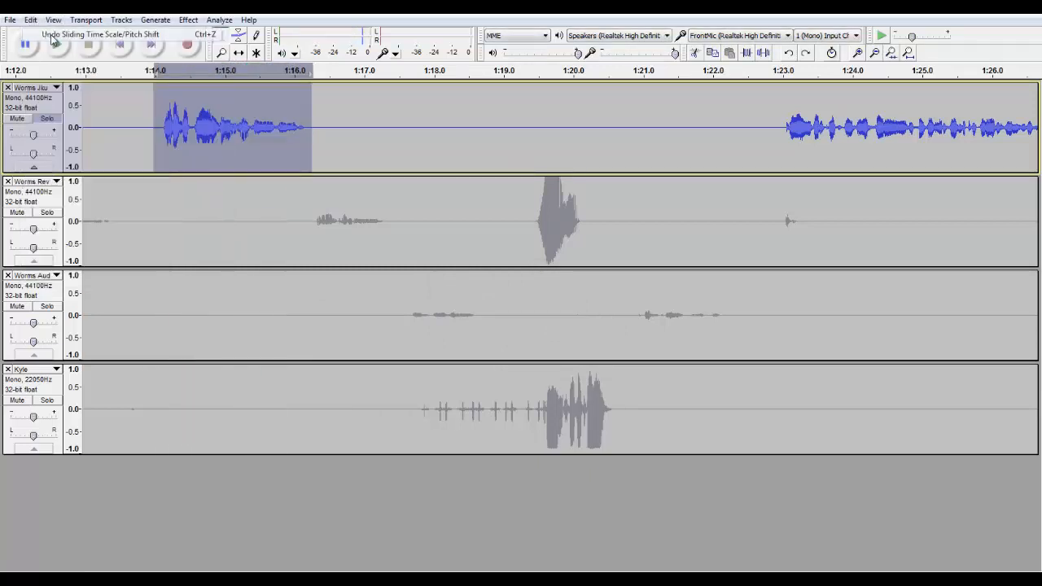
# Preview Equalization, back out, and choose Echo again for the clip
pyautogui.click(189, 20)
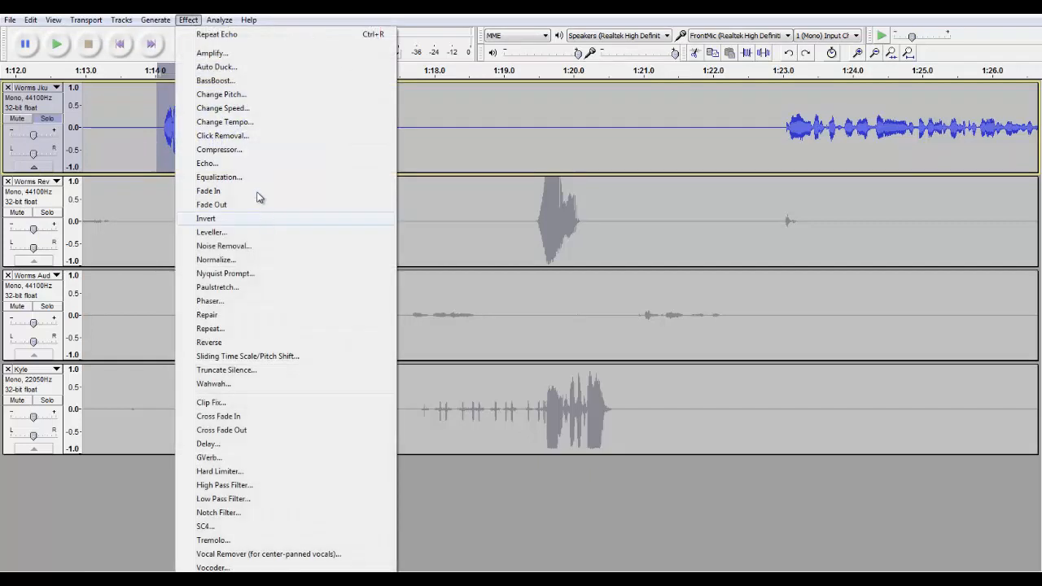
pyautogui.moveTo(274, 214)
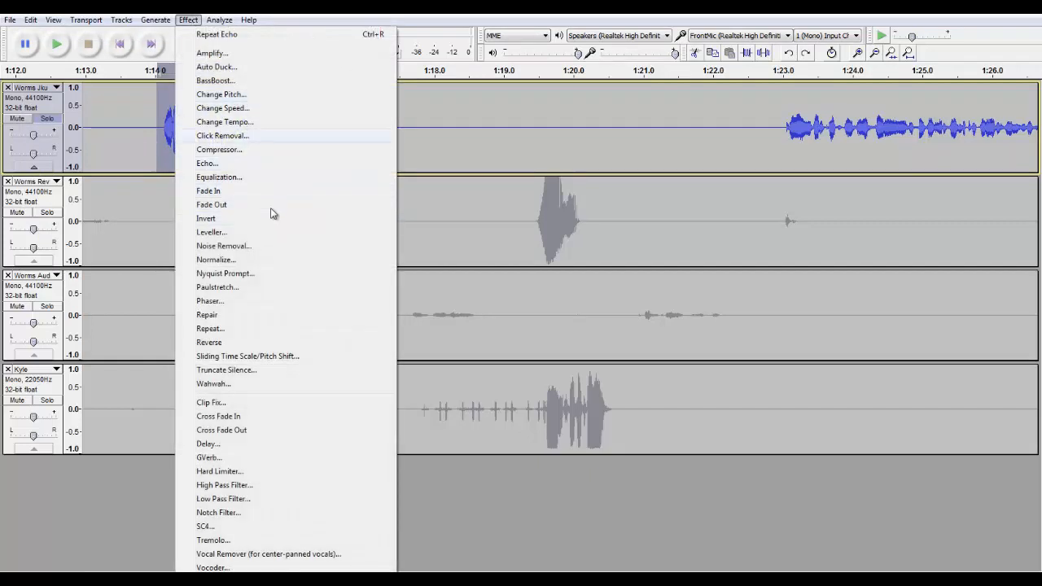
pyautogui.click(218, 175)
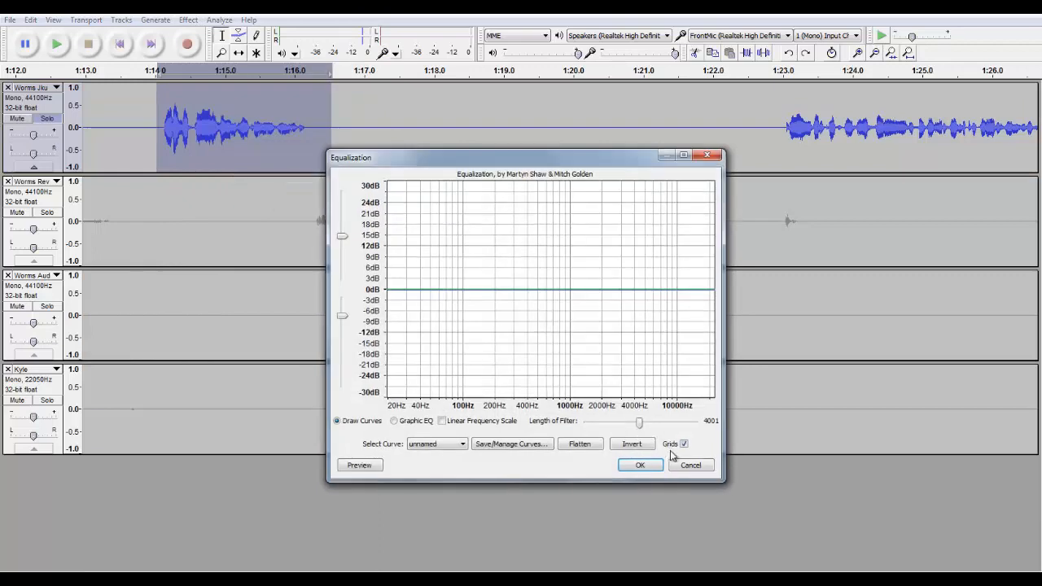
pyautogui.click(189, 20)
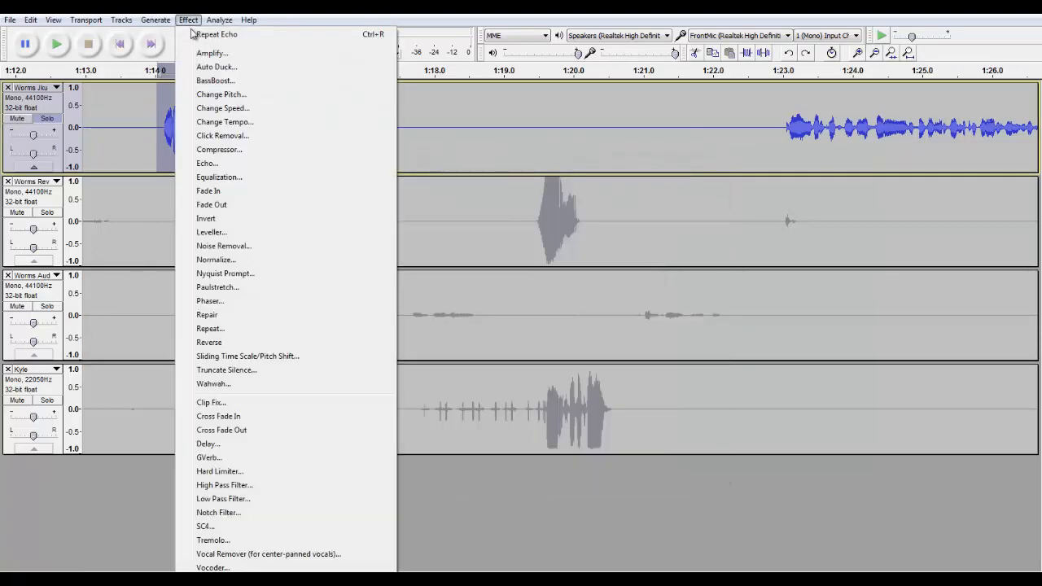
pyautogui.moveTo(212, 191)
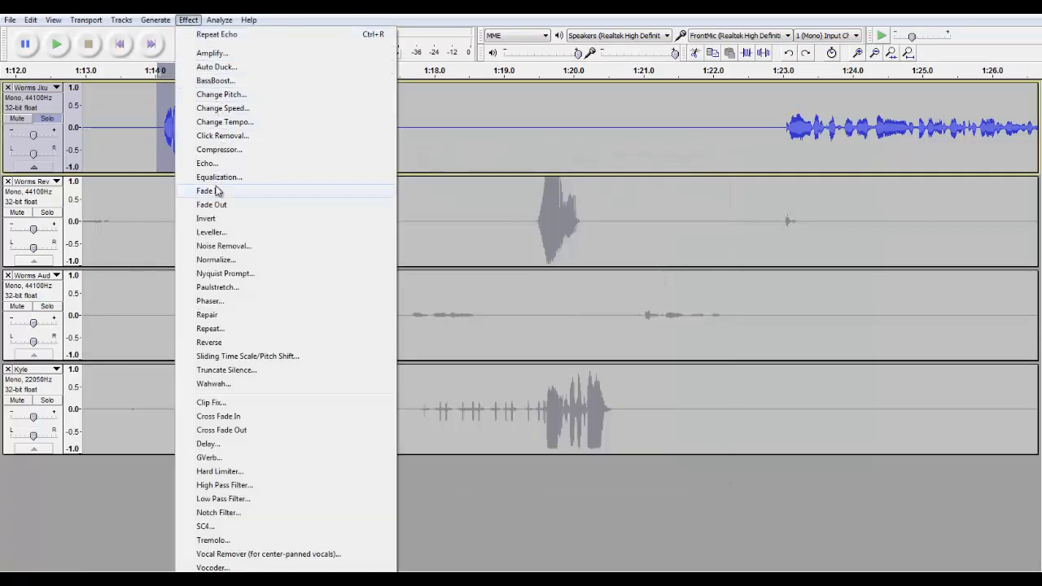
pyautogui.click(206, 162)
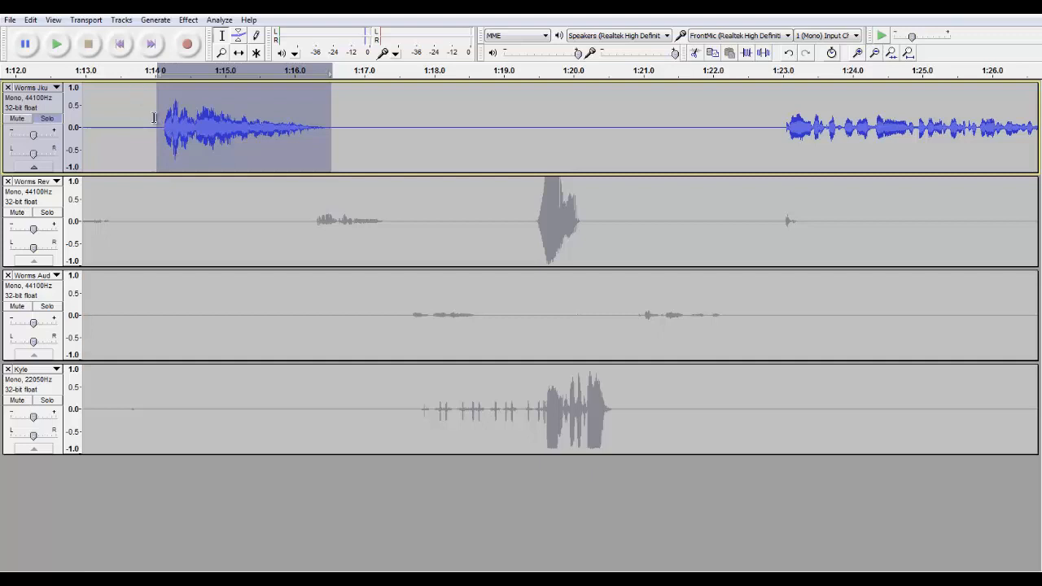
# Clear the selection, play back, and reselect the clip near 1:14–1:16
pyautogui.click(252, 133)
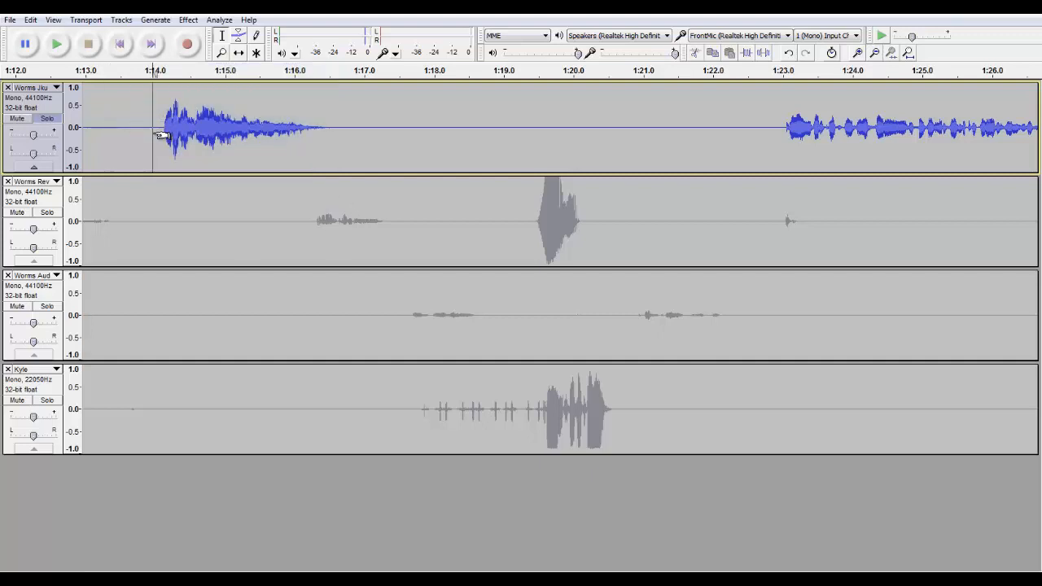
pyautogui.click(55, 44)
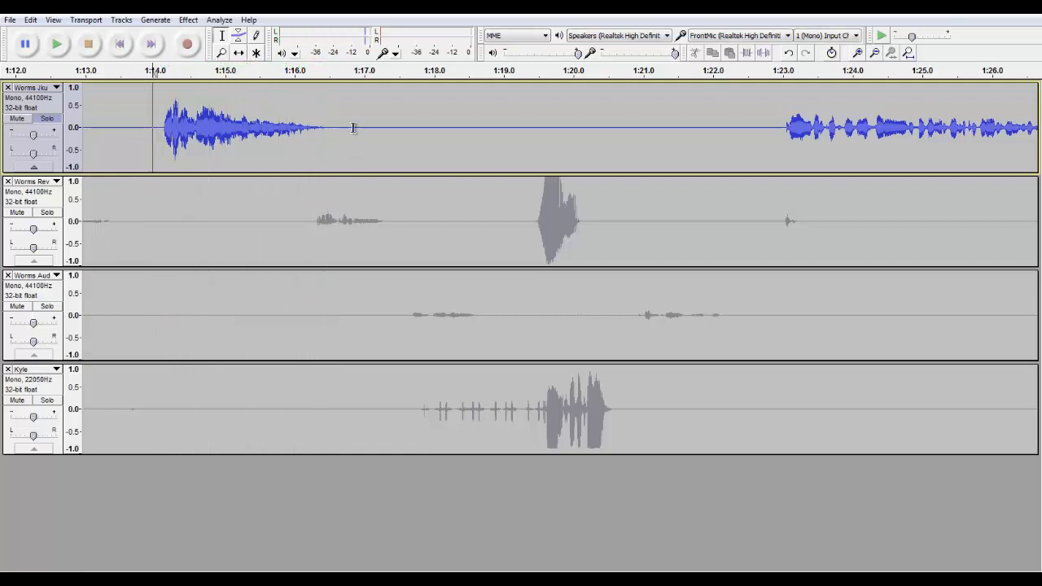
pyautogui.moveTo(176, 126); pyautogui.dragTo(361, 127)
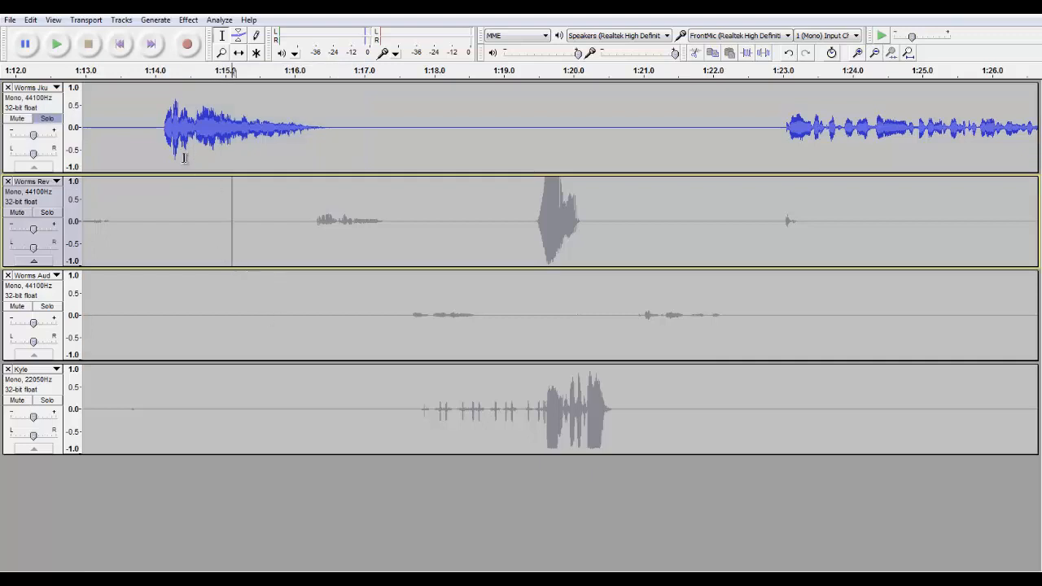
pyautogui.moveTo(286, 158)
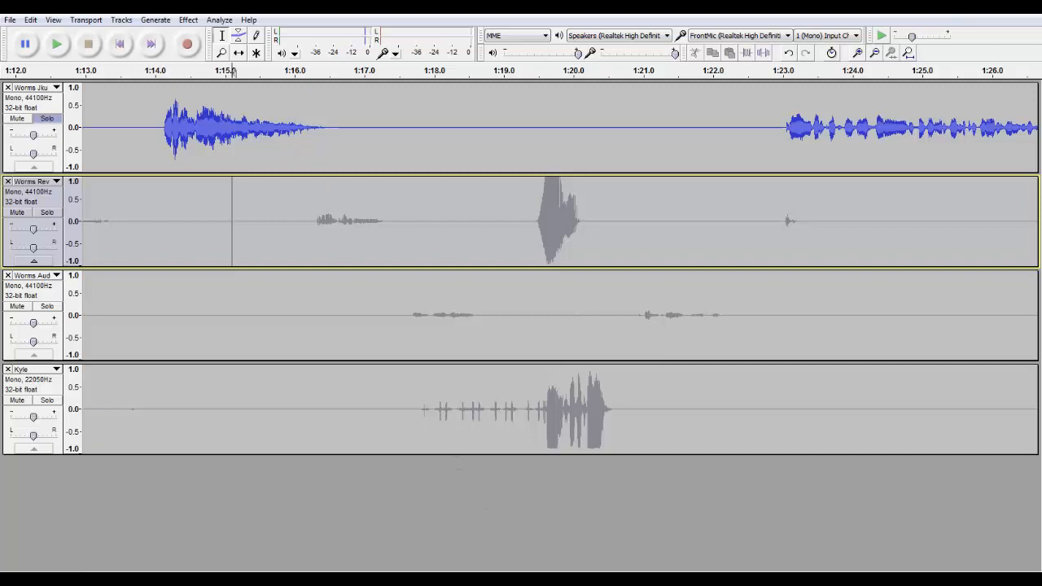
pyautogui.hscroll(3)
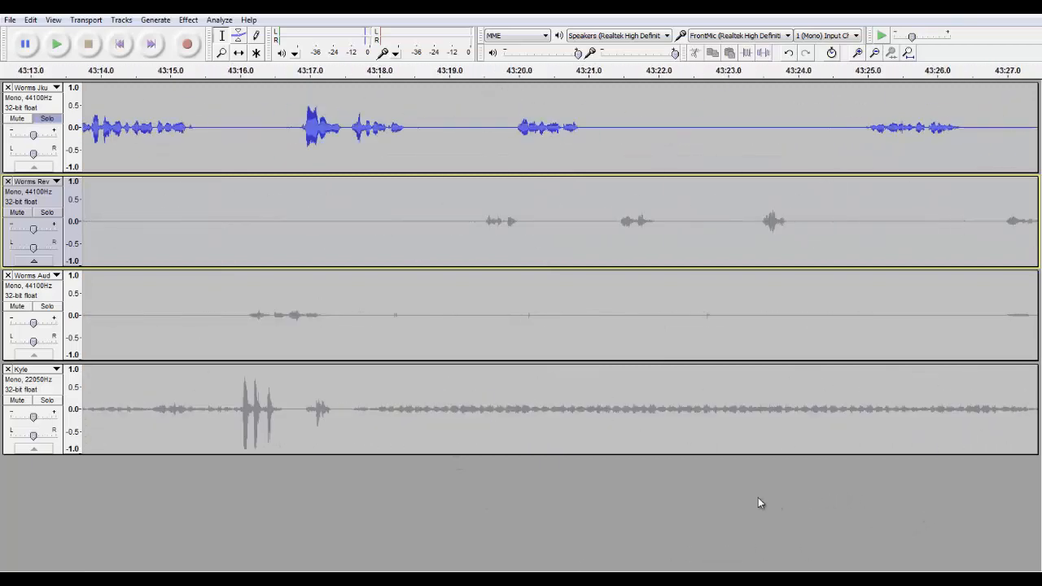
pyautogui.hscroll(3)
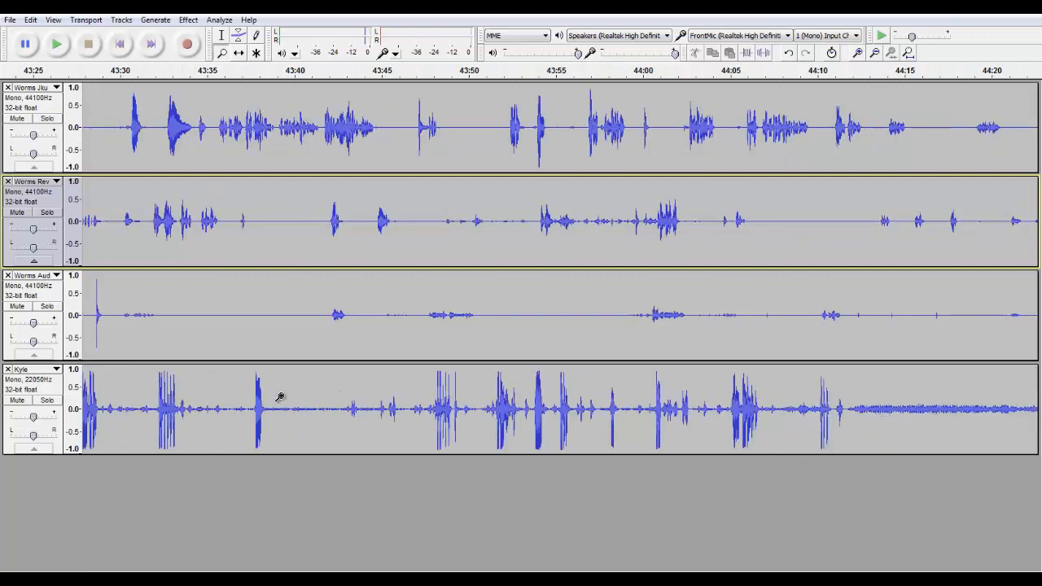
pyautogui.hscroll(-3)
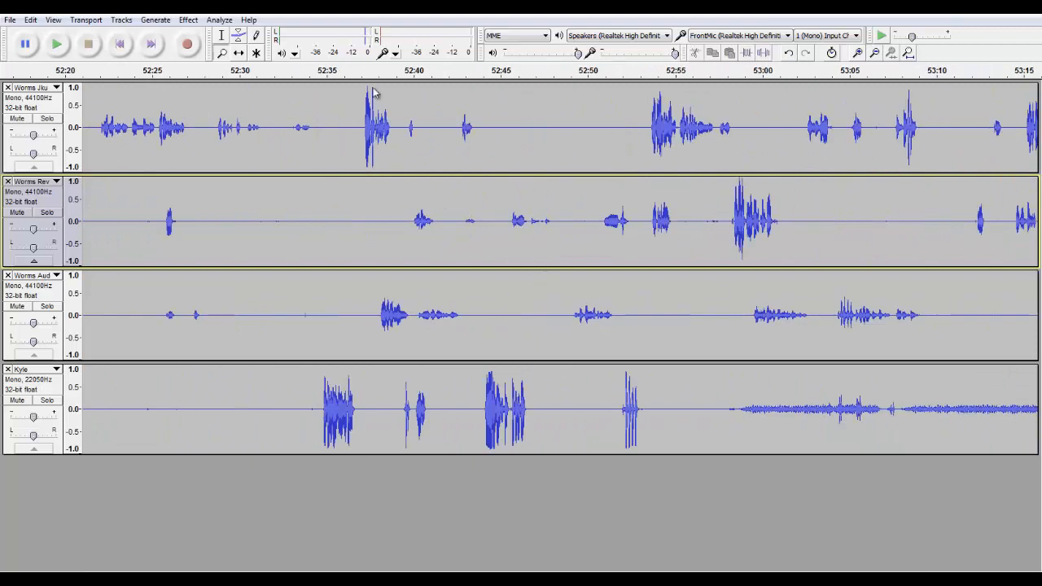
pyautogui.moveTo(716, 231)
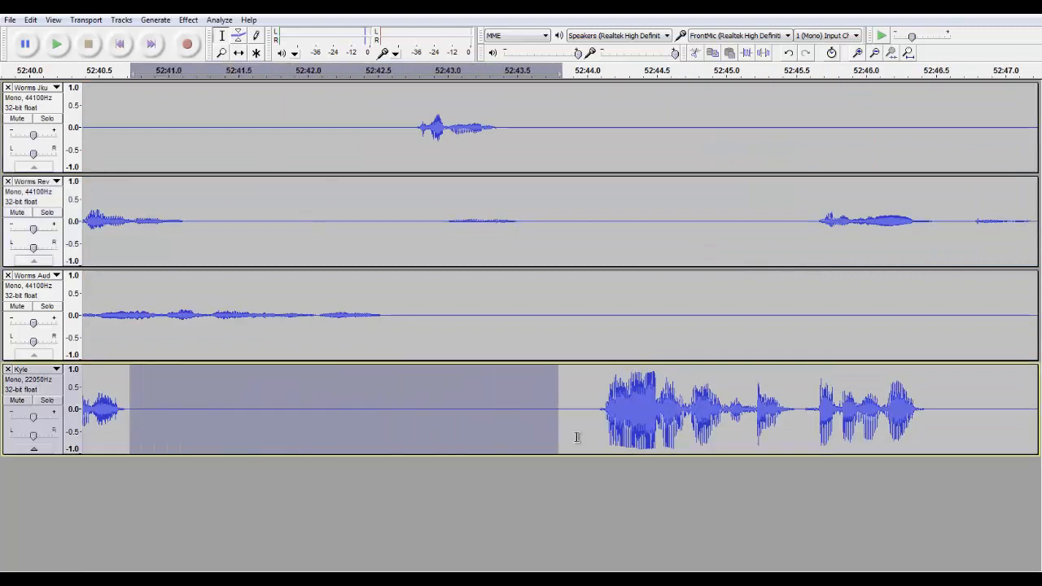
pyautogui.moveTo(388, 317); pyautogui.dragTo(742, 318)
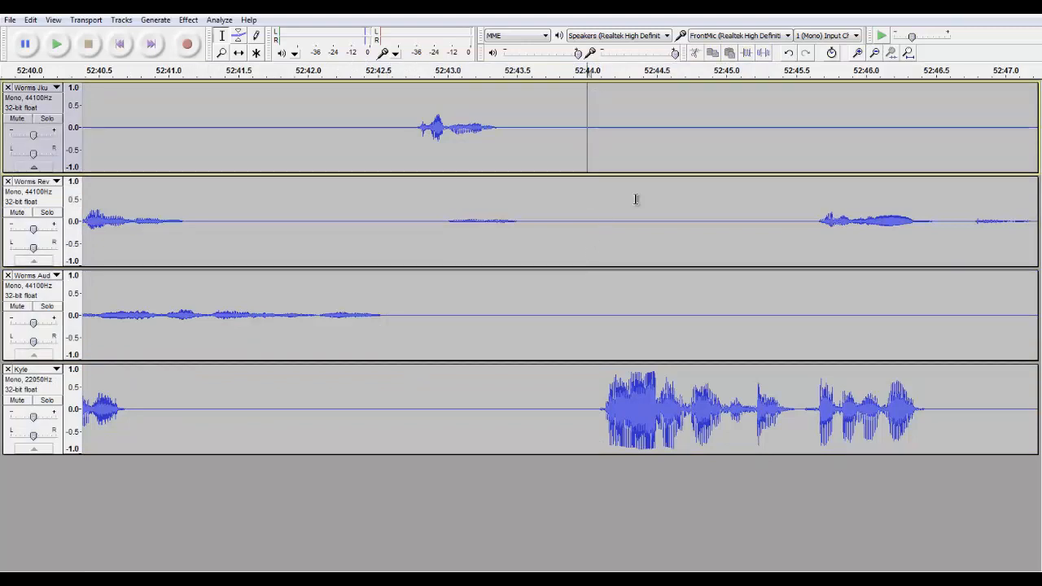
pyautogui.moveTo(745, 308)
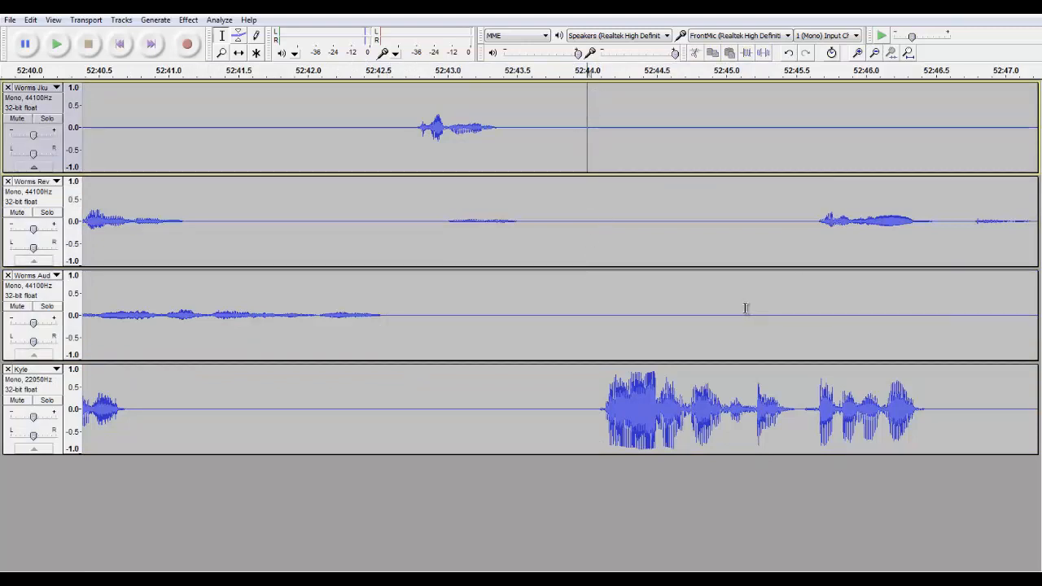
pyautogui.moveTo(358, 417)
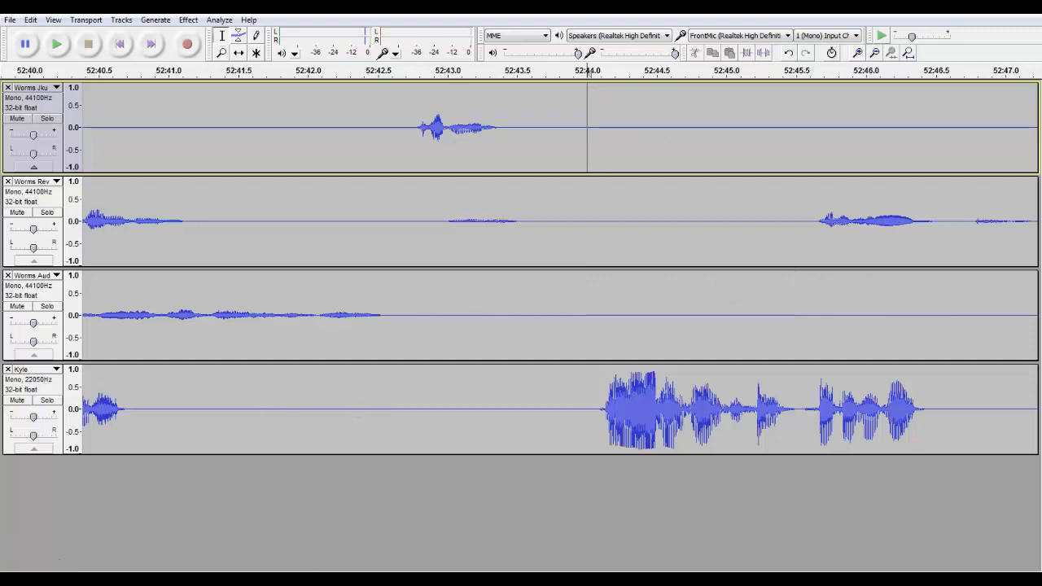
pyautogui.hscroll(-3)
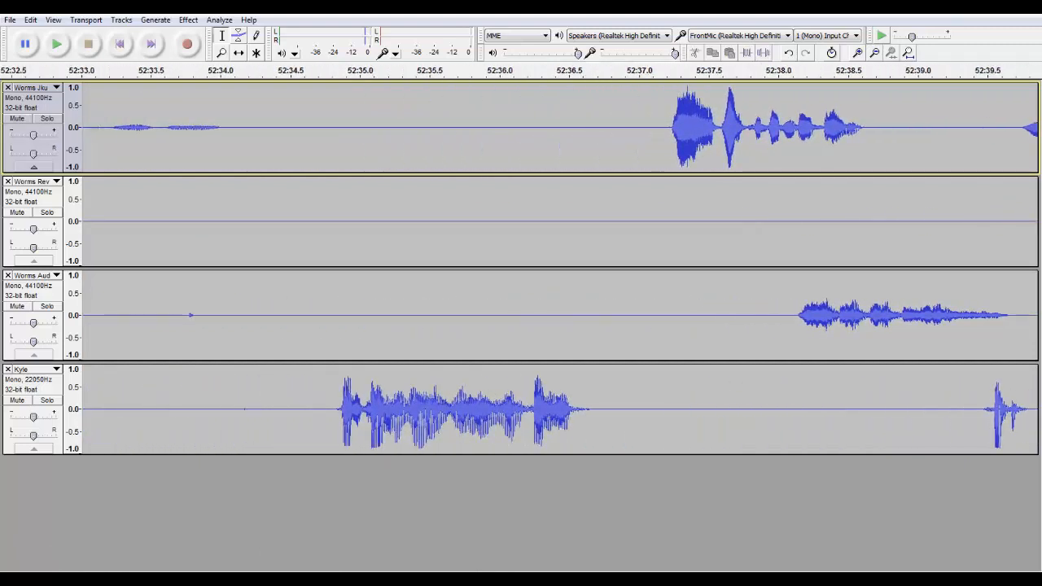
pyautogui.moveTo(398, 316); pyautogui.dragTo(512, 316)
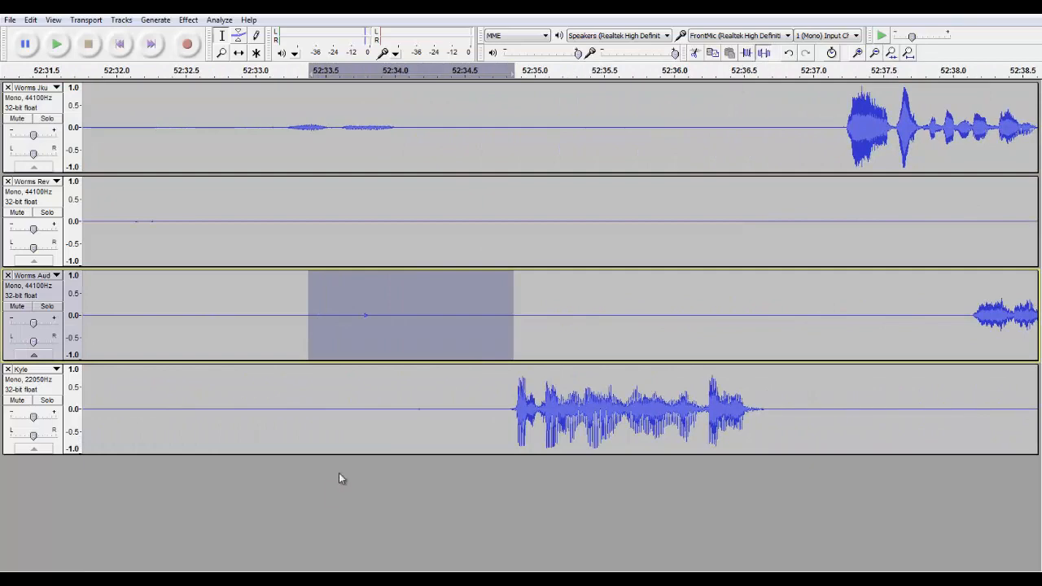
pyautogui.hscroll(-3)
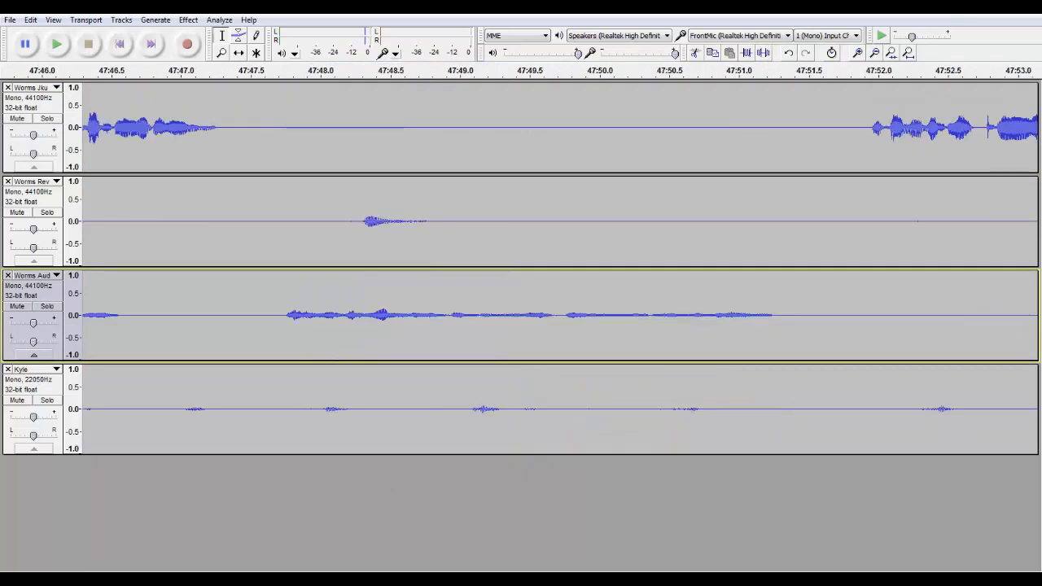
# Return to the project start and select about 38–42 s on the bottom Kyle track
pyautogui.hscroll(-3)
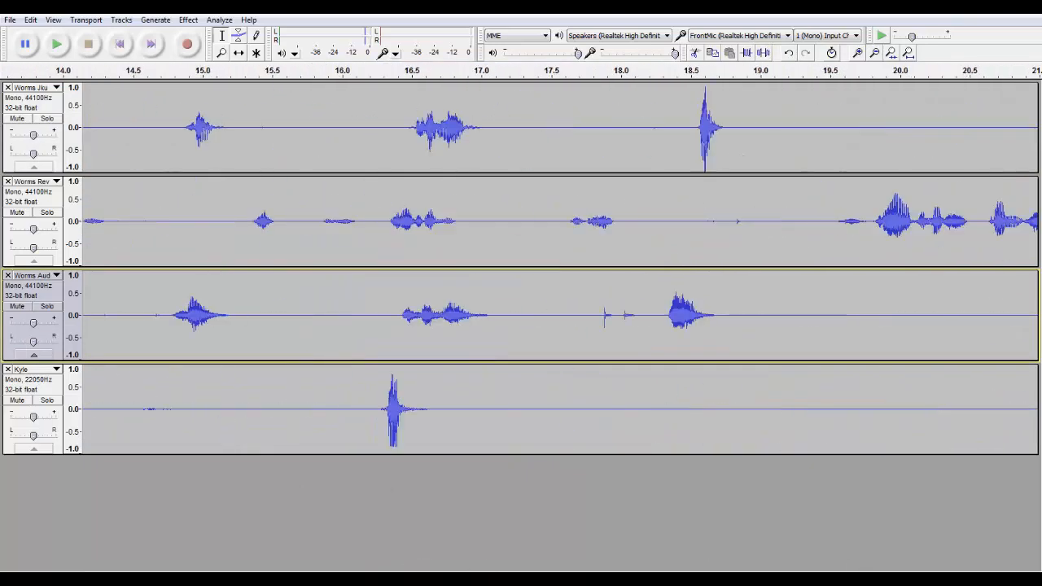
pyautogui.hscroll(3)
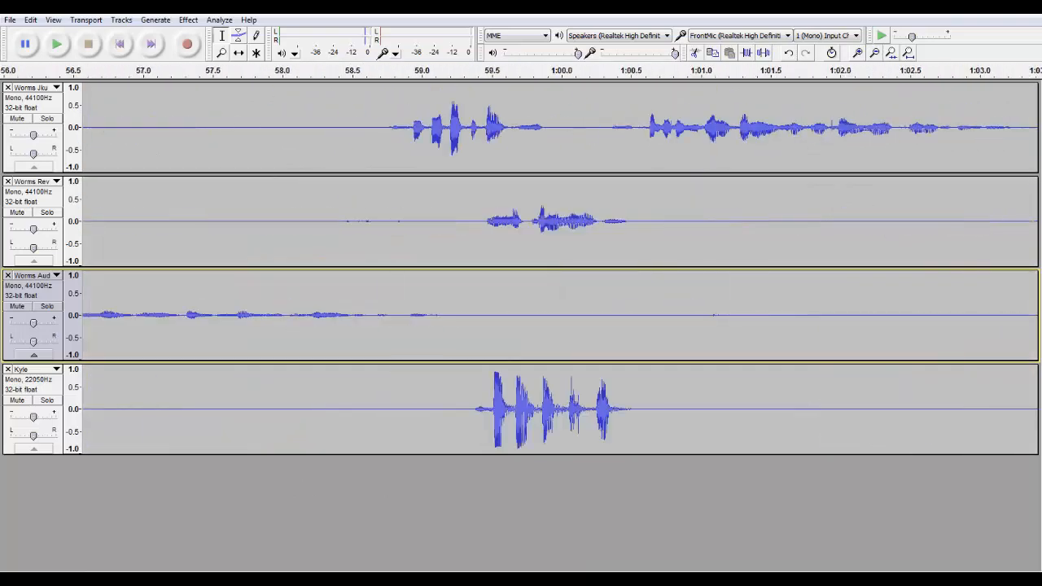
pyautogui.hscroll(-3)
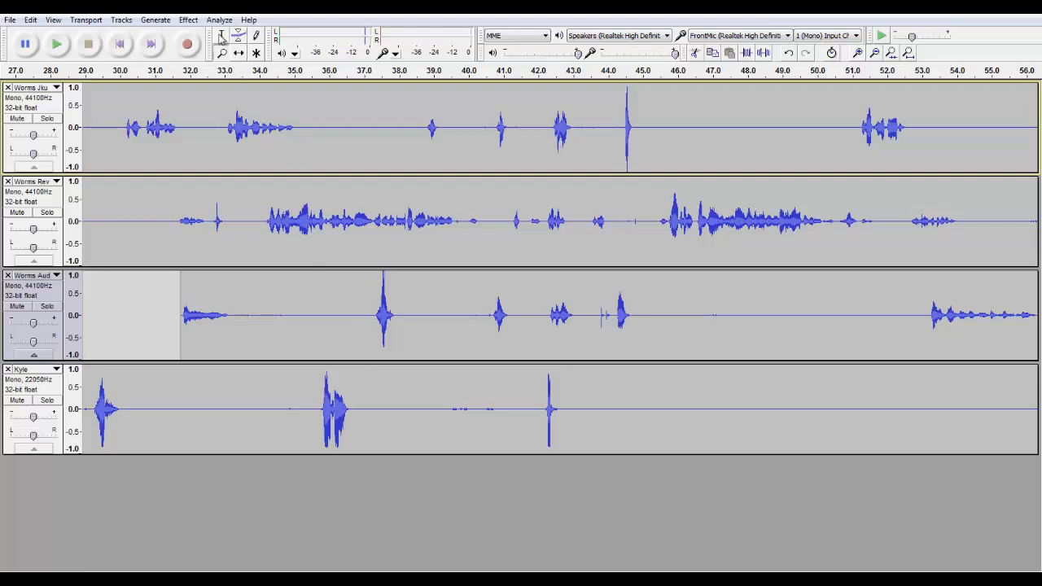
pyautogui.moveTo(397, 409); pyautogui.dragTo(534, 408)
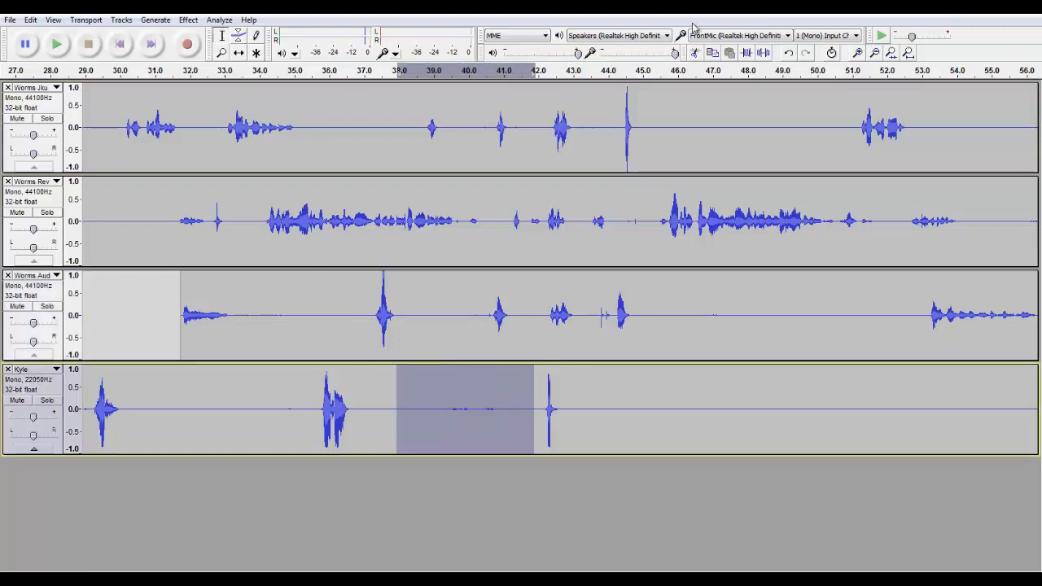
pyautogui.moveTo(731, 81)
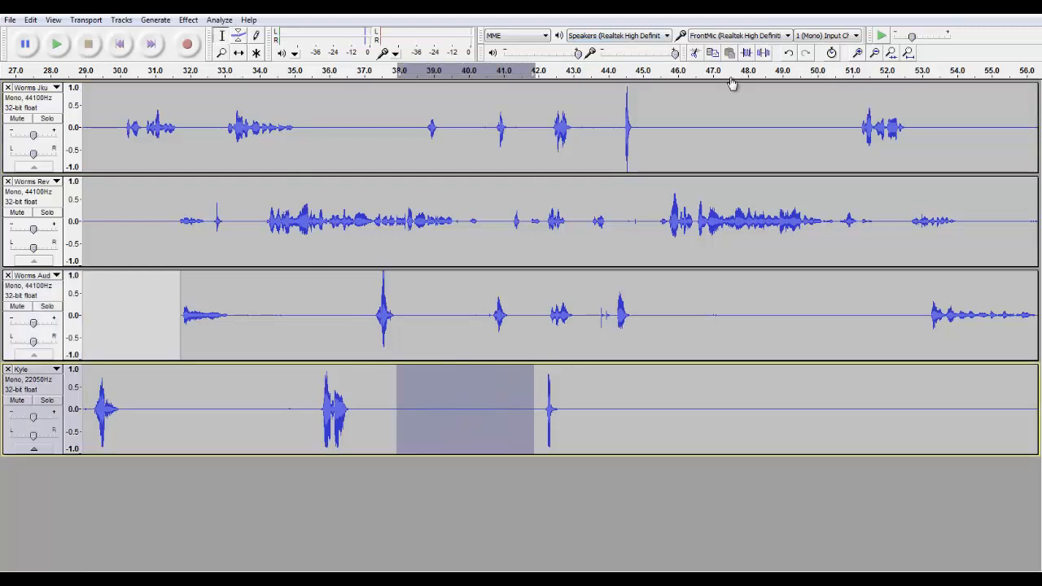